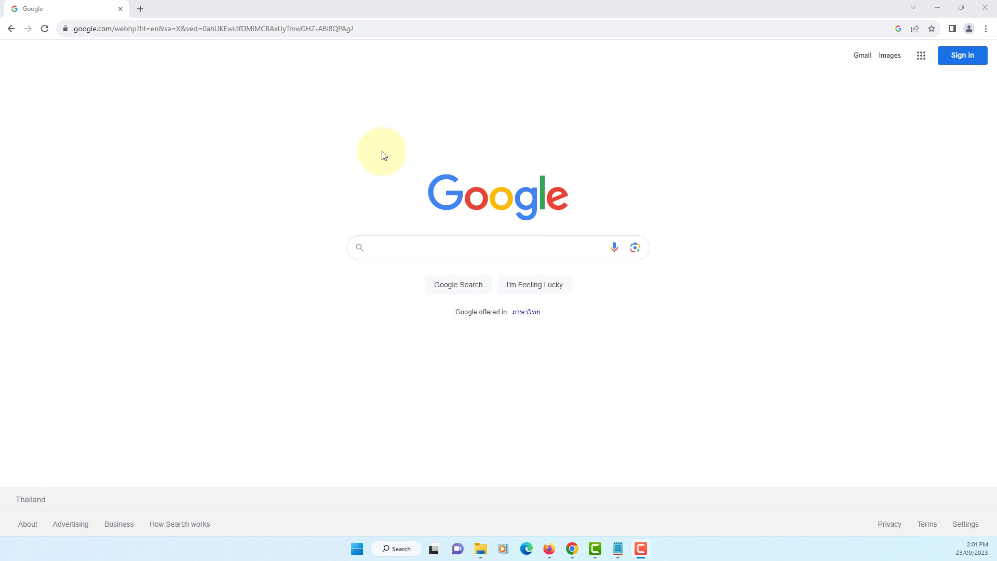
{"action": "mouse_move", "coordinate": [379, 98]}
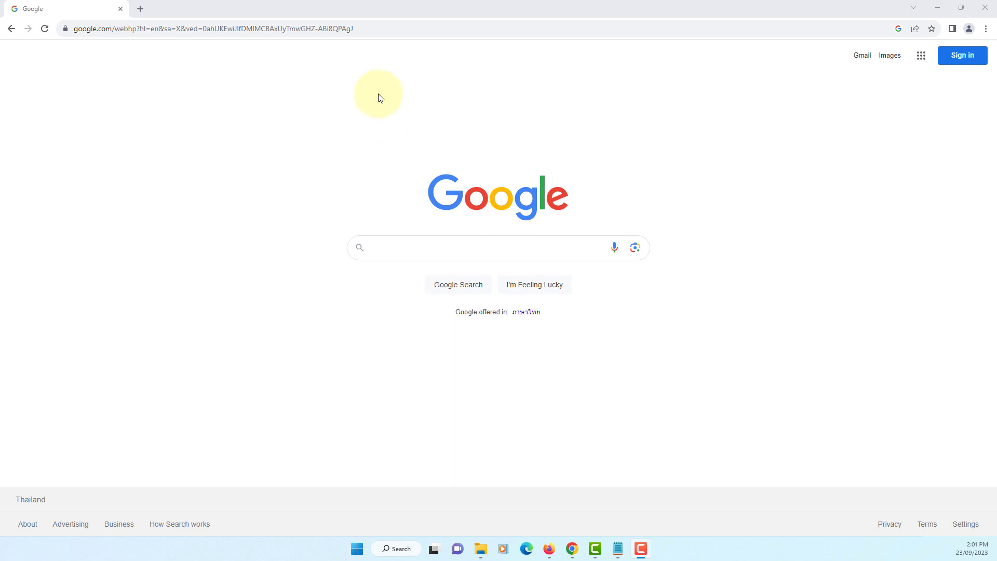
Run a Google search for 'oracle'.
{"action": "type", "text": "oracle"}
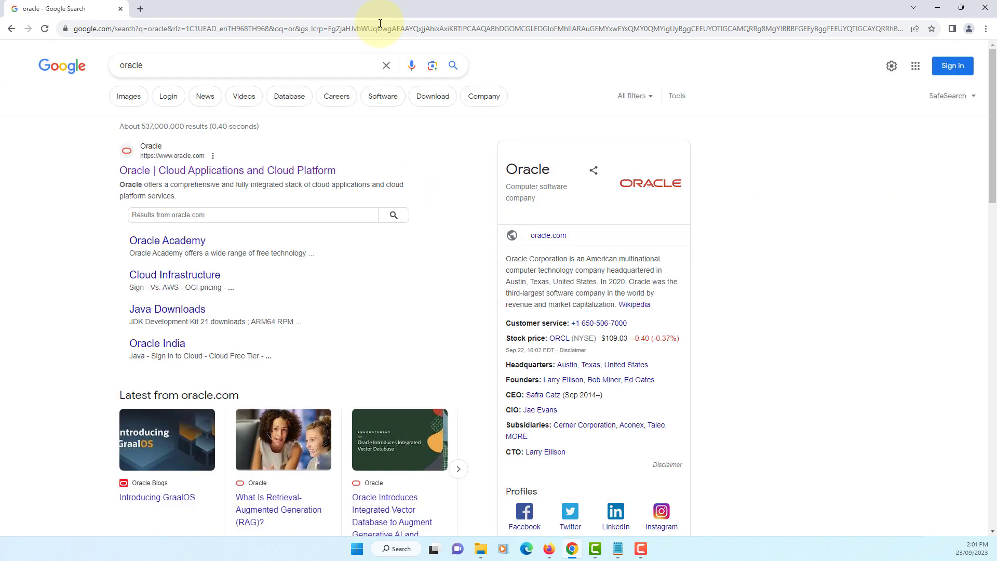
Go from Oracle's official site through Products > Java to the Java downloads page.
{"action": "left_click", "coordinate": [227, 169]}
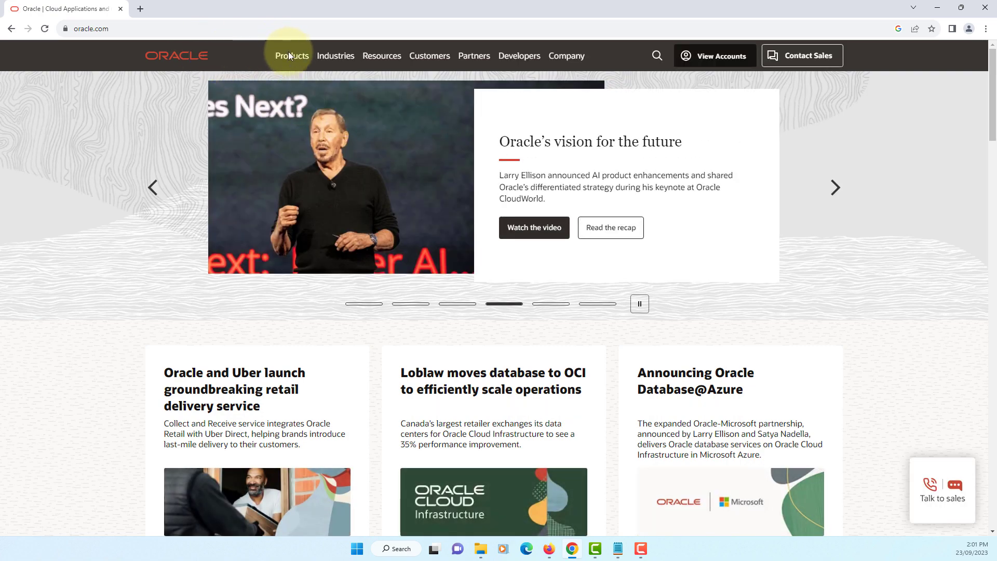
{"action": "left_click", "coordinate": [292, 56]}
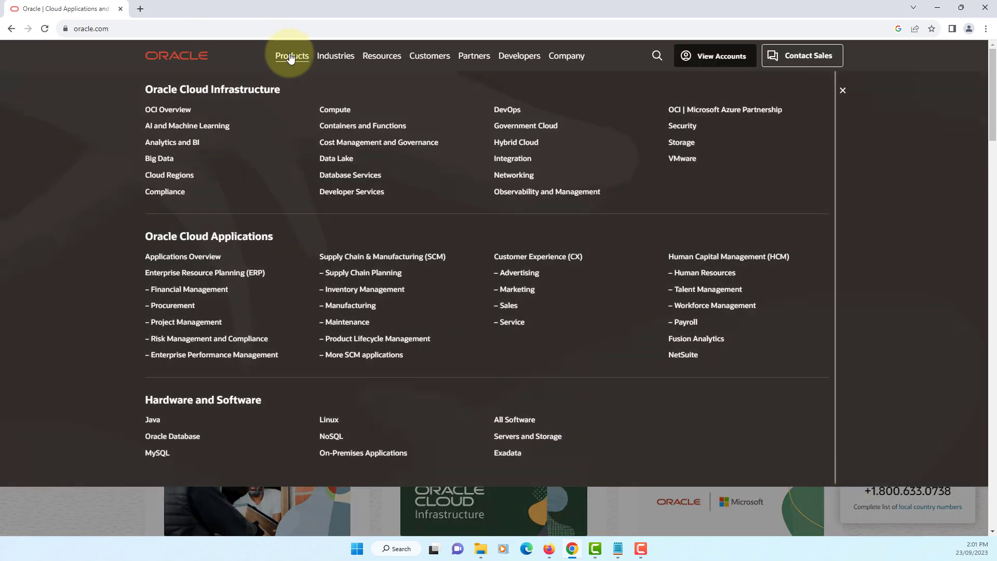
{"action": "left_click", "coordinate": [152, 419]}
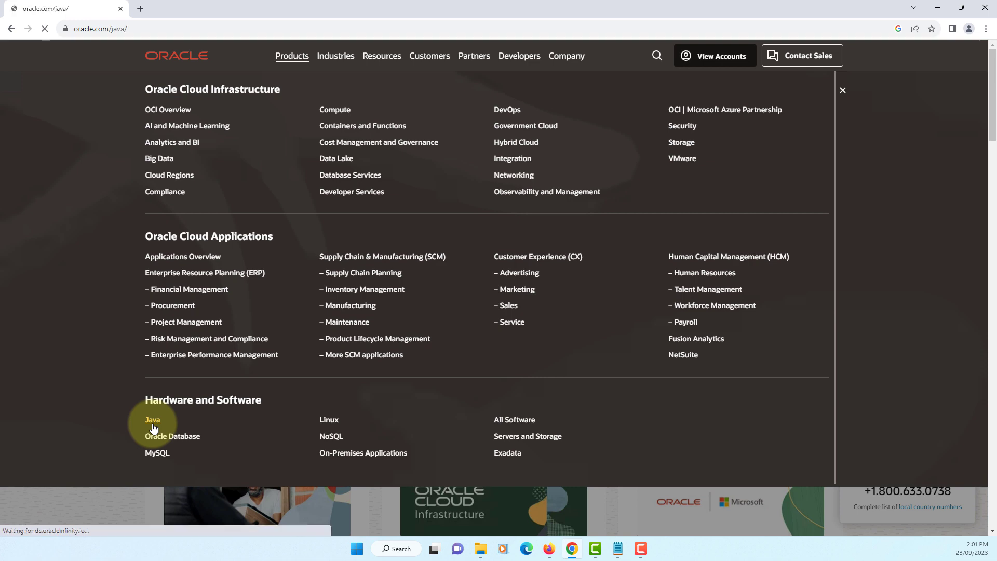
{"action": "left_click", "coordinate": [153, 420]}
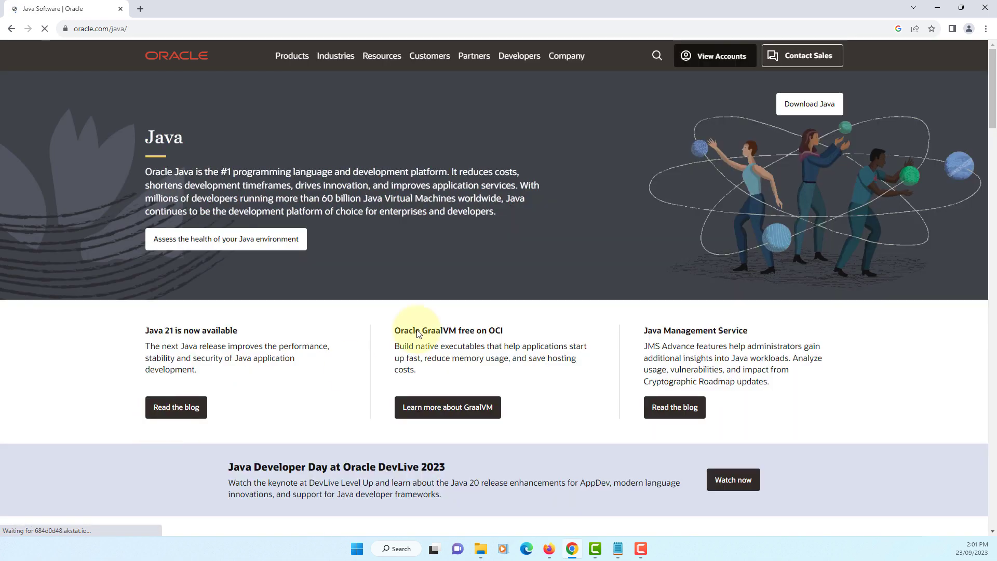
{"action": "left_click", "coordinate": [810, 104]}
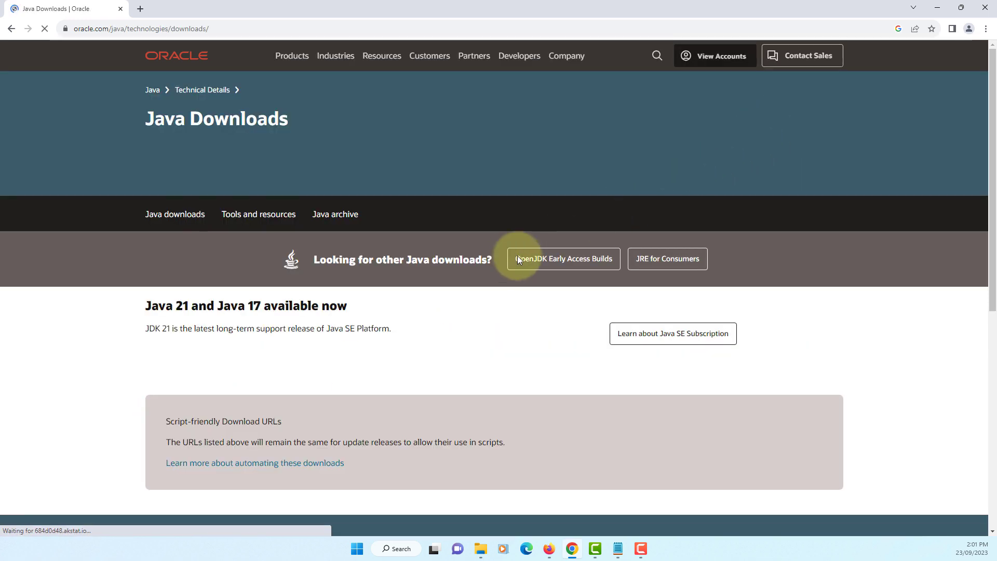
Download the JDK 21 Windows x64 MSI installer.
{"action": "scroll", "scroll_direction": "down", "scroll_amount": 3}
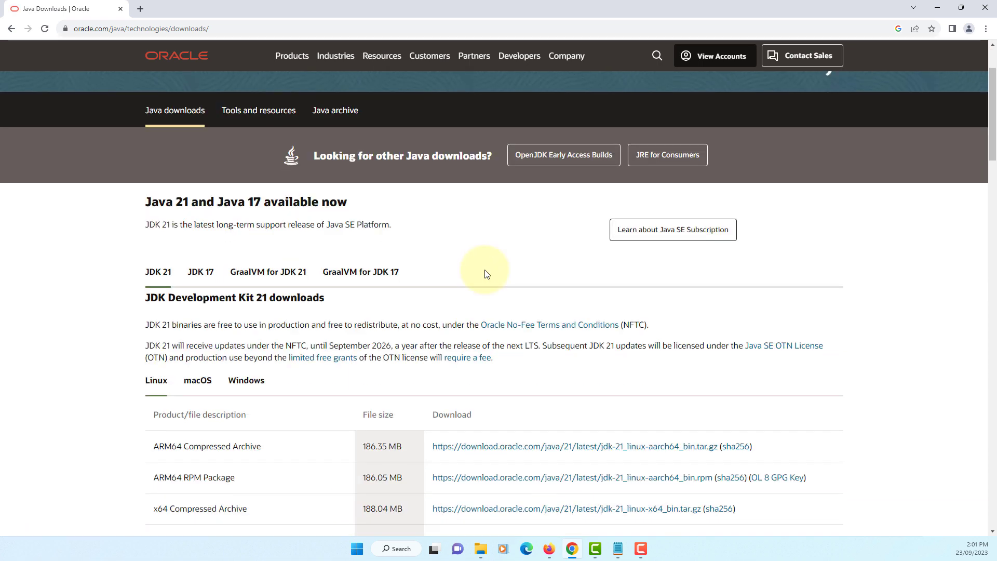
{"action": "mouse_move", "coordinate": [214, 239]}
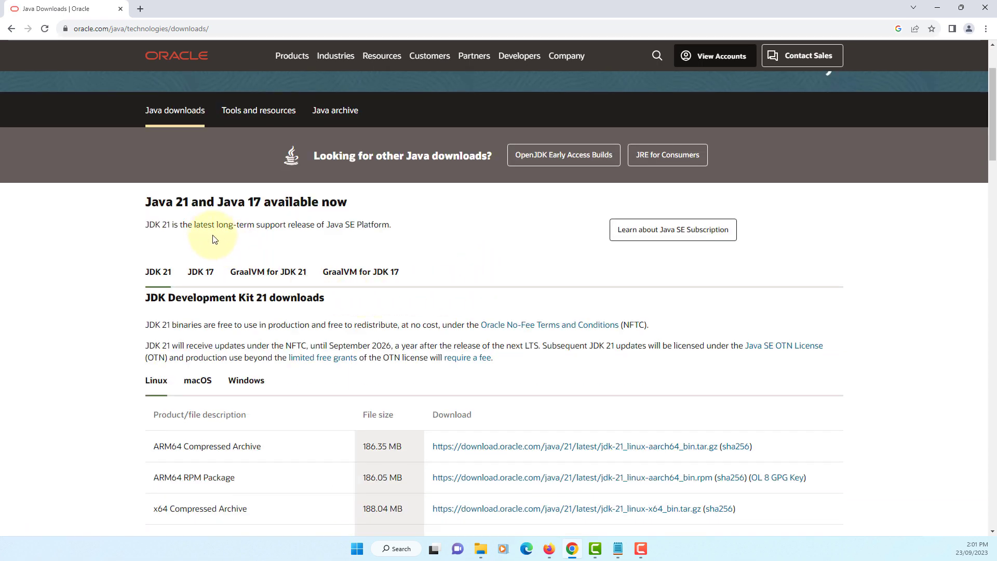
{"action": "left_click_drag", "start_coordinate": [180, 224], "coordinate": [289, 224]}
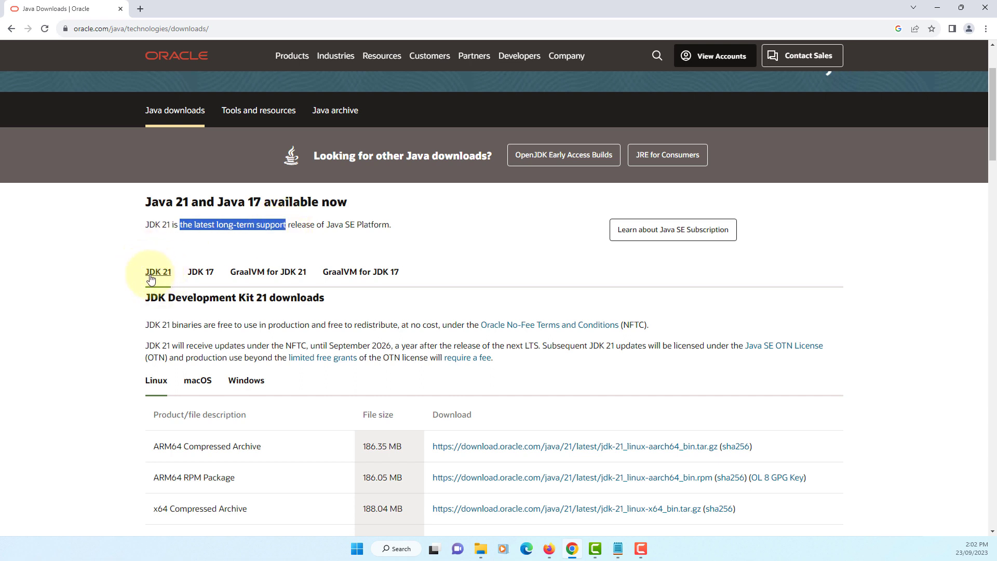
{"action": "left_click", "coordinate": [245, 380]}
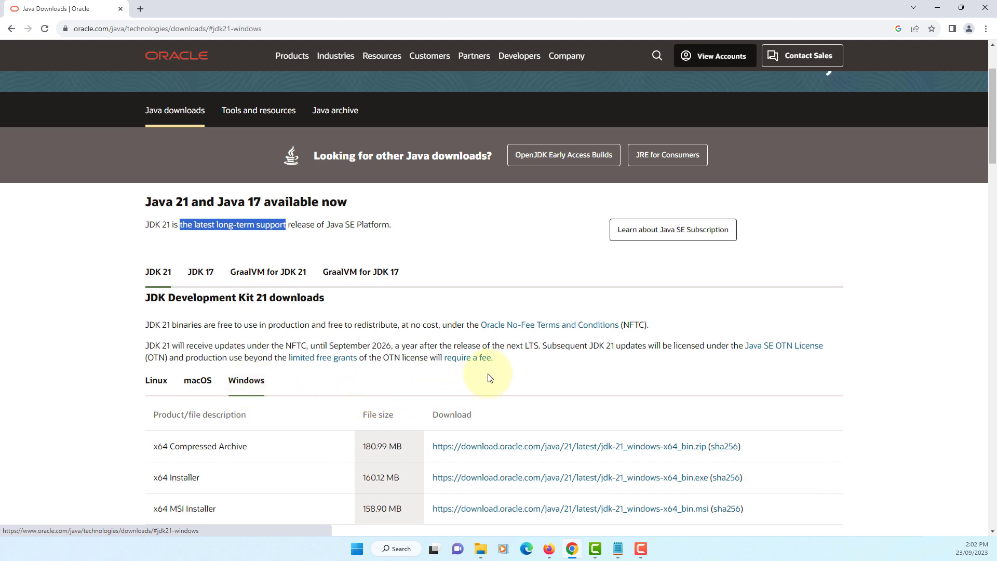
{"action": "scroll", "scroll_direction": "down", "scroll_amount": 3}
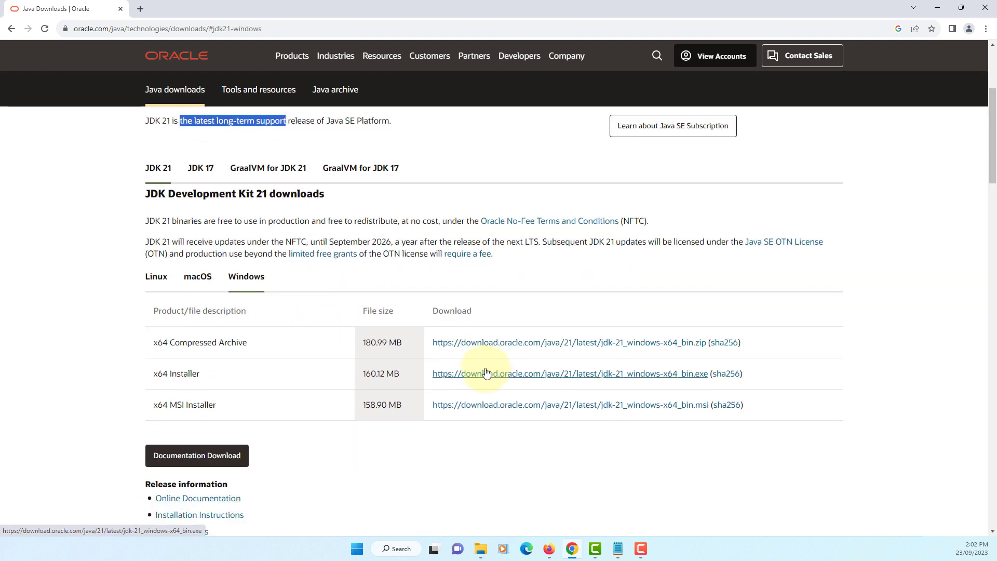
{"action": "mouse_move", "coordinate": [346, 393]}
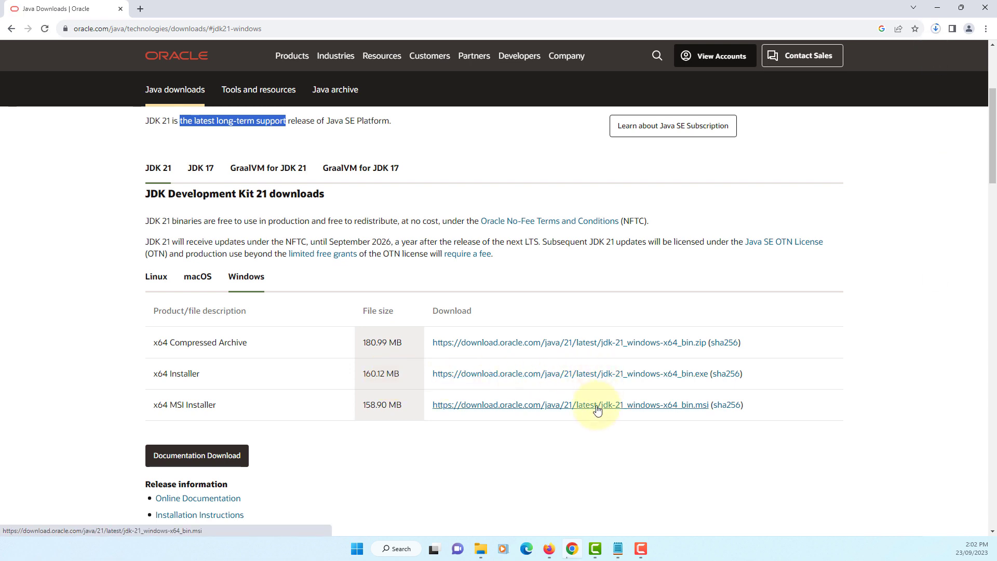
{"action": "left_click", "coordinate": [570, 405]}
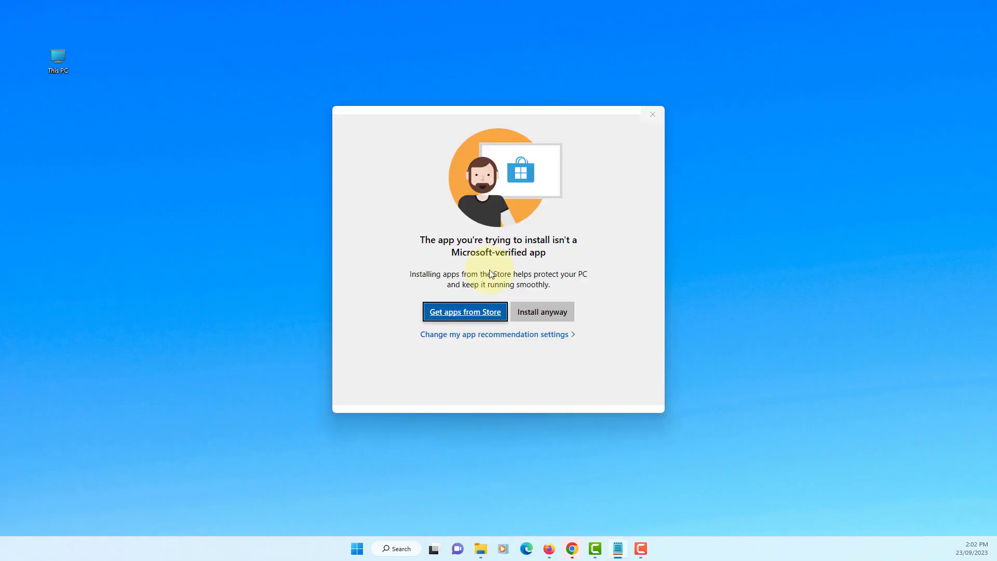
Install JDK 21 to the default C:\Program Files\Java\jdk-21 folder and close the installer.
{"action": "left_click", "coordinate": [541, 312]}
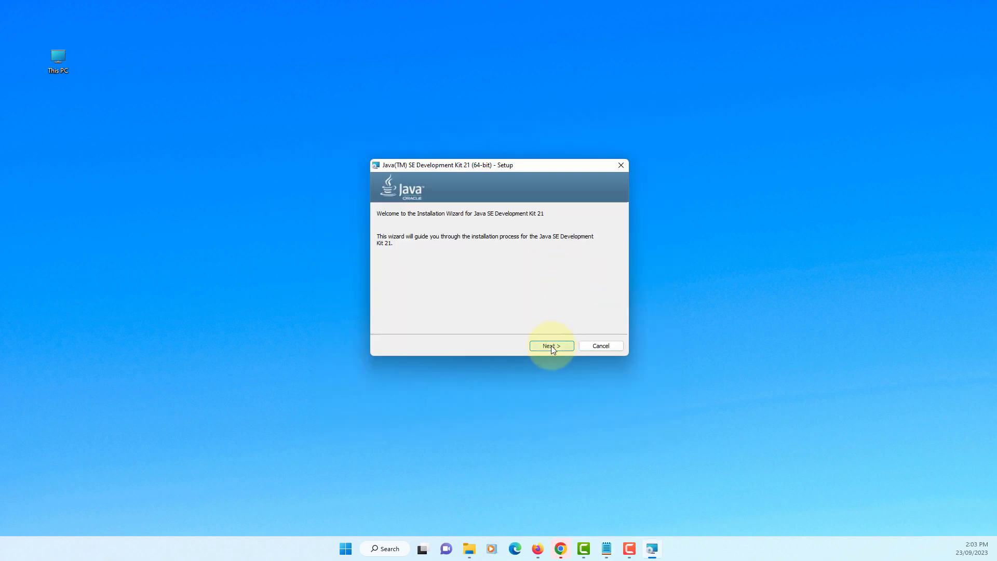
{"action": "left_click", "coordinate": [550, 346]}
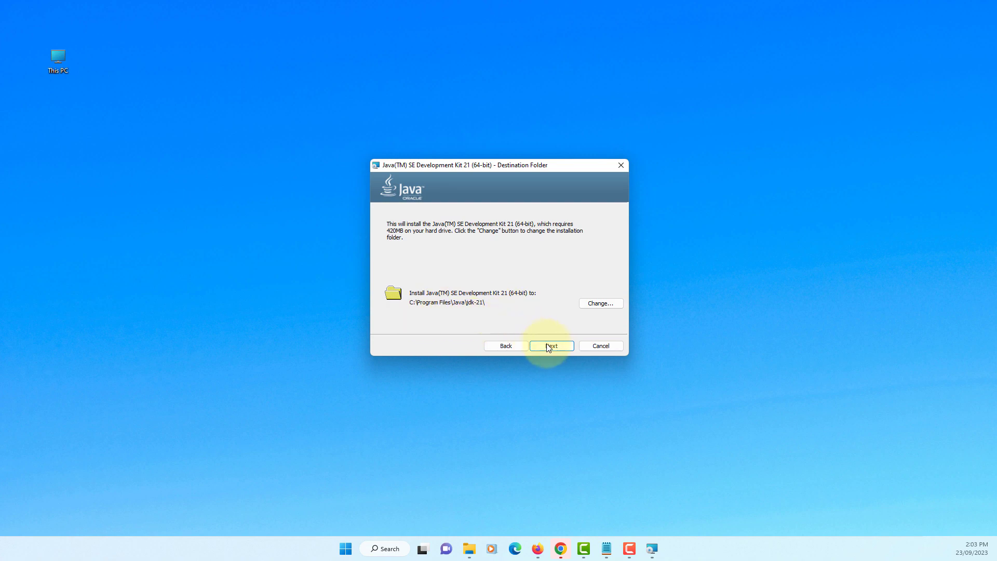
{"action": "left_click", "coordinate": [550, 345]}
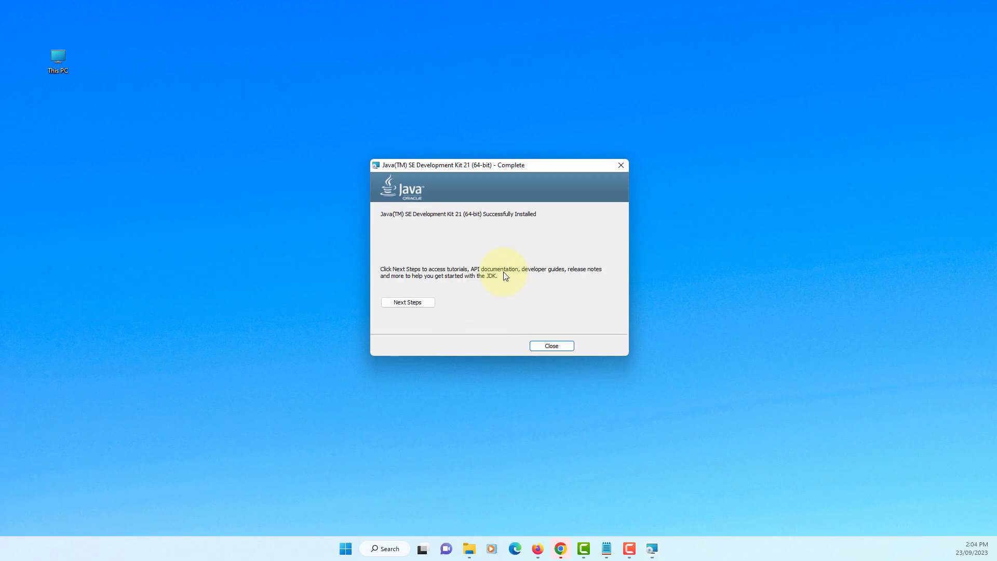
{"action": "mouse_move", "coordinate": [386, 237]}
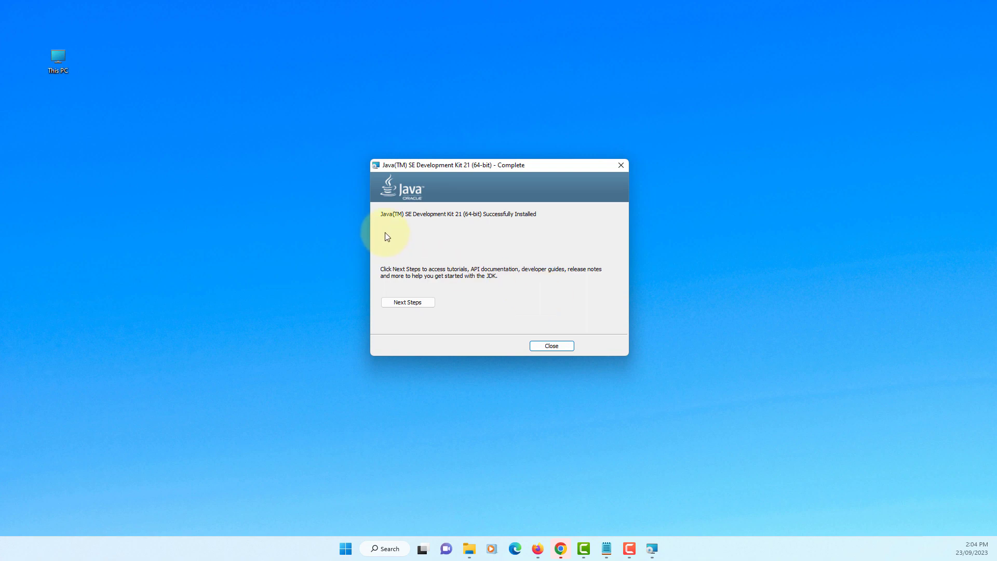
{"action": "left_click", "coordinate": [551, 346]}
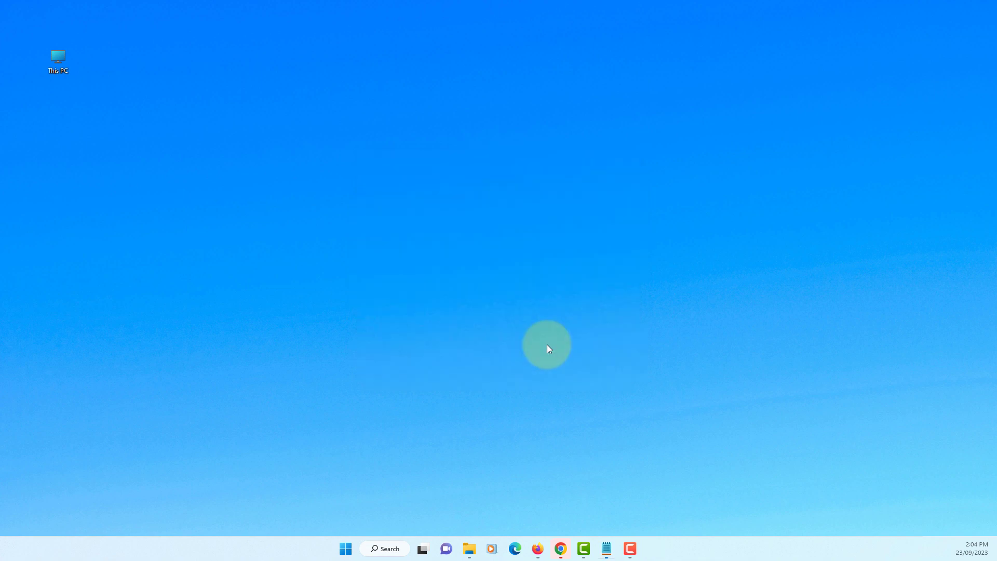
{"action": "mouse_move", "coordinate": [484, 550]}
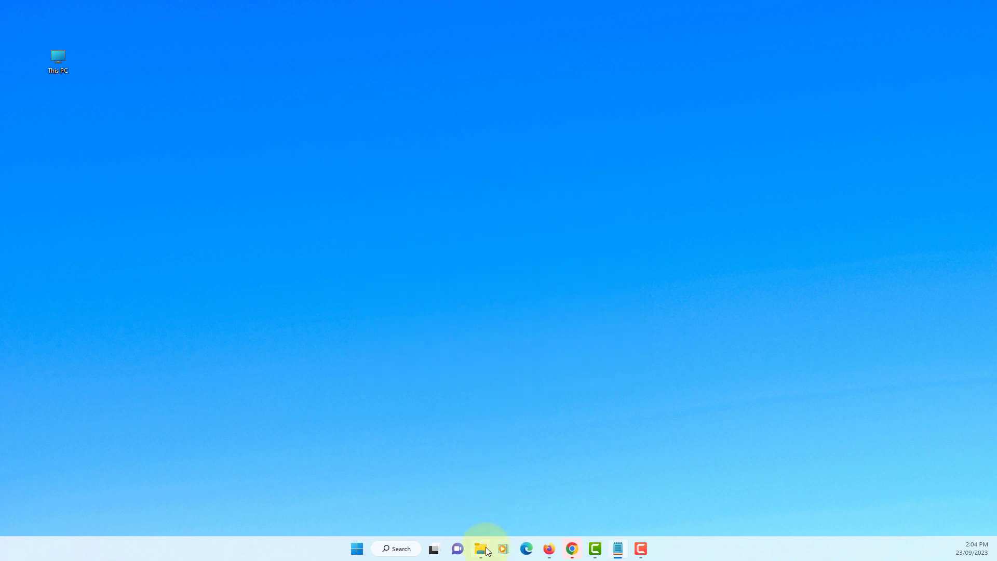
Browse to Program Files\Java\jdk-21\bin in File Explorer and select java.exe.
{"action": "left_click", "coordinate": [480, 549]}
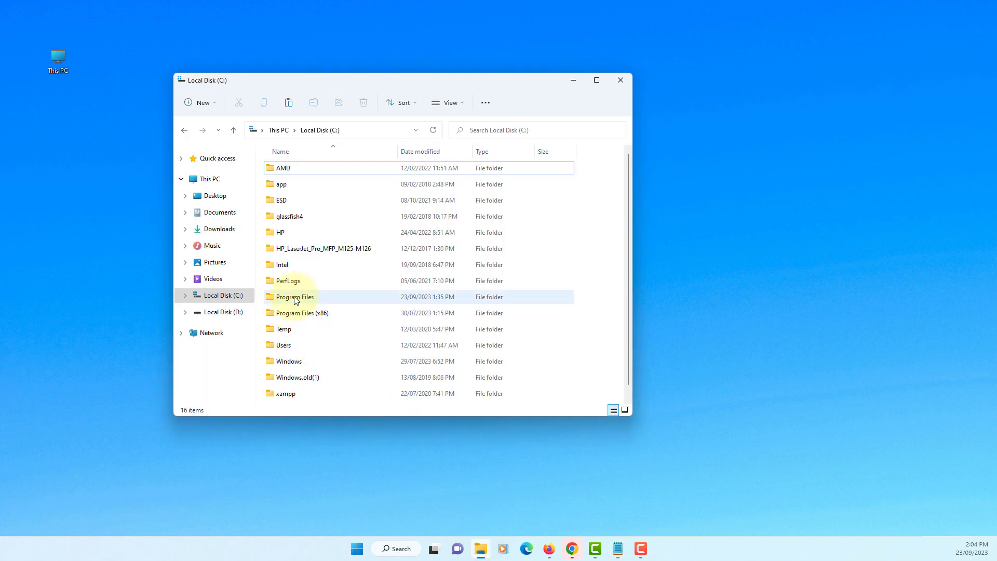
{"action": "double_click", "coordinate": [294, 297]}
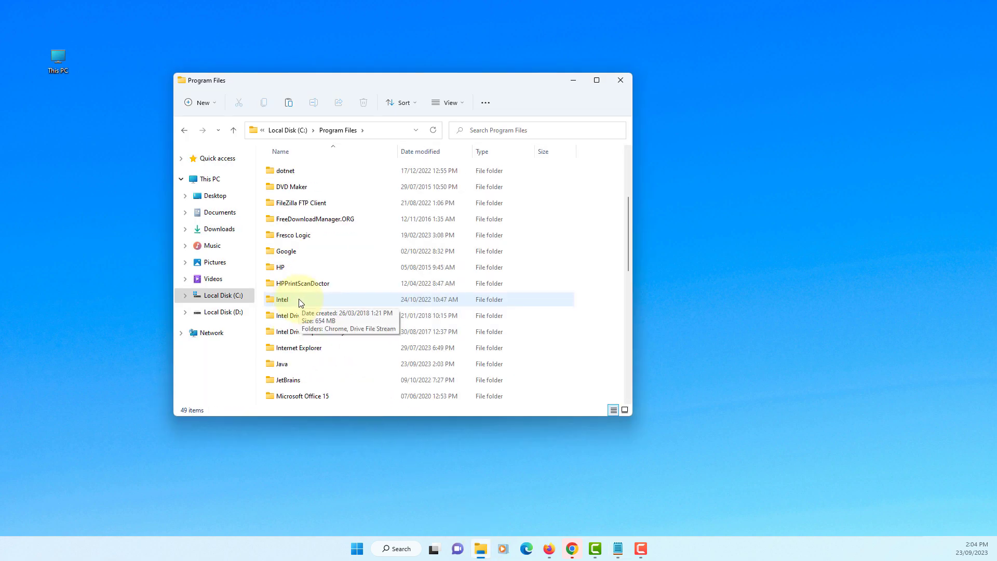
{"action": "double_click", "coordinate": [280, 363]}
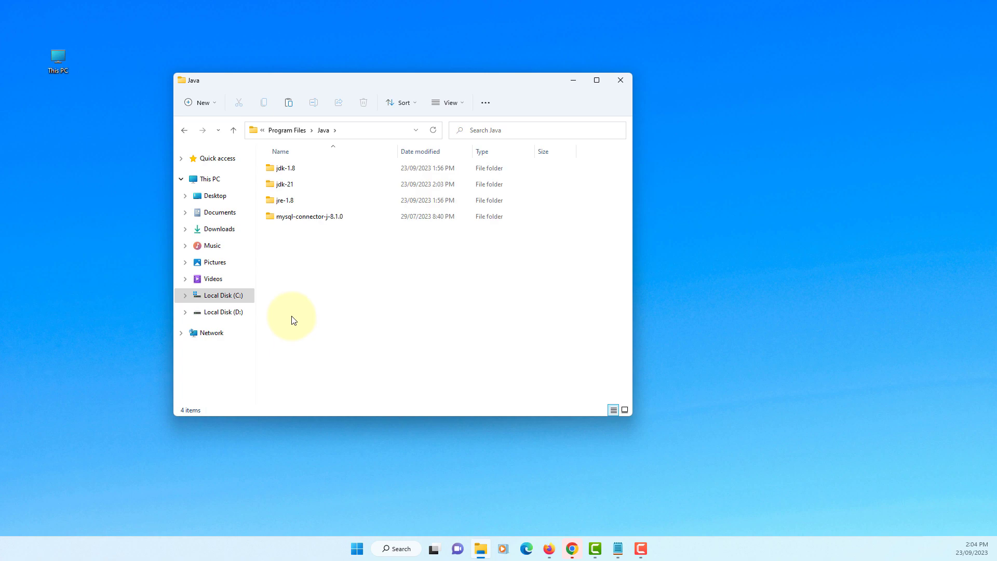
{"action": "double_click", "coordinate": [284, 184]}
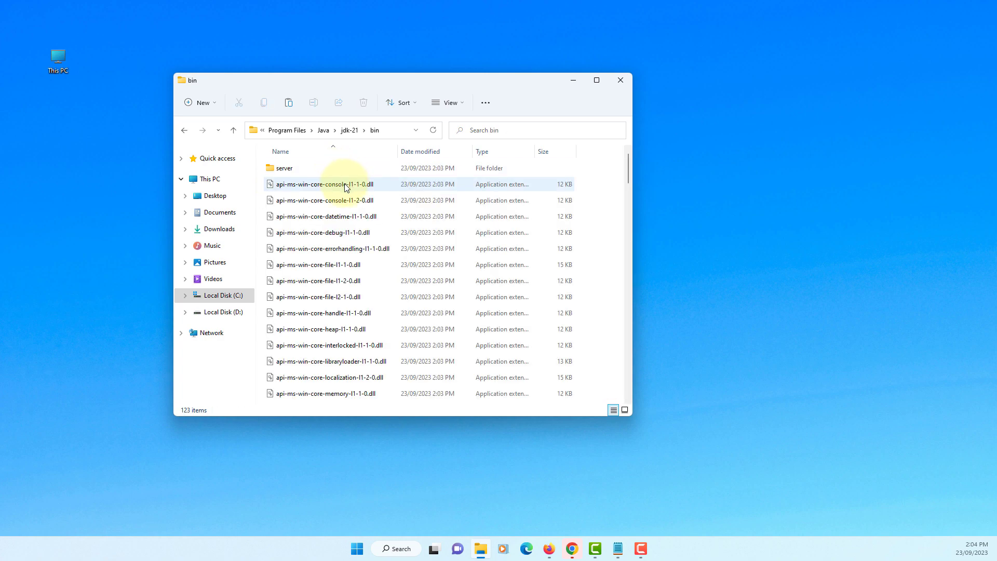
{"action": "scroll", "scroll_direction": "down", "scroll_amount": 3}
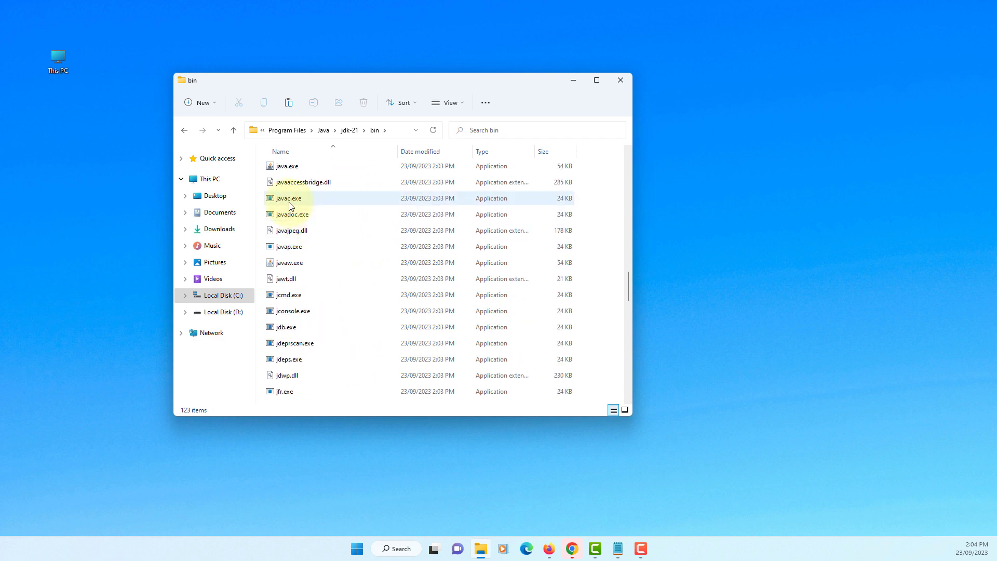
{"action": "left_click", "coordinate": [287, 166]}
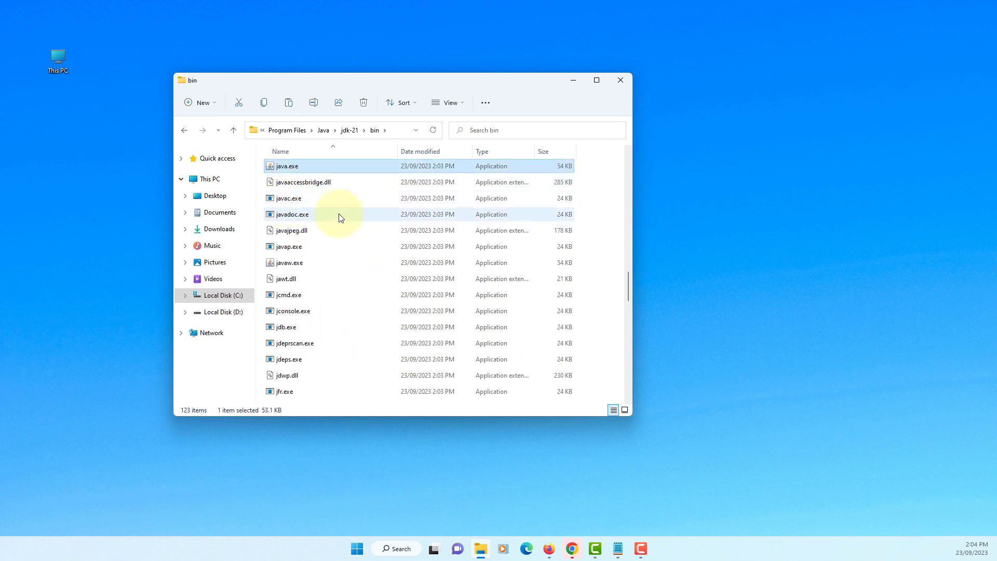
{"action": "mouse_move", "coordinate": [340, 216]}
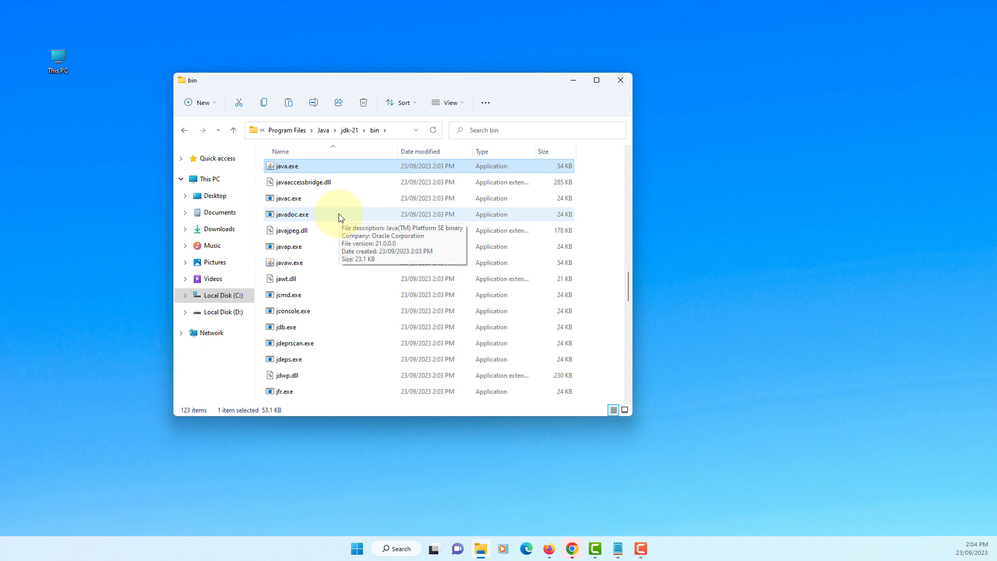
{"action": "mouse_move", "coordinate": [62, 67]}
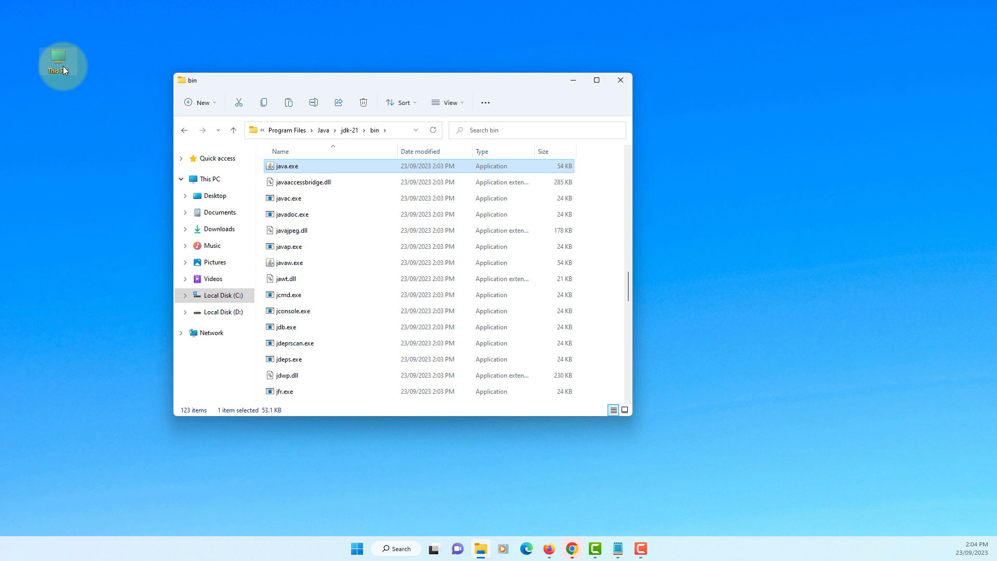
Open Environment Variables from This PC's properties via Advanced system settings.
{"action": "right_click", "coordinate": [58, 57]}
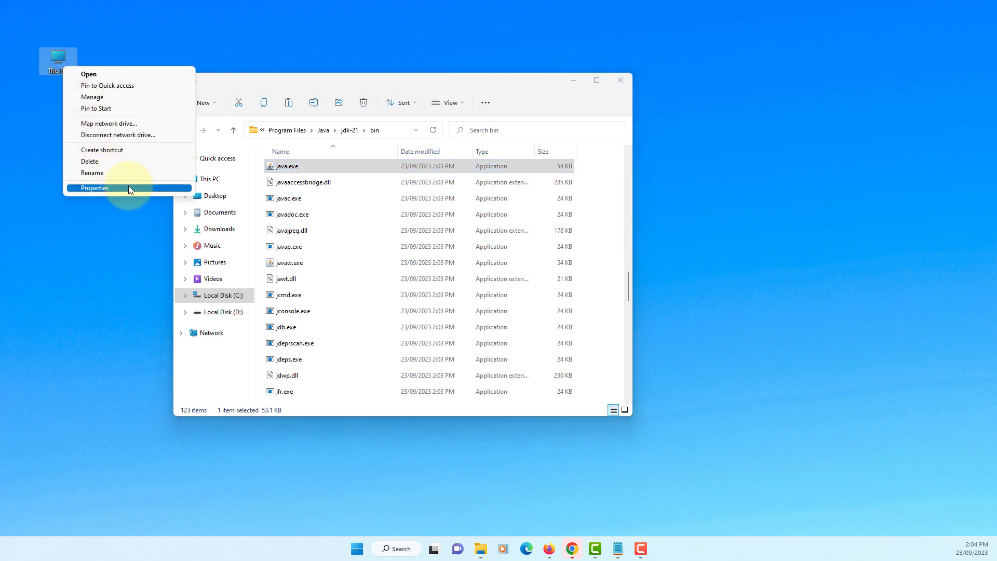
{"action": "left_click", "coordinate": [96, 187]}
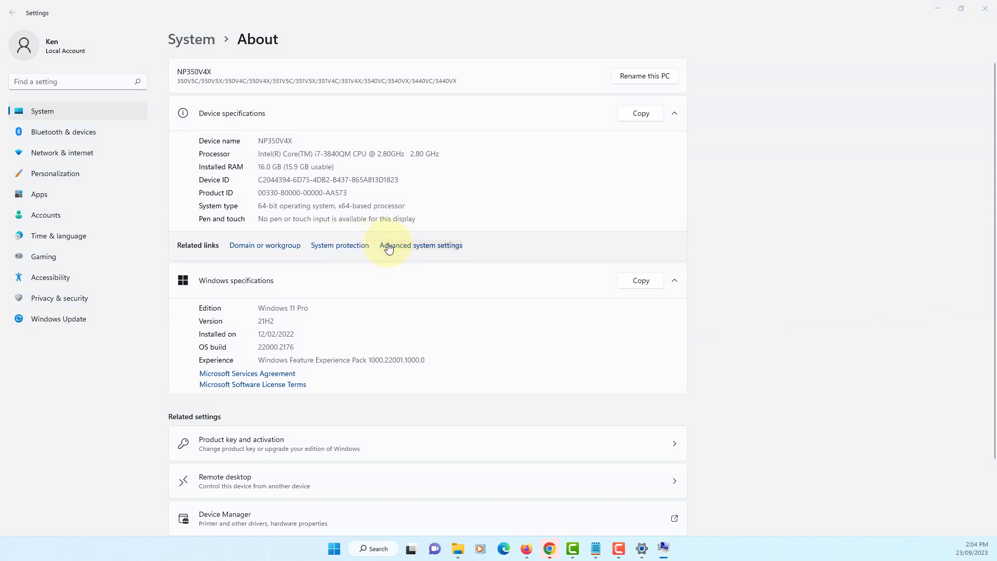
{"action": "left_click", "coordinate": [420, 244]}
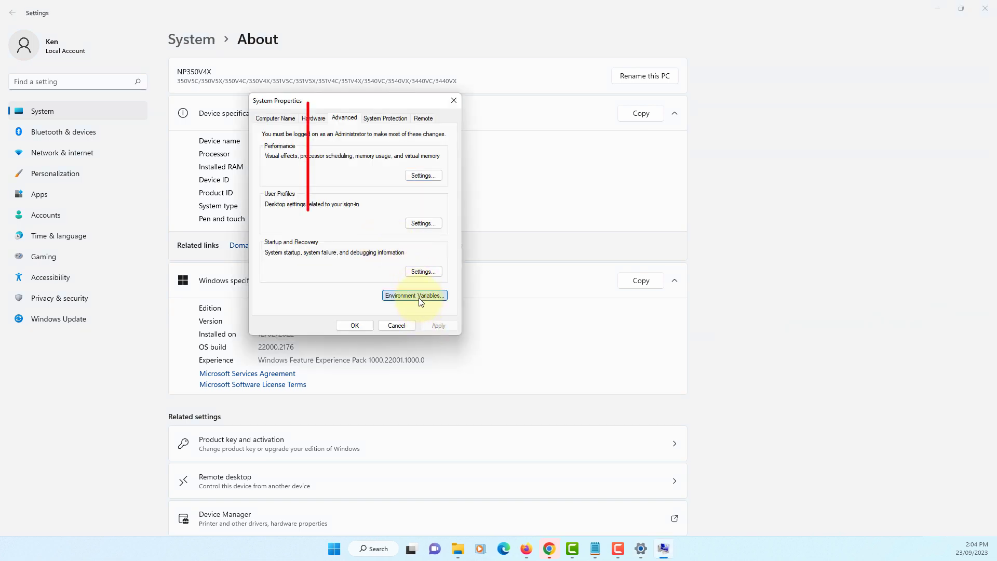
{"action": "left_click", "coordinate": [414, 295]}
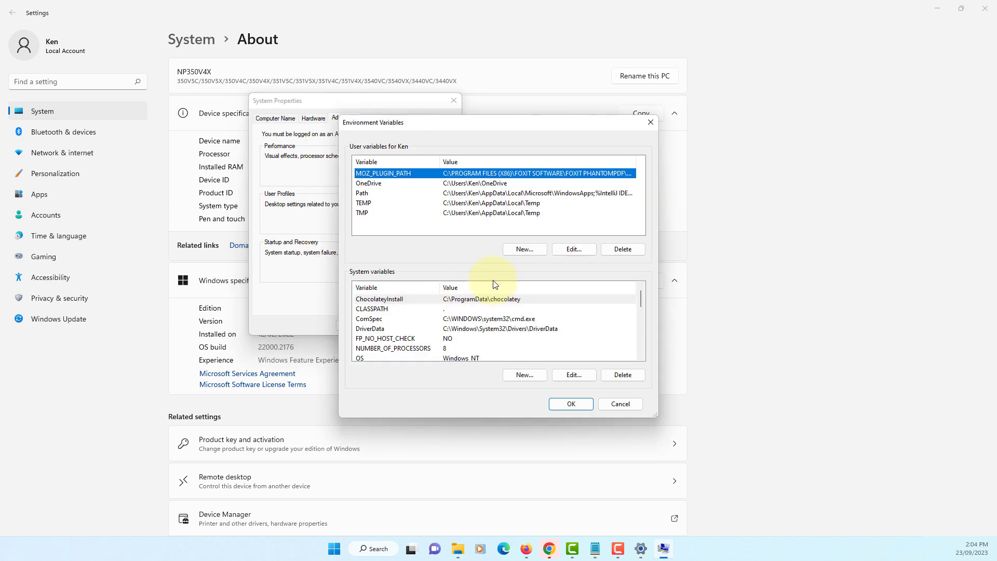
Add user variable CLASSPATH with value '.', then start naming a JAVA_HOME variable.
{"action": "left_click", "coordinate": [524, 249]}
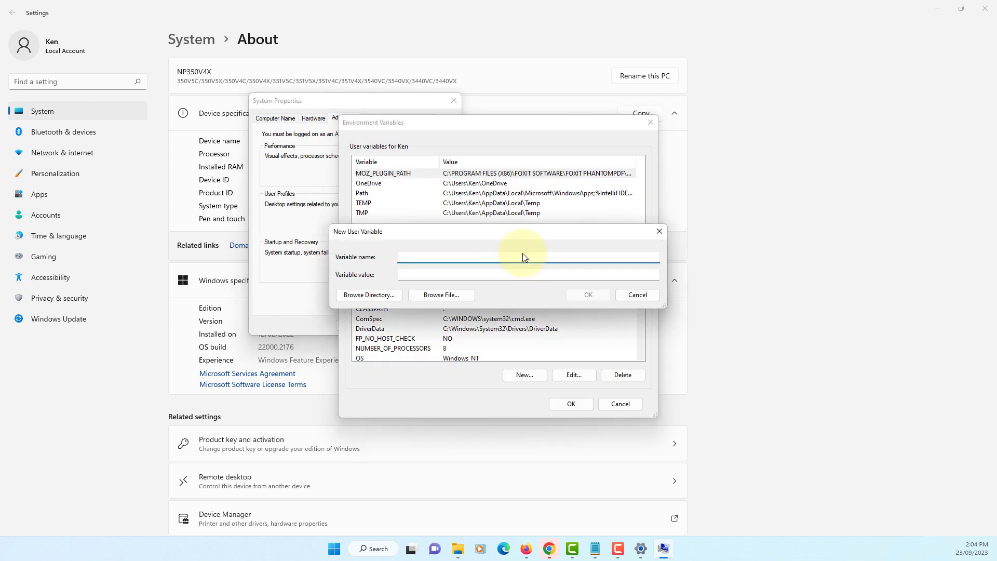
{"action": "type", "text": "CLA"}
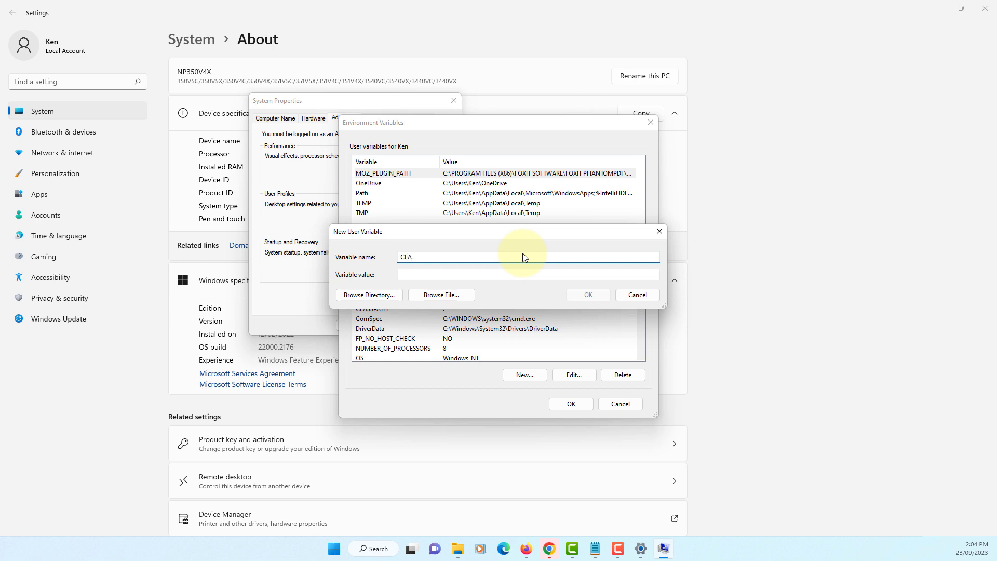
{"action": "type", "text": "SSPATH"}
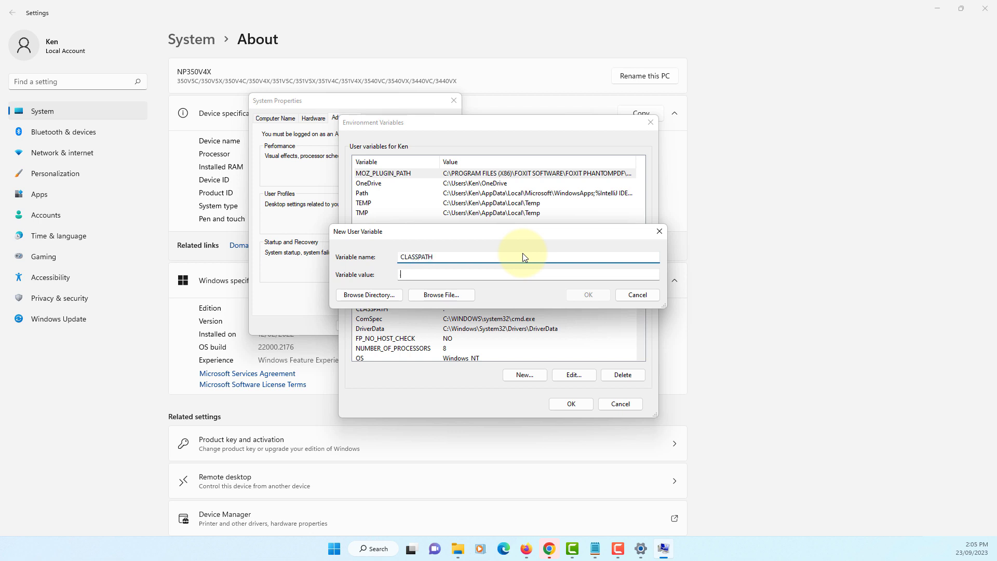
{"action": "type", "text": "."}
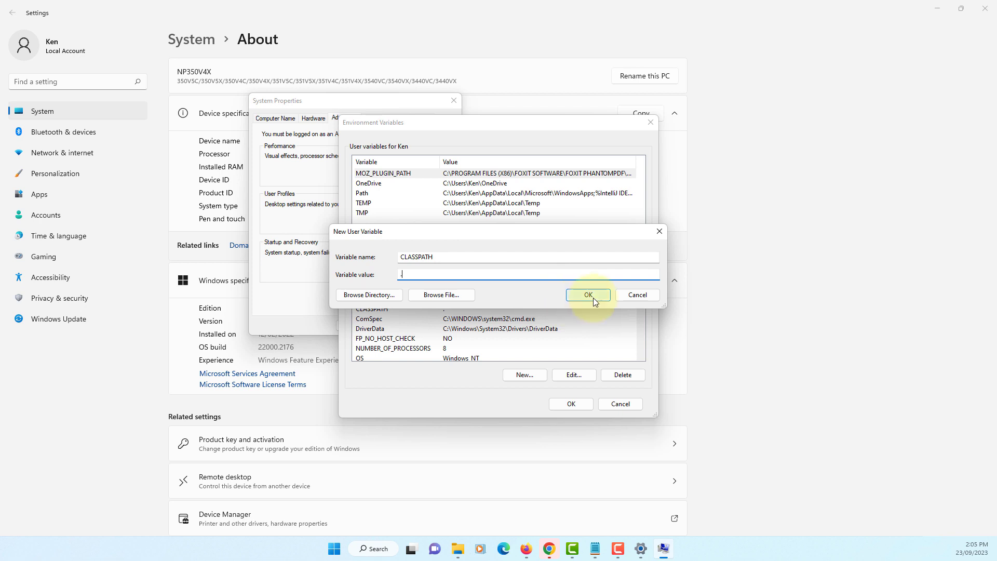
{"action": "left_click", "coordinate": [587, 294]}
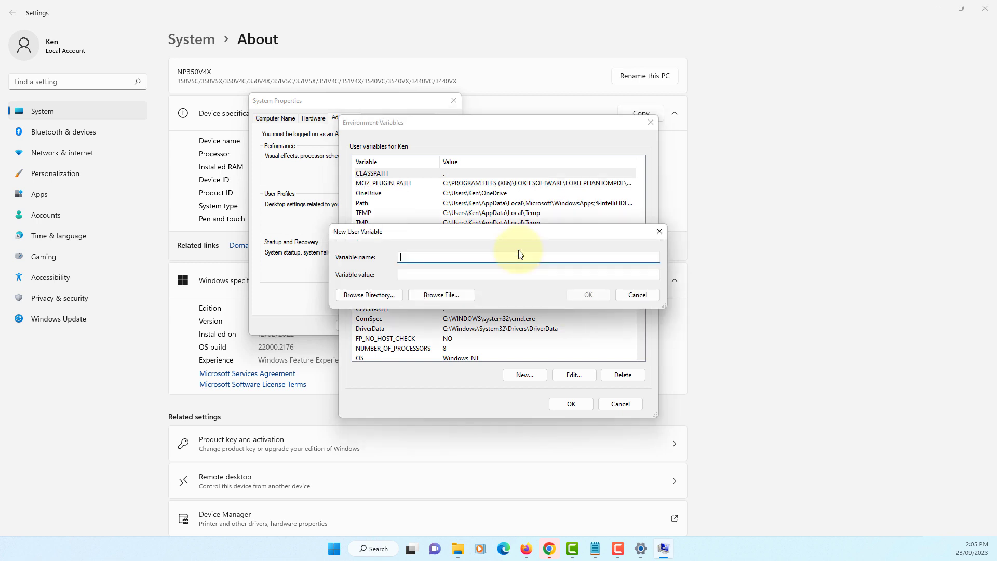
{"action": "type", "text": "JAVA"}
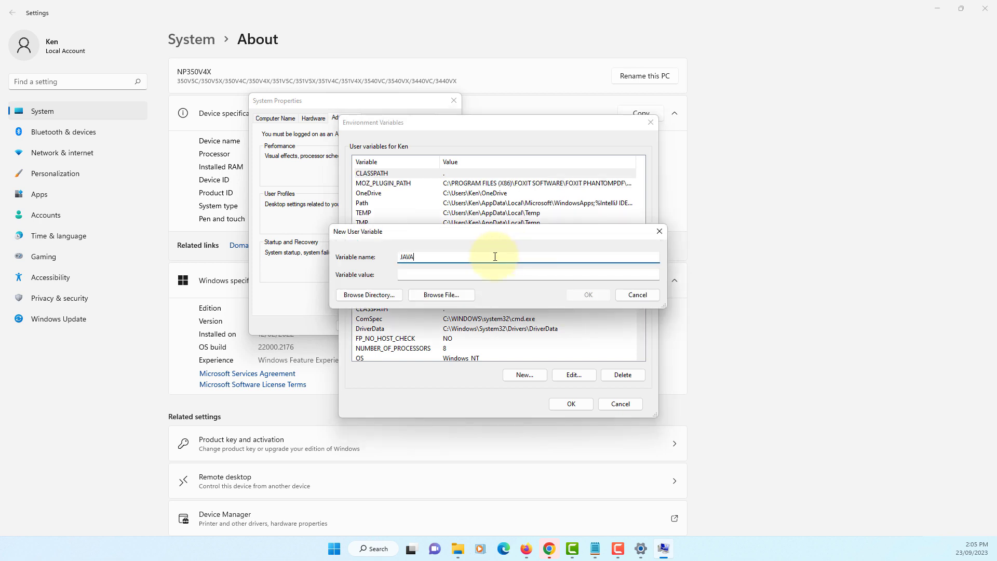
{"action": "type", "text": "_HOM"}
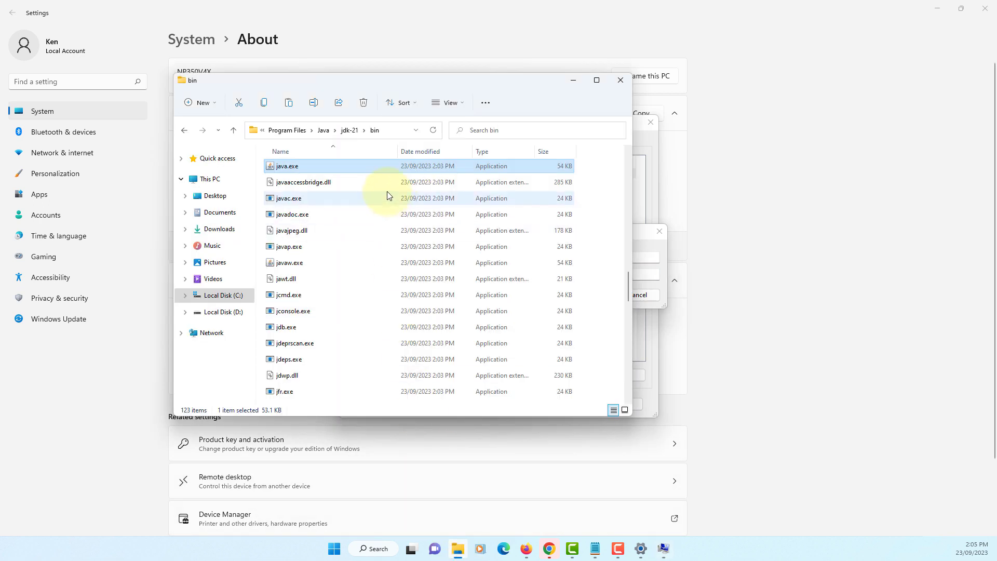
Set JAVA_HOME's value to C:\Program Files\Java\jdk-21 and save the variable.
{"action": "left_click", "coordinate": [318, 131]}
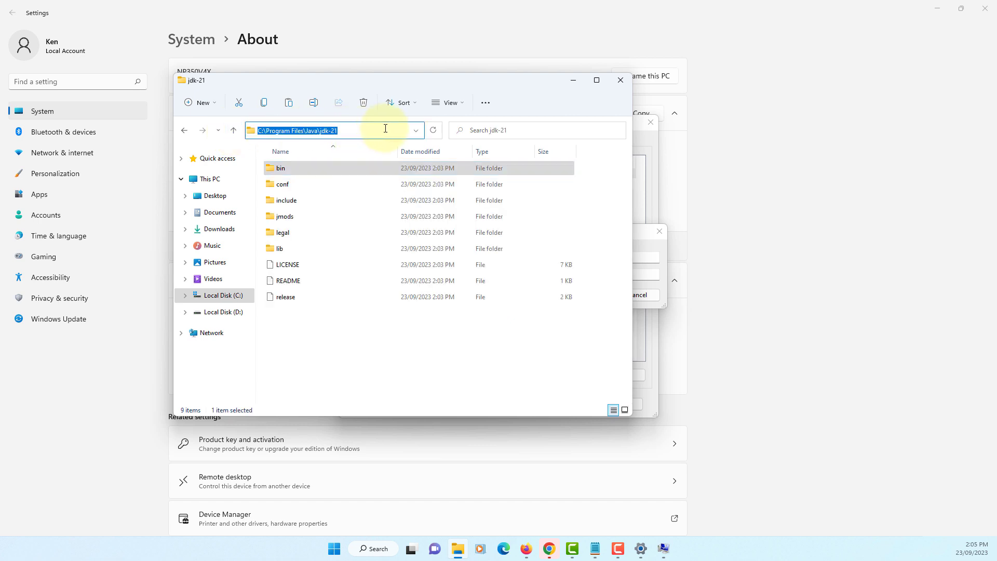
{"action": "mouse_move", "coordinate": [571, 80]}
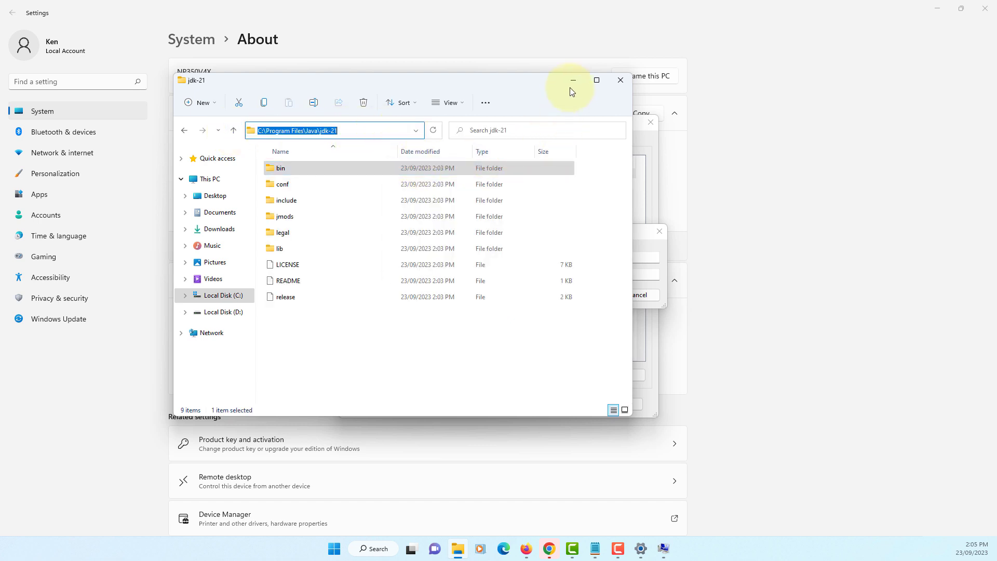
{"action": "left_click", "coordinate": [572, 80]}
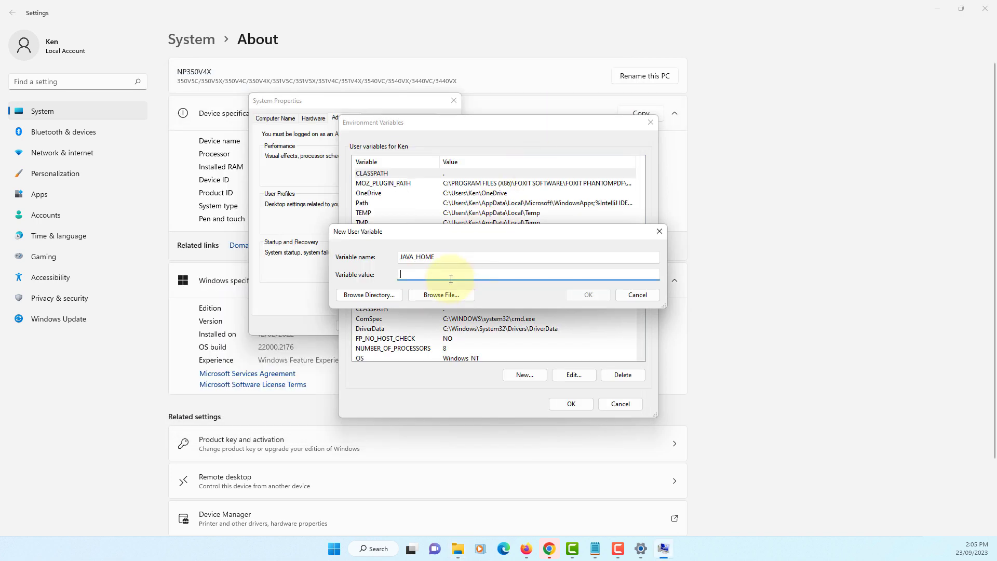
{"action": "type", "text": "C:\\Program Files\\Java\\jdk-21"}
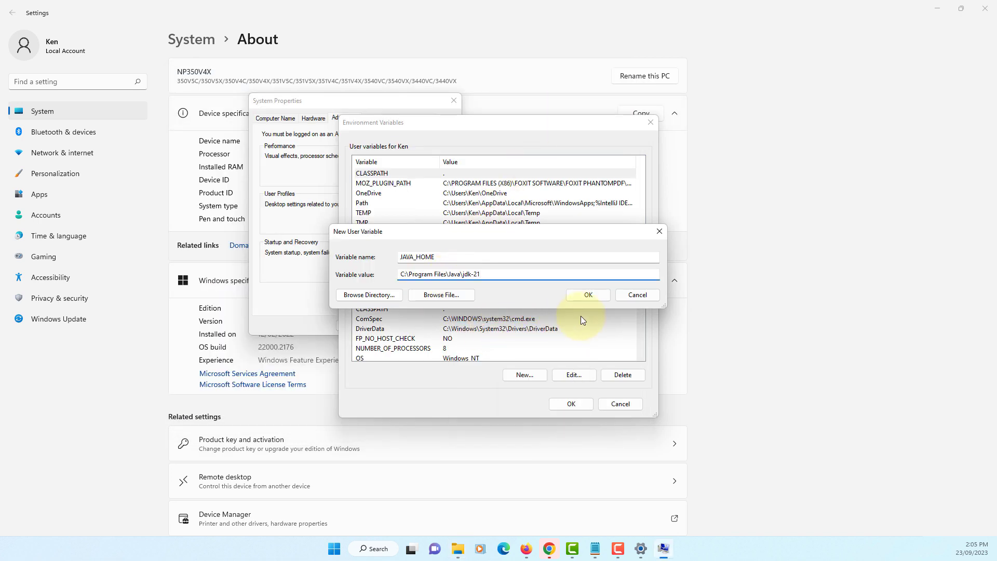
{"action": "mouse_move", "coordinate": [397, 305]}
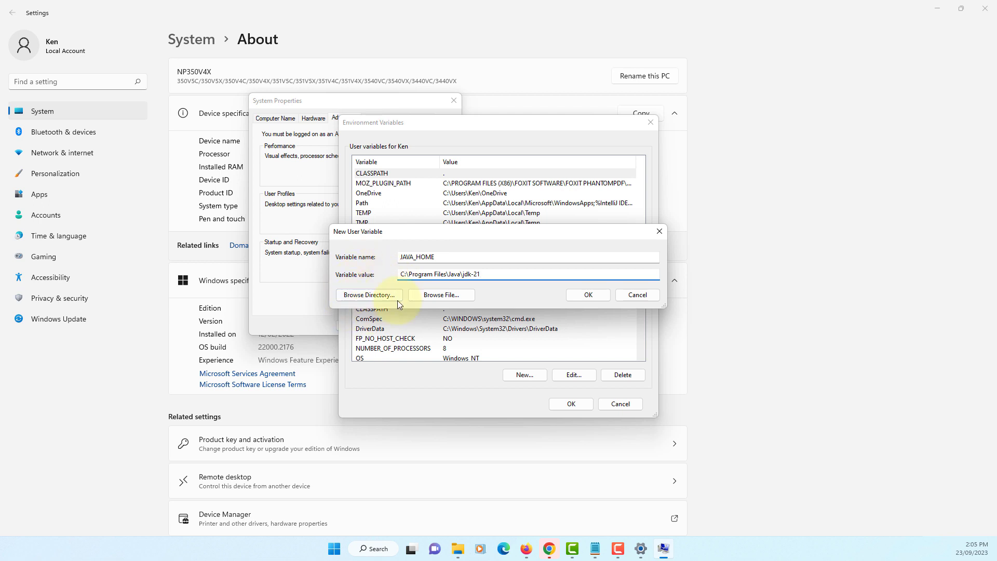
{"action": "left_click", "coordinate": [587, 295]}
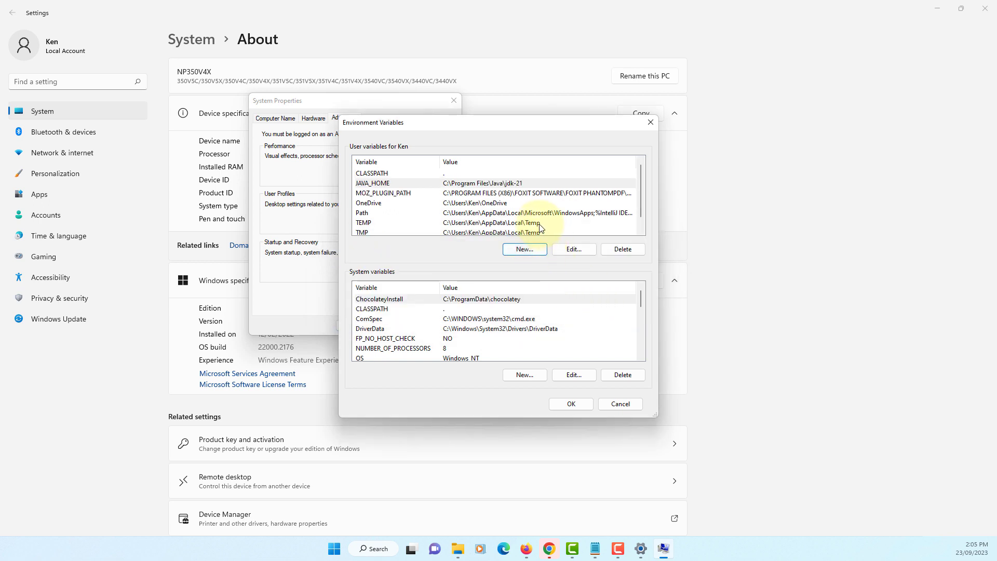
{"action": "mouse_move", "coordinate": [498, 214]}
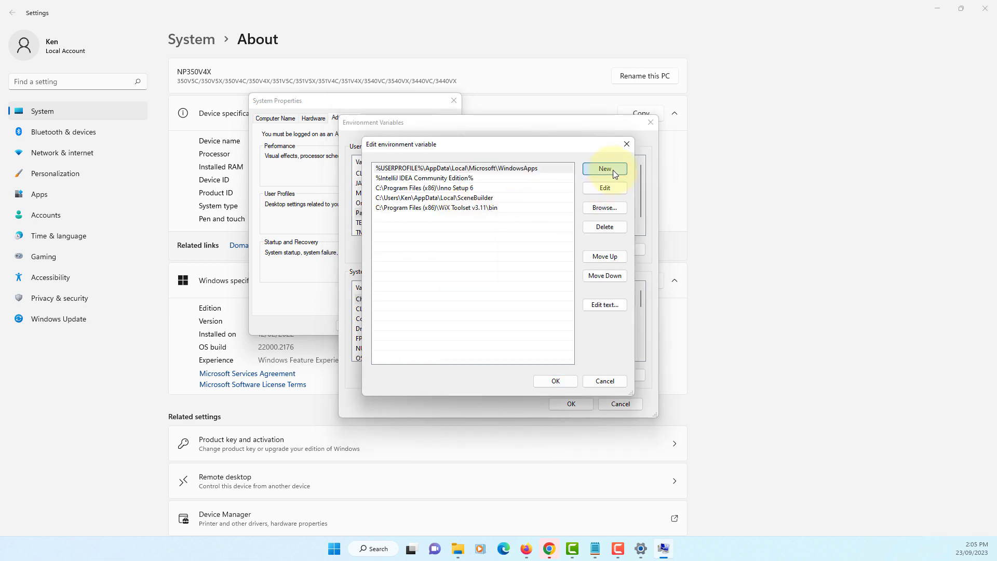
Add a %JAVA_HOME%\bin entry to the user Path and save the changes.
{"action": "left_click", "coordinate": [603, 170]}
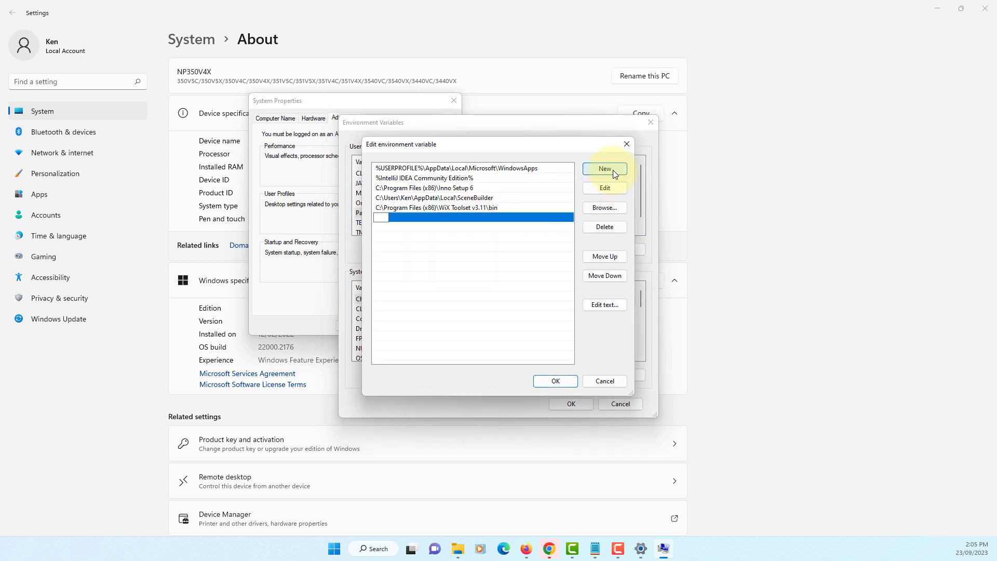
{"action": "type", "text": "%JAVA"}
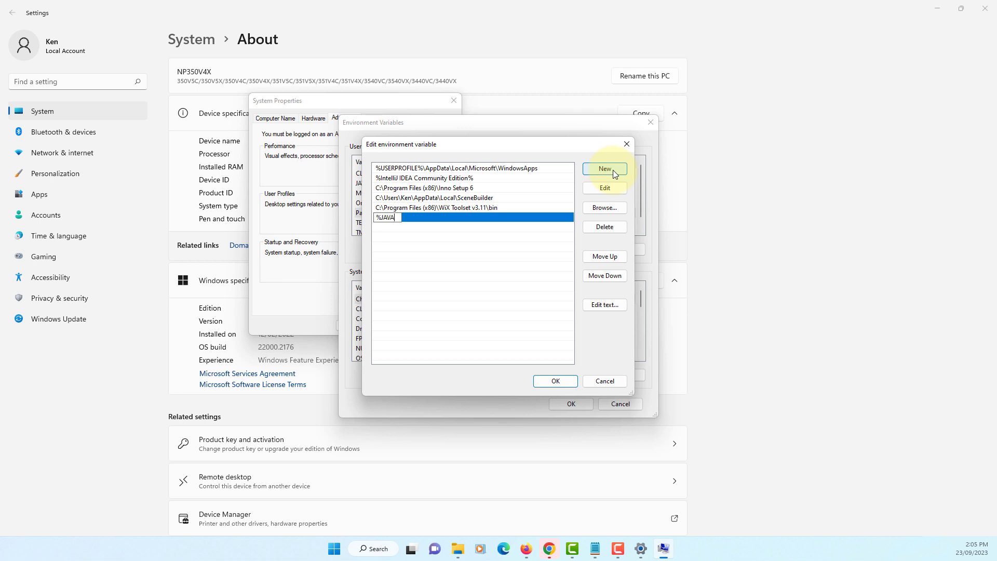
{"action": "type", "text": "_HOME"}
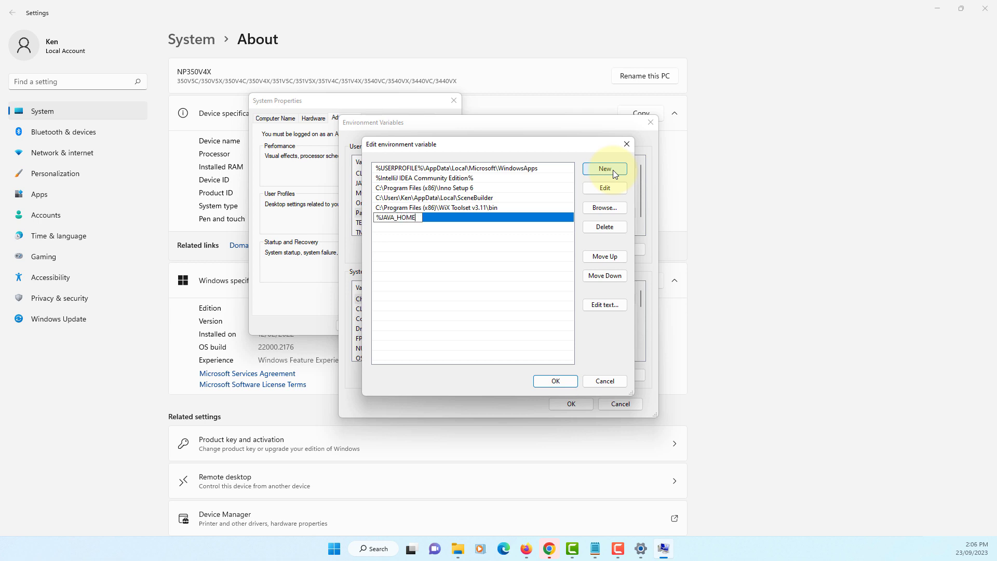
{"action": "type", "text": "%"}
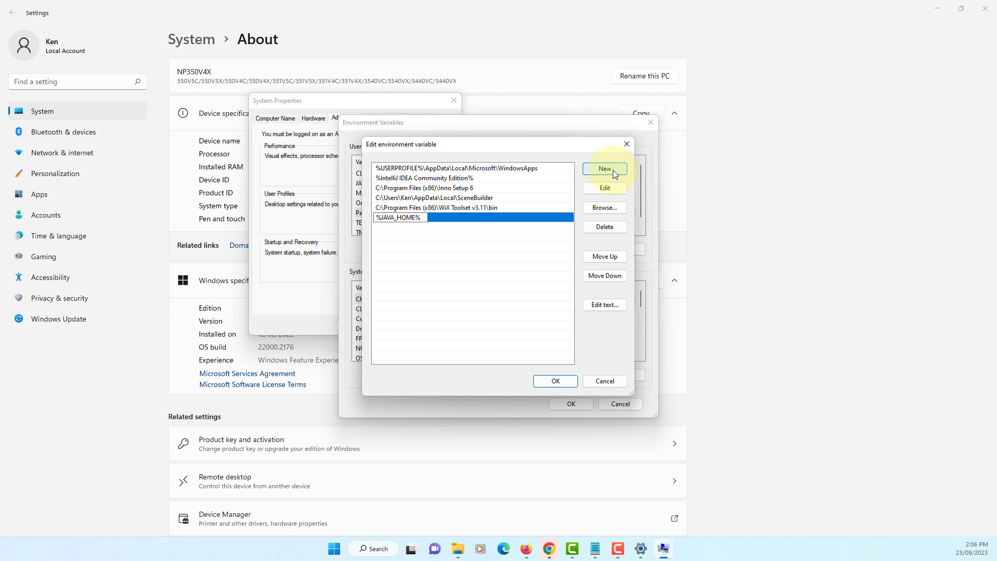
{"action": "type", "text": "\\bin"}
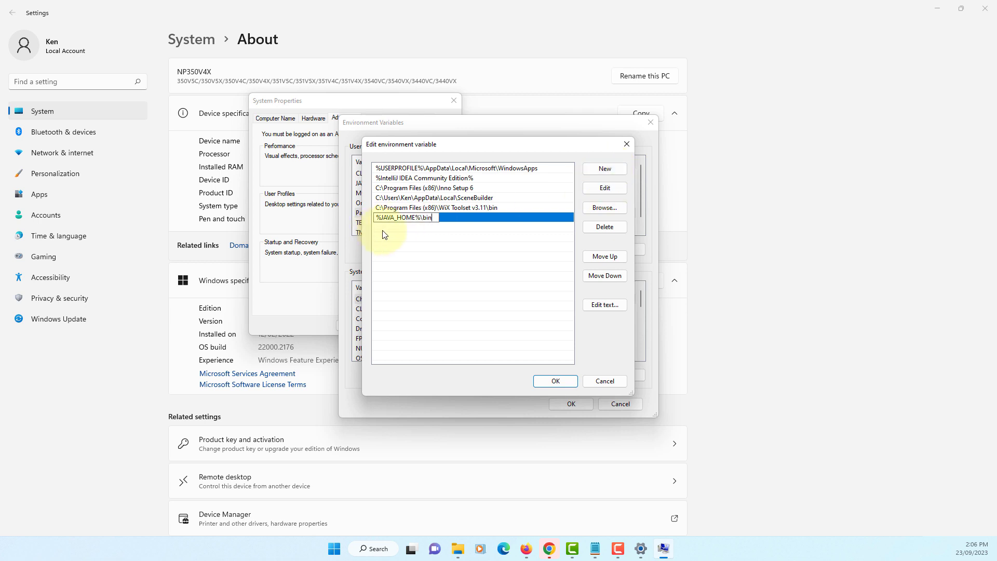
{"action": "mouse_move", "coordinate": [555, 381]}
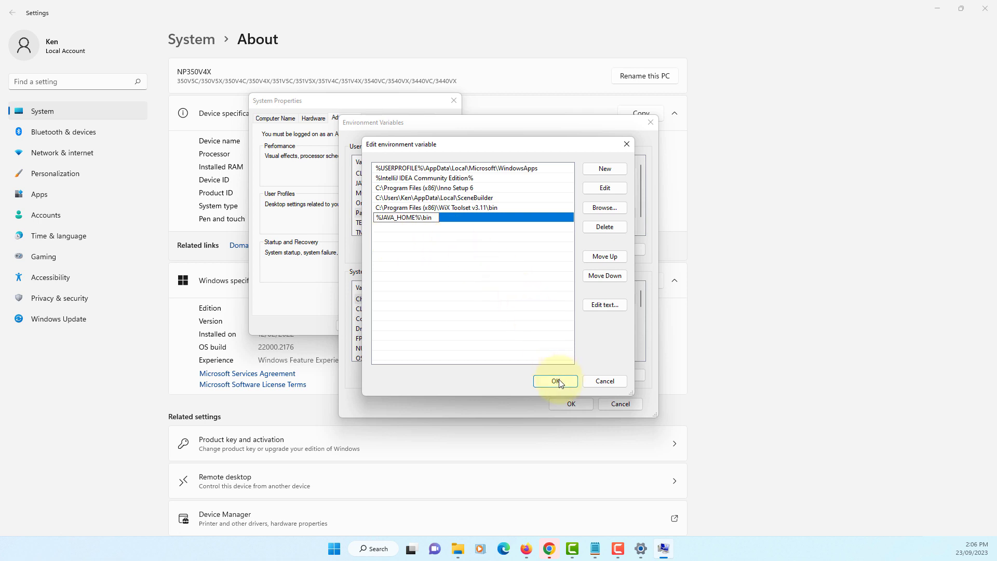
{"action": "left_click", "coordinate": [556, 381]}
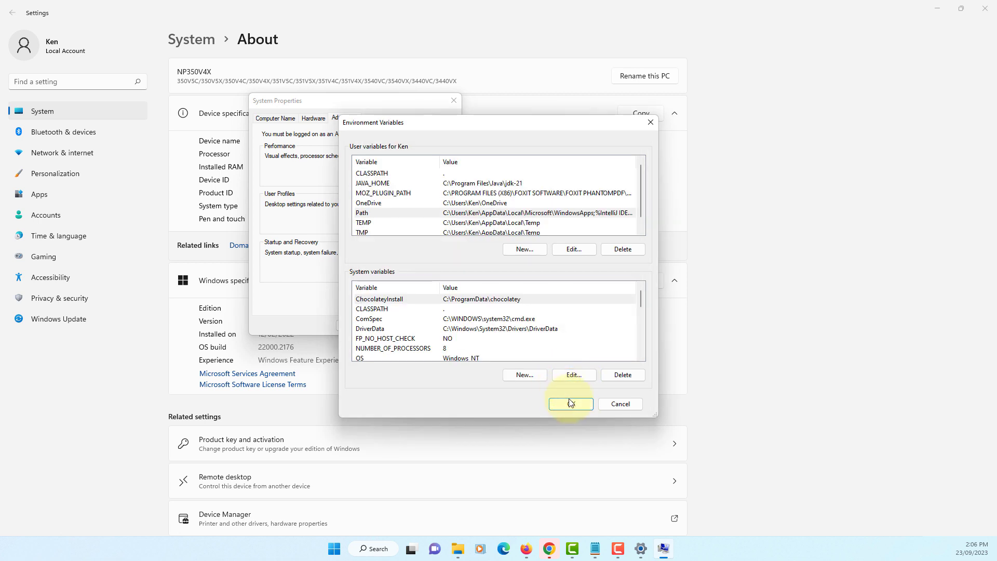
{"action": "left_click", "coordinate": [569, 404]}
{"action": "type", "text": "java -"}
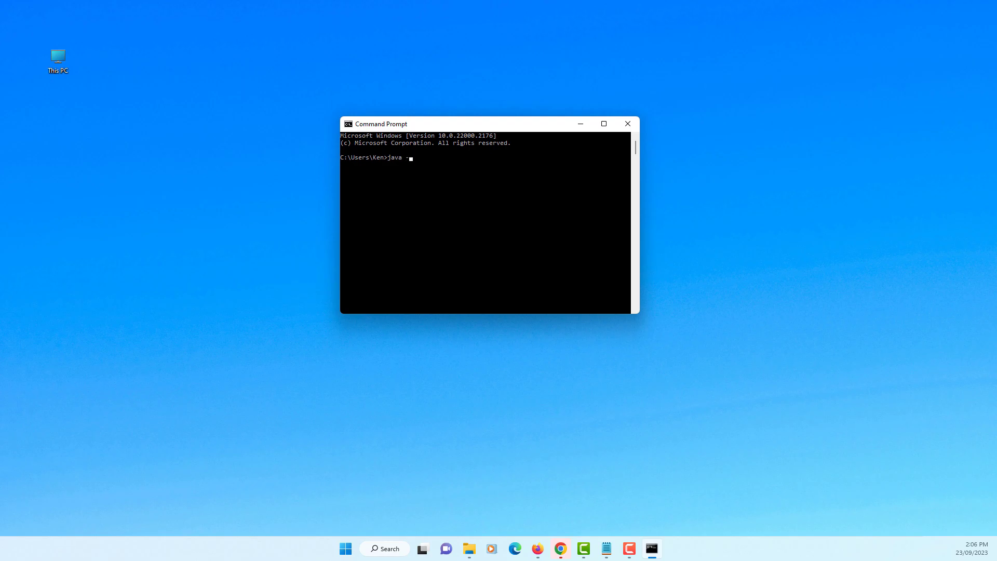
Run java -version in Command Prompt to confirm Java 21 LTS.
{"action": "type", "text": "version"}
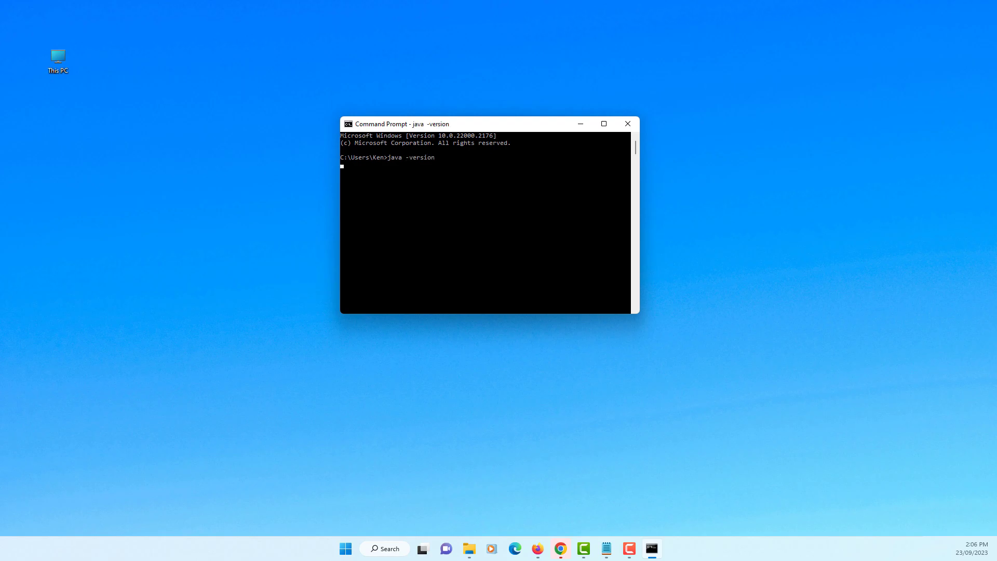
{"action": "key", "text": "Return"}
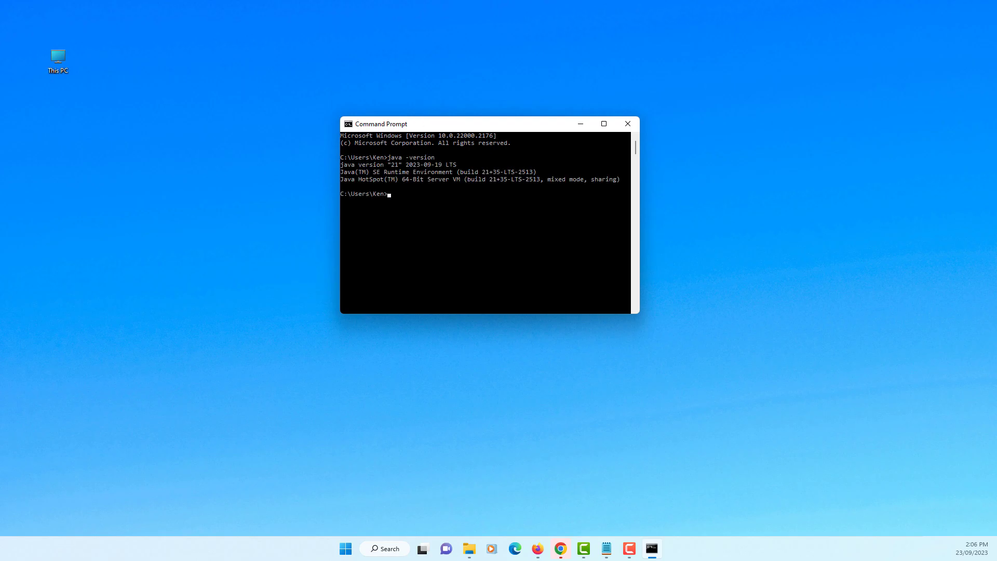
{"action": "left_click", "coordinate": [311, 73]}
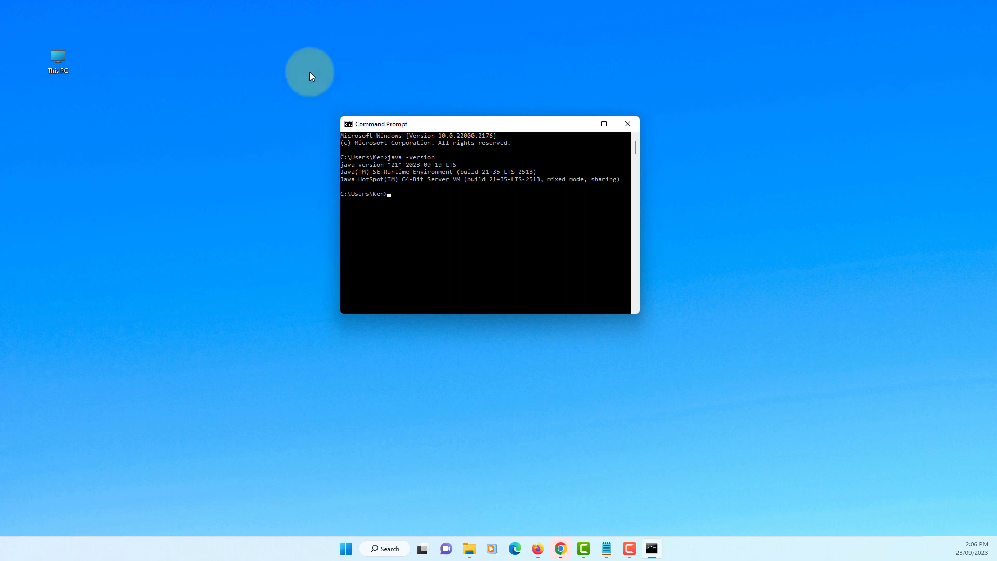
{"action": "mouse_move", "coordinate": [467, 173]}
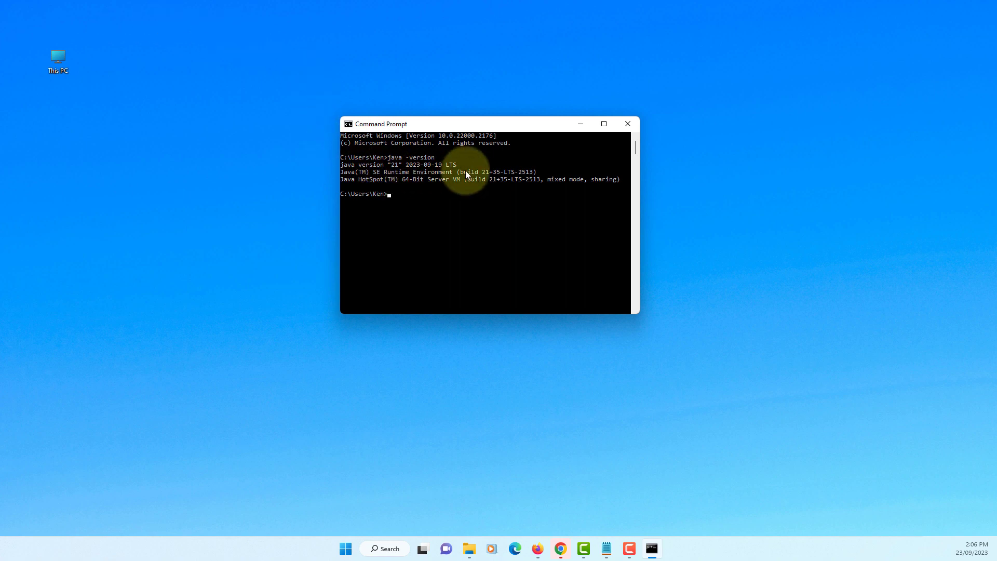
Search for JavaFX, open openjfx.io, and follow its DOWNLOAD link to Gluon.
{"action": "left_click", "coordinate": [572, 549]}
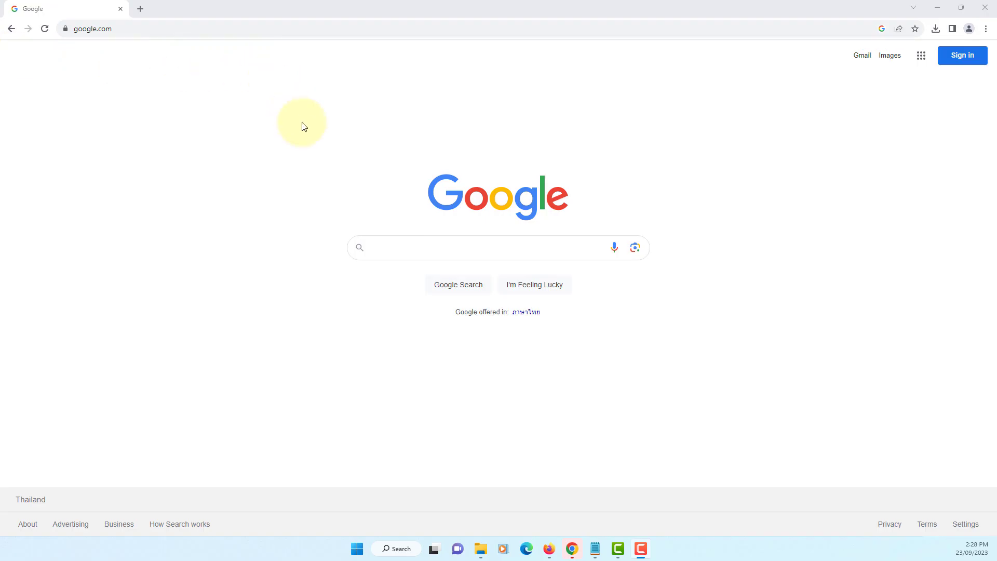
{"action": "type", "text": "javafx"}
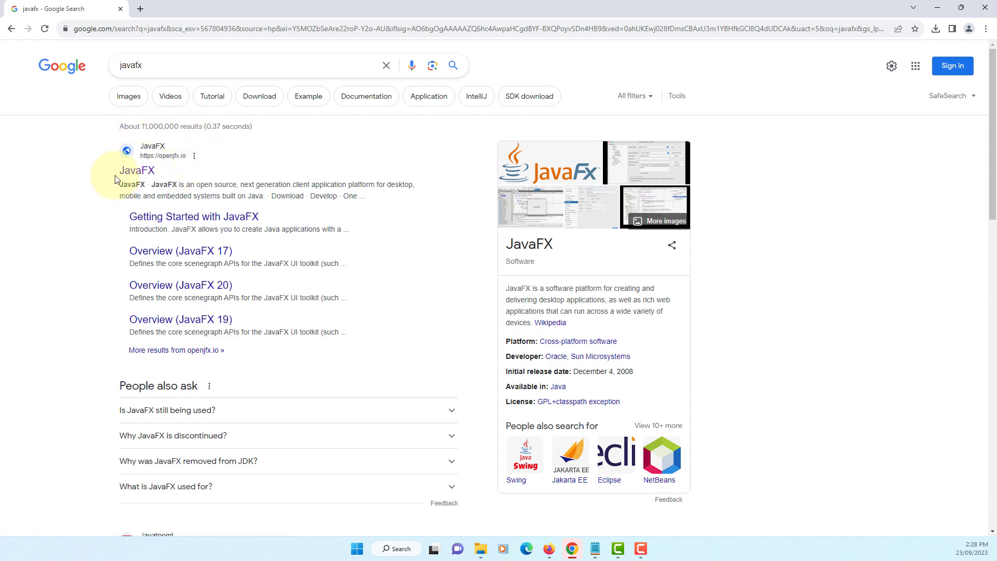
{"action": "left_click", "coordinate": [136, 170]}
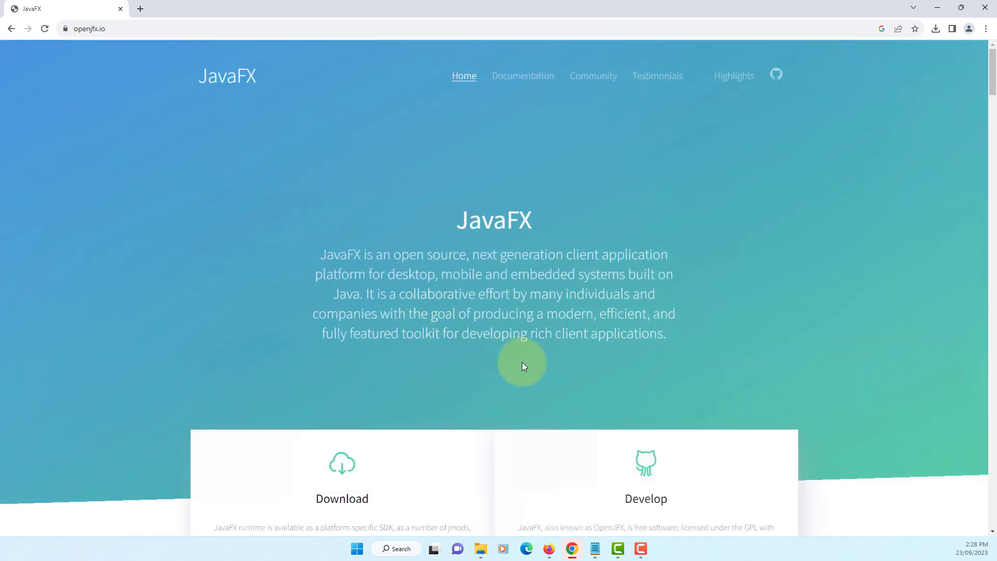
{"action": "scroll", "scroll_direction": "down", "scroll_amount": 3}
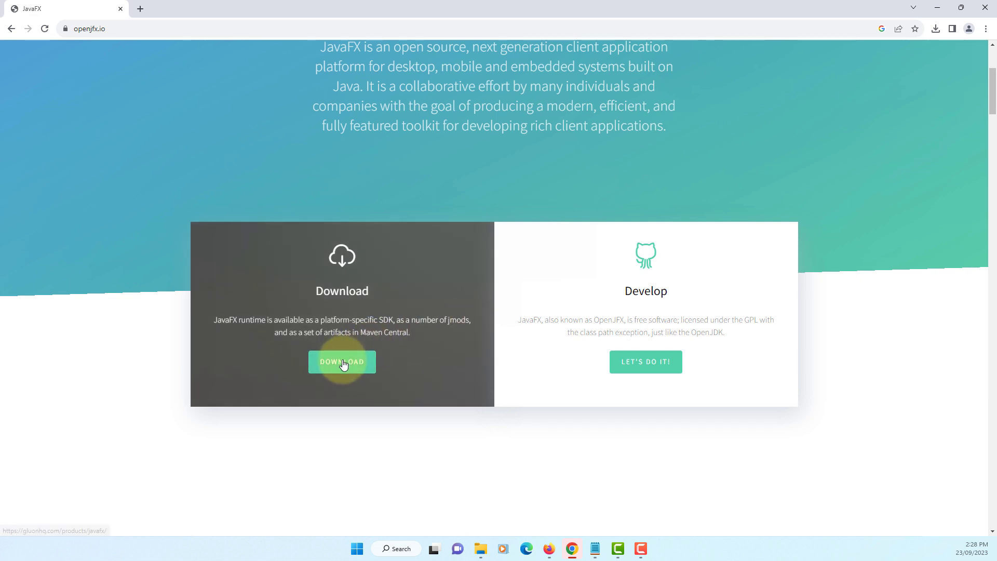
{"action": "left_click", "coordinate": [342, 362]}
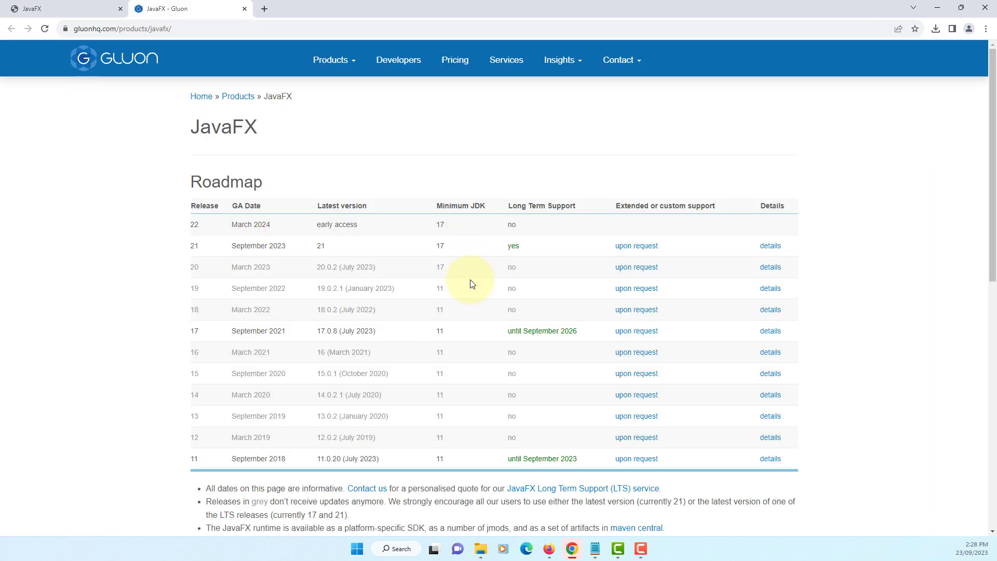
Filter the Gluon JavaFX 21 downloads to Windows and x64.
{"action": "scroll", "scroll_direction": "down", "scroll_amount": 3}
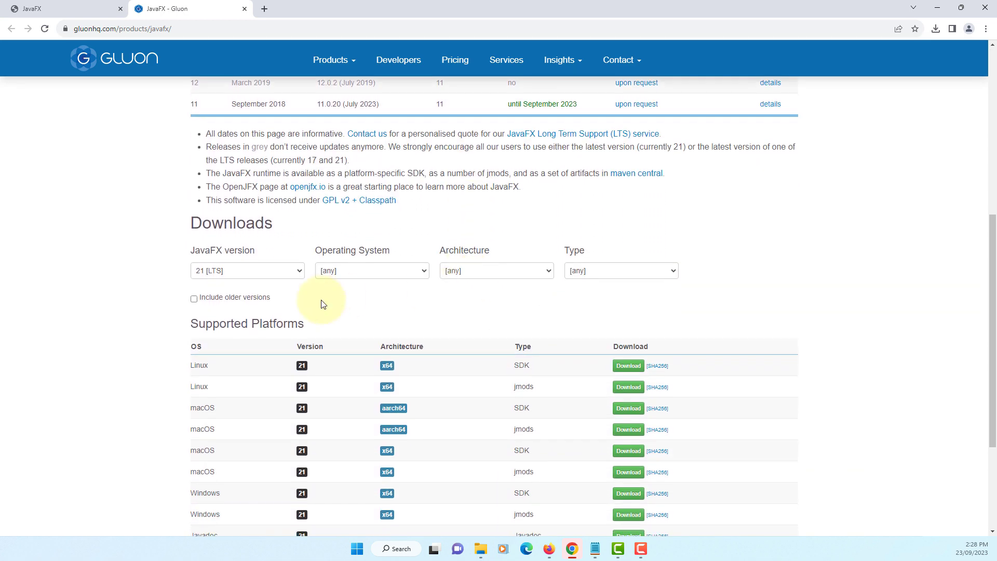
{"action": "mouse_move", "coordinate": [376, 289]}
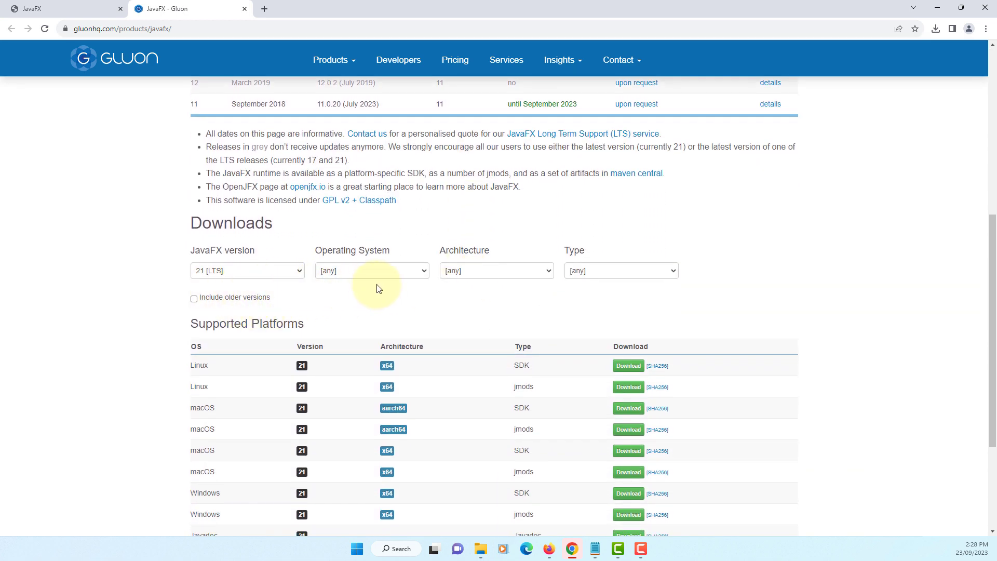
{"action": "left_click", "coordinate": [372, 270]}
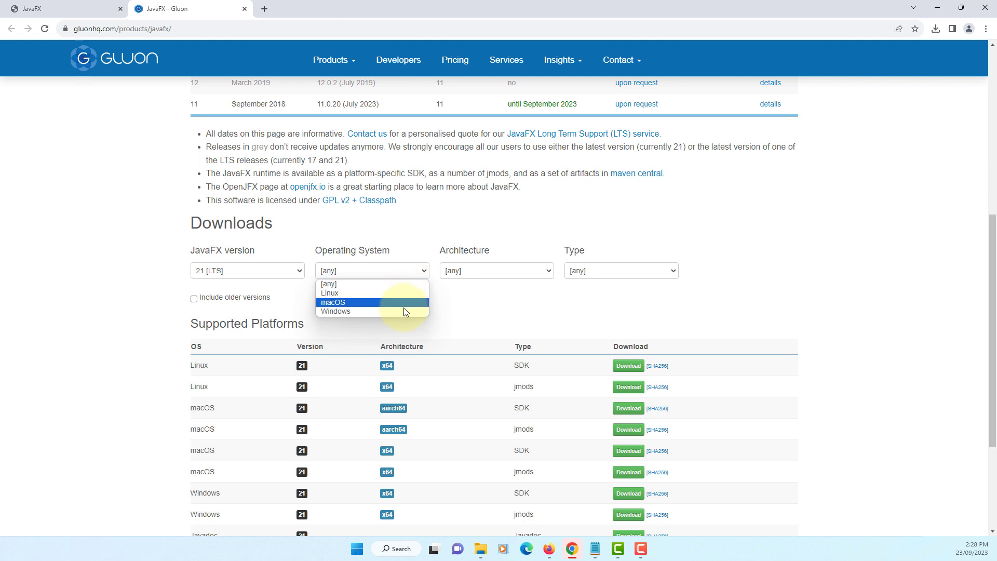
{"action": "left_click", "coordinate": [336, 312]}
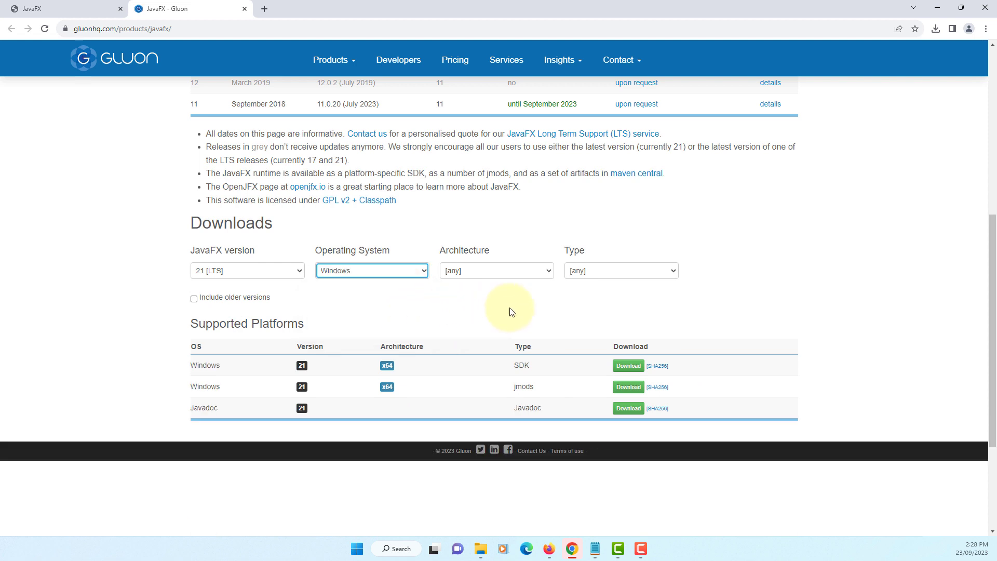
{"action": "left_click", "coordinate": [495, 270]}
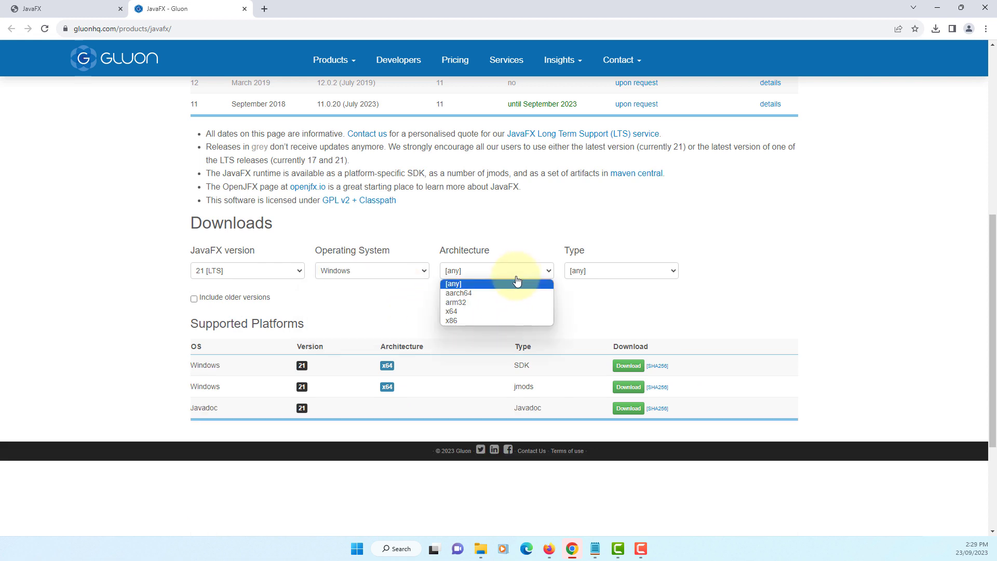
{"action": "left_click", "coordinate": [451, 311]}
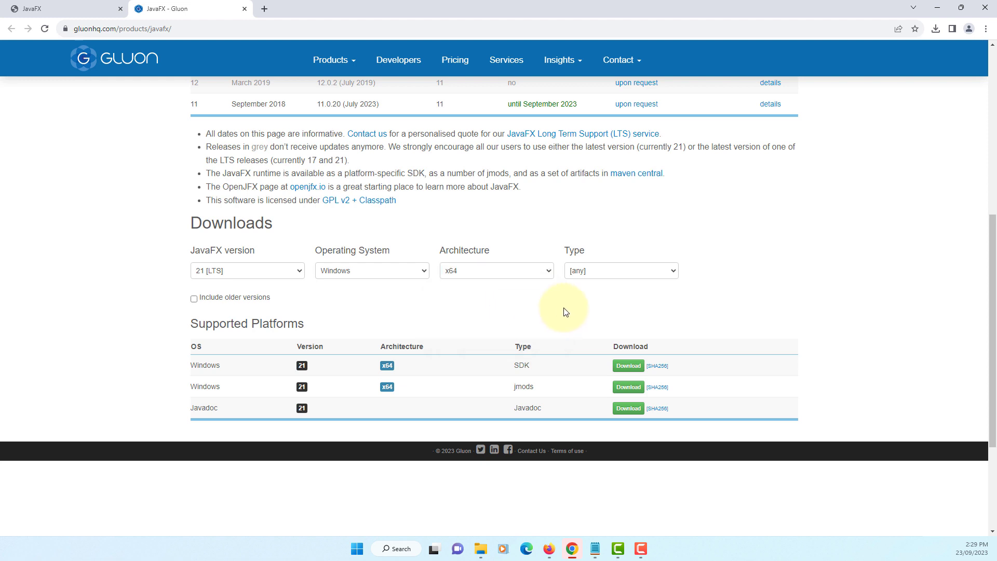
{"action": "mouse_move", "coordinate": [568, 321]}
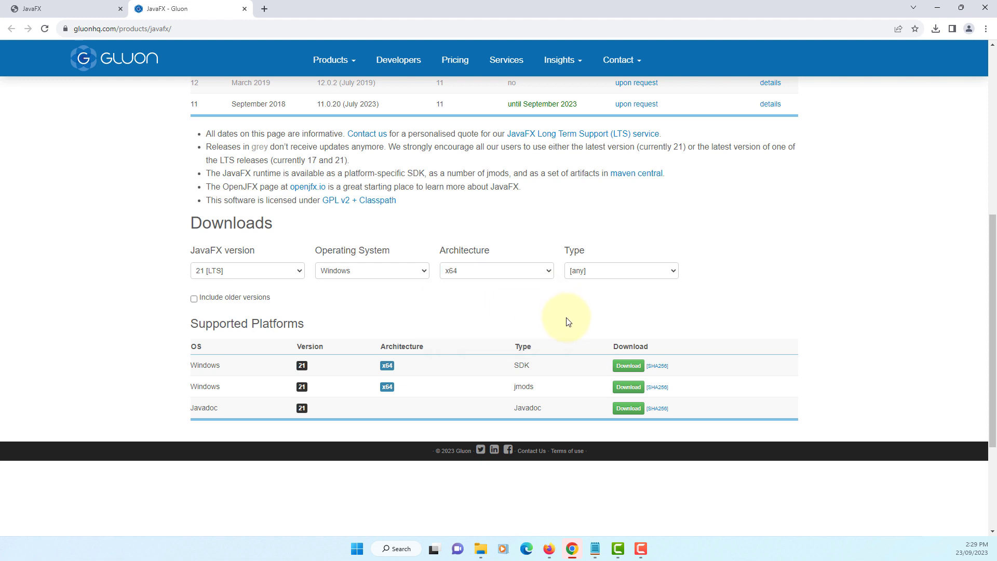
{"action": "mouse_move", "coordinate": [538, 369]}
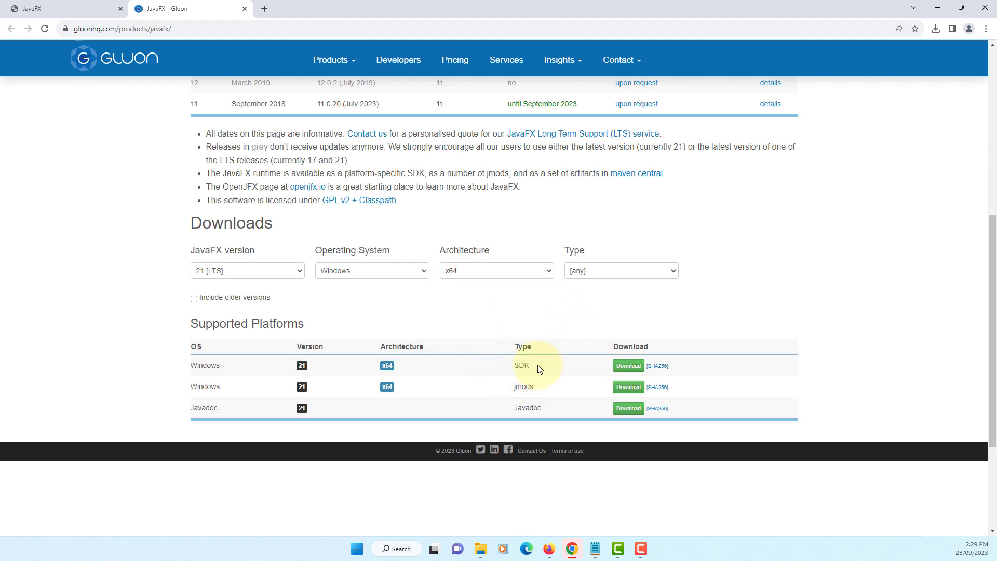
{"action": "mouse_move", "coordinate": [572, 374]}
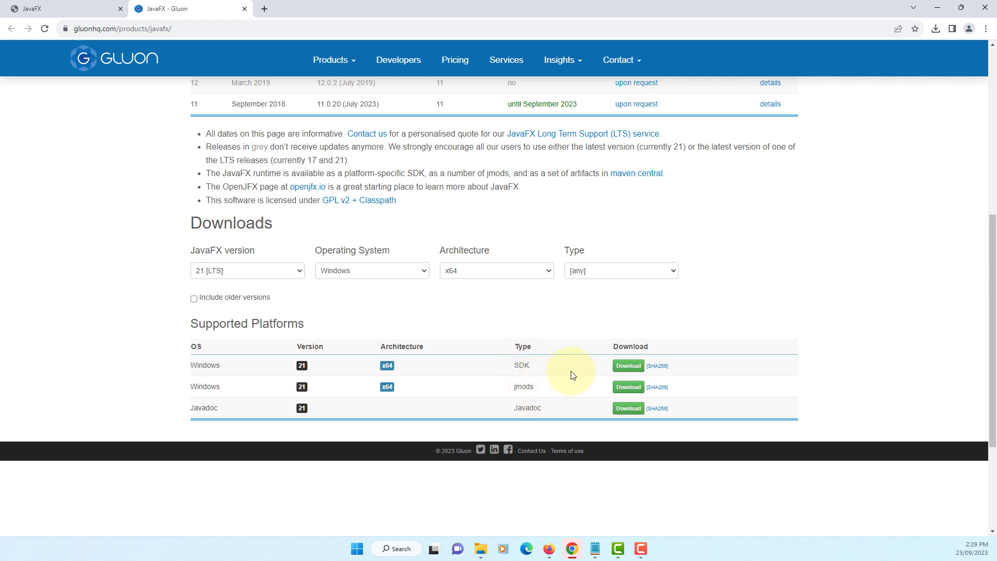
{"action": "mouse_move", "coordinate": [628, 366]}
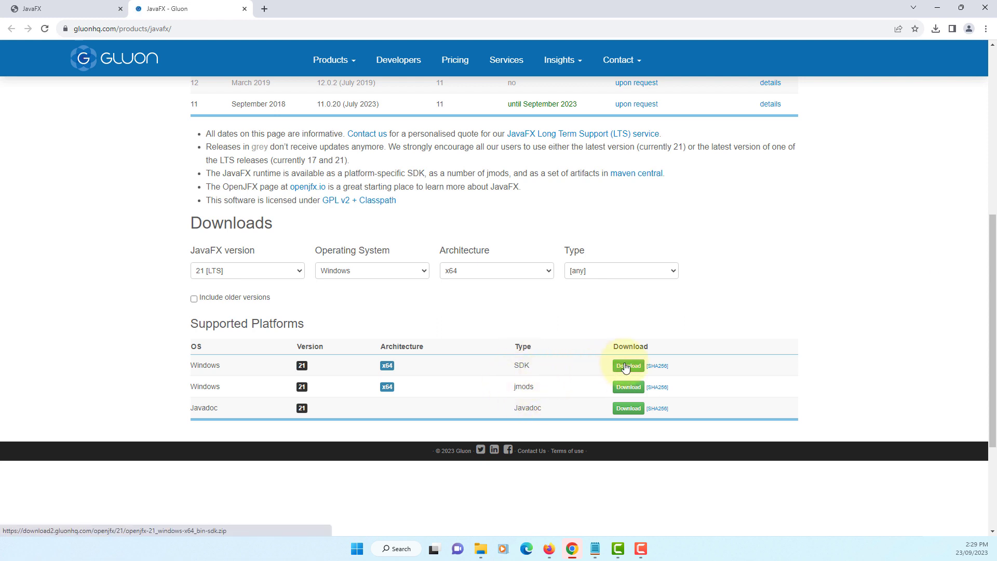
Download the Windows x64 JavaFX SDK and jmods zips and confirm both finished.
{"action": "left_click", "coordinate": [628, 365]}
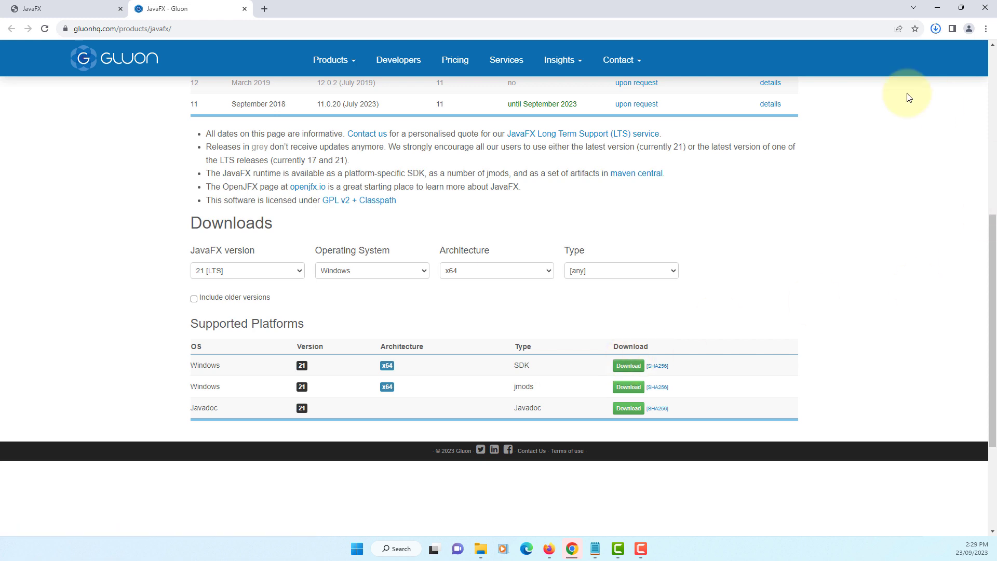
{"action": "mouse_move", "coordinate": [930, 97]}
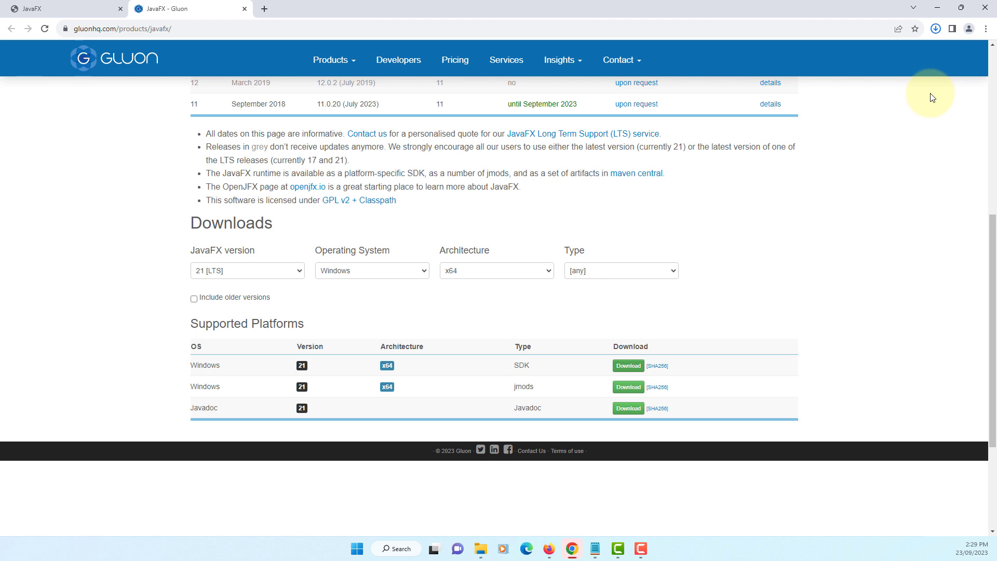
{"action": "mouse_move", "coordinate": [922, 87]}
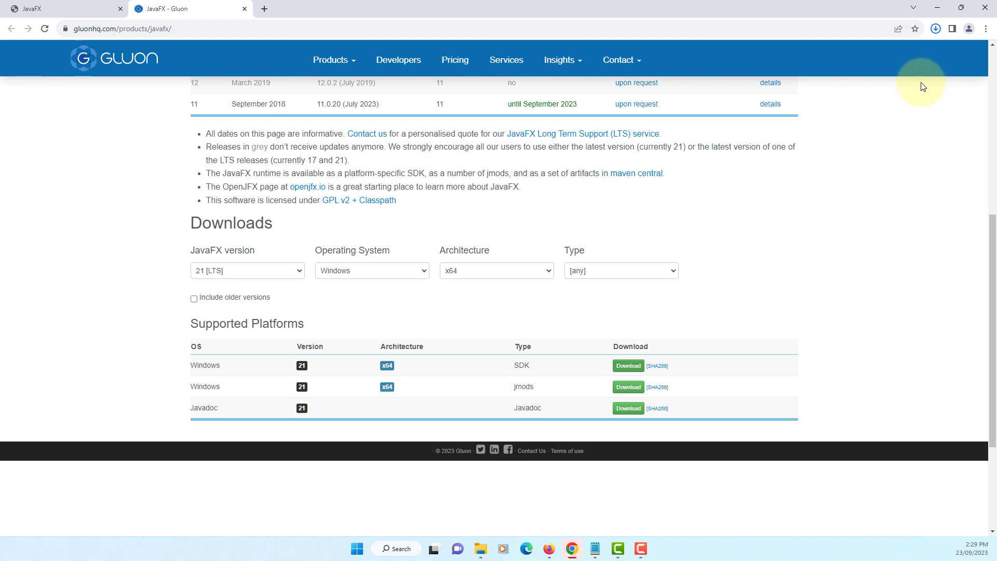
{"action": "left_click", "coordinate": [628, 368]}
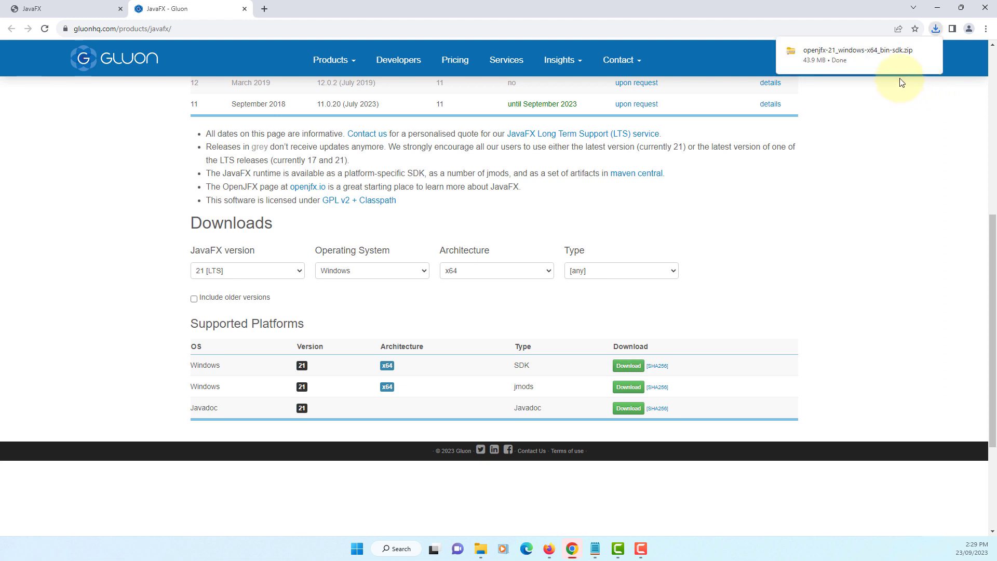
{"action": "mouse_move", "coordinate": [734, 250]}
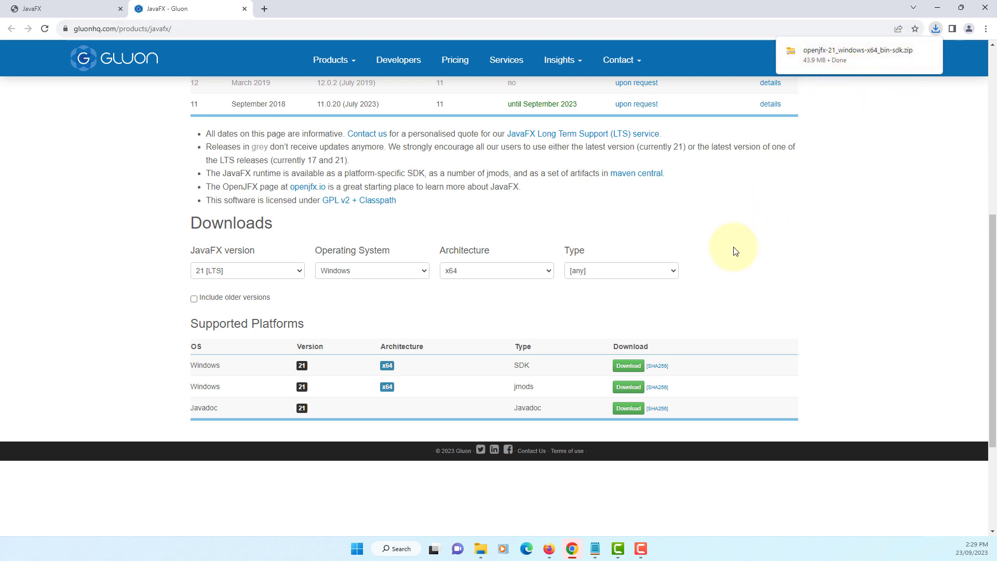
{"action": "mouse_move", "coordinate": [823, 255]}
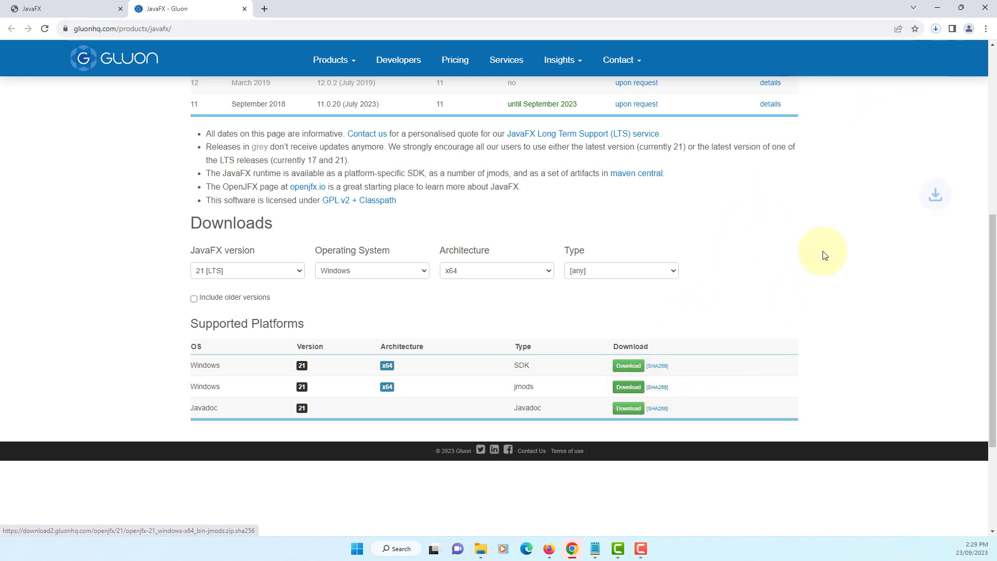
{"action": "mouse_move", "coordinate": [825, 249]}
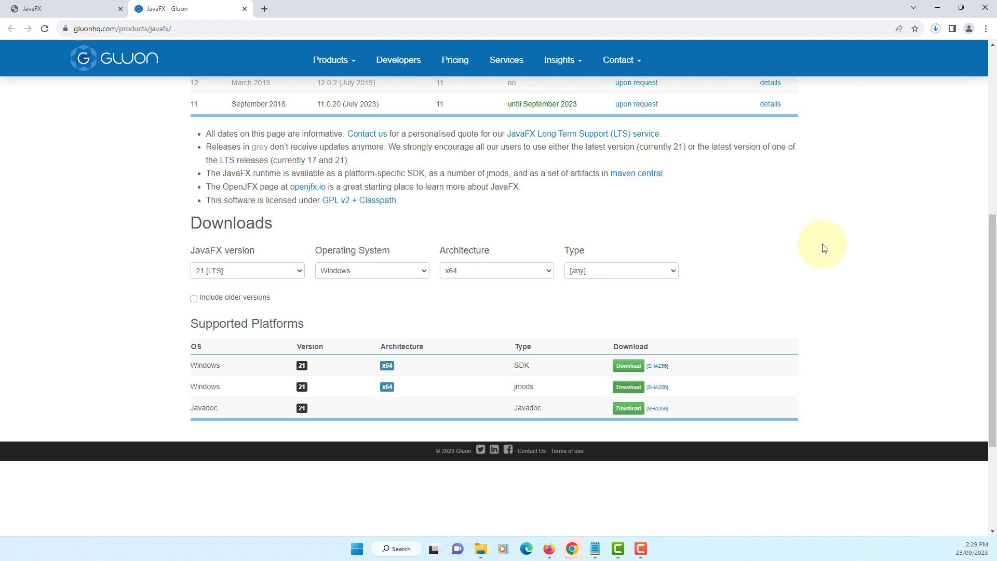
{"action": "left_click", "coordinate": [935, 28]}
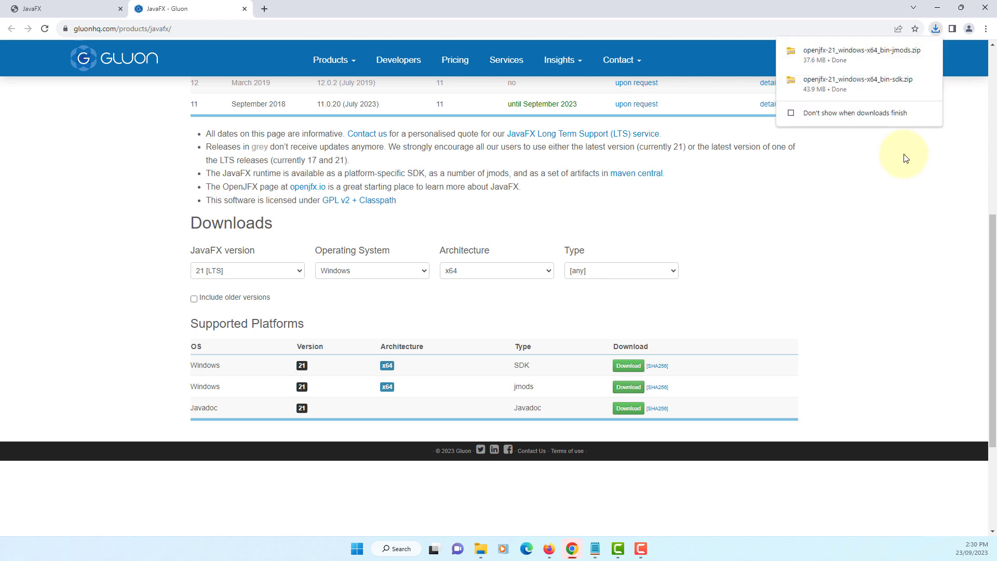
{"action": "mouse_move", "coordinate": [898, 70]}
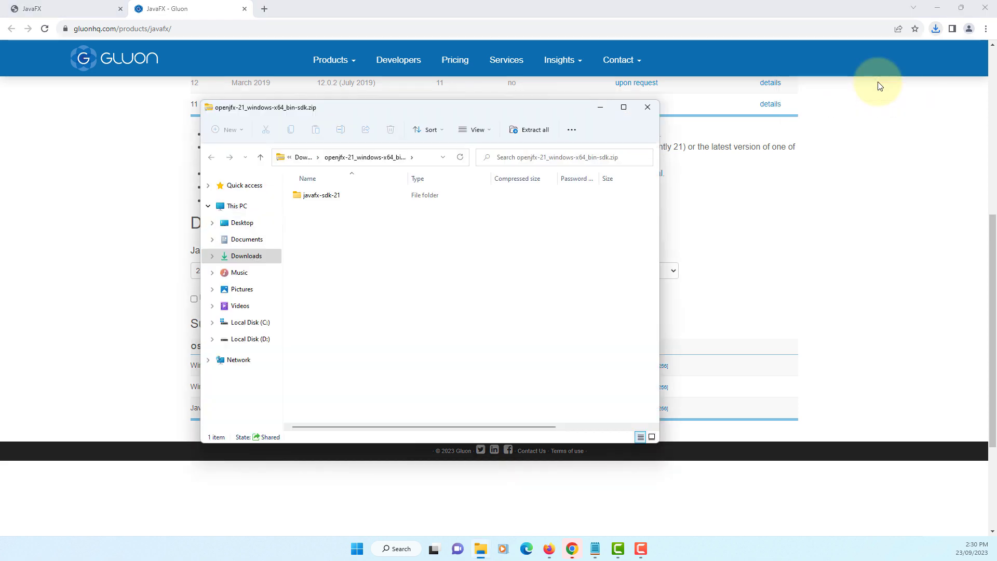
{"action": "mouse_move", "coordinate": [939, 9]}
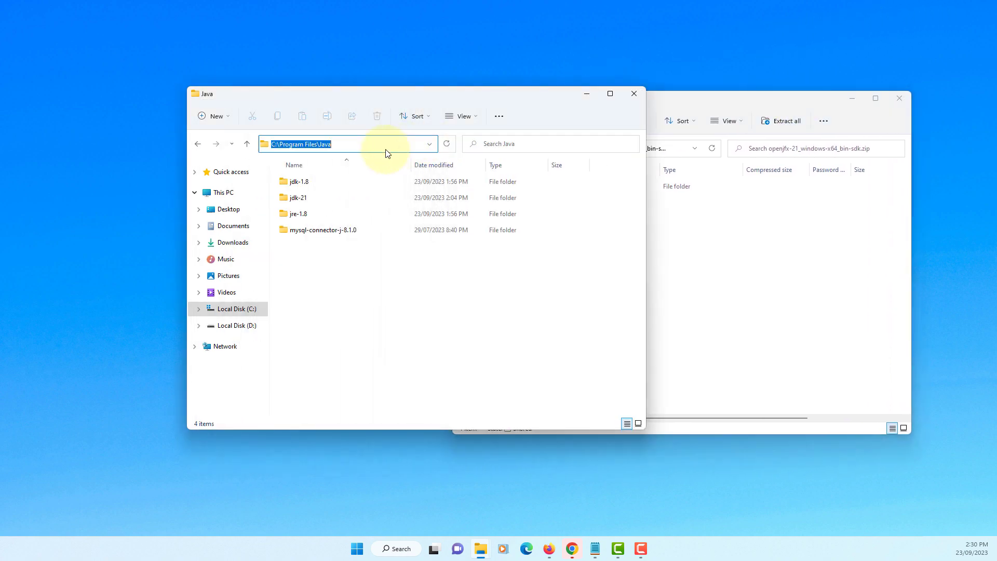
Extract javafx-sdk-21 into C:\Program Files\Java and confirm its lib folder holds the jars.
{"action": "left_click", "coordinate": [297, 198]}
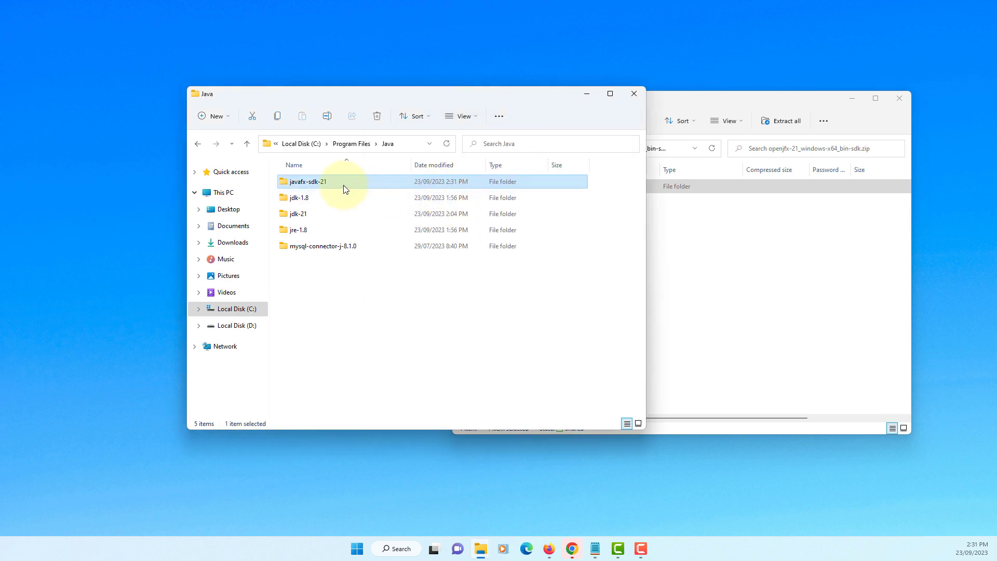
{"action": "double_click", "coordinate": [307, 181]}
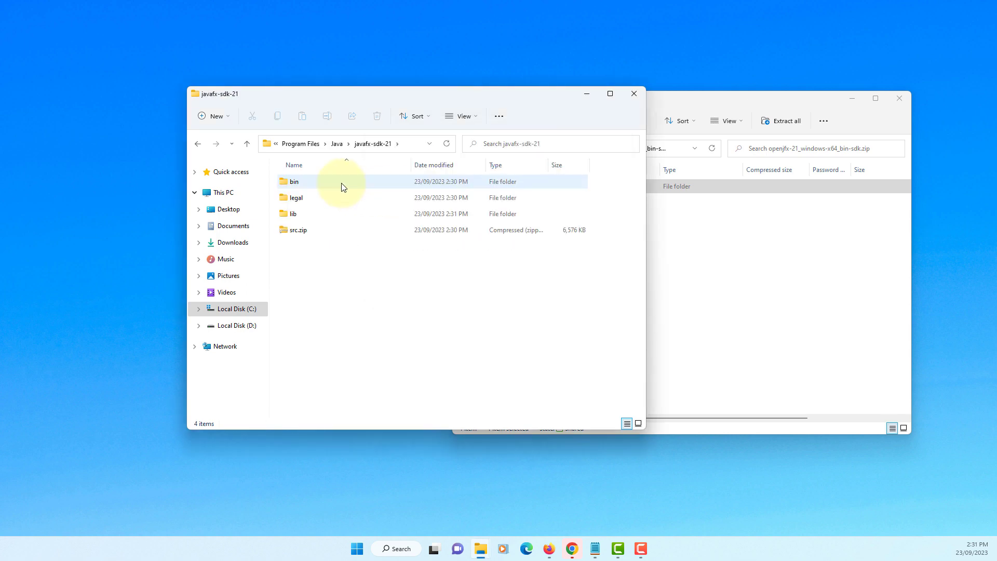
{"action": "double_click", "coordinate": [293, 213]}
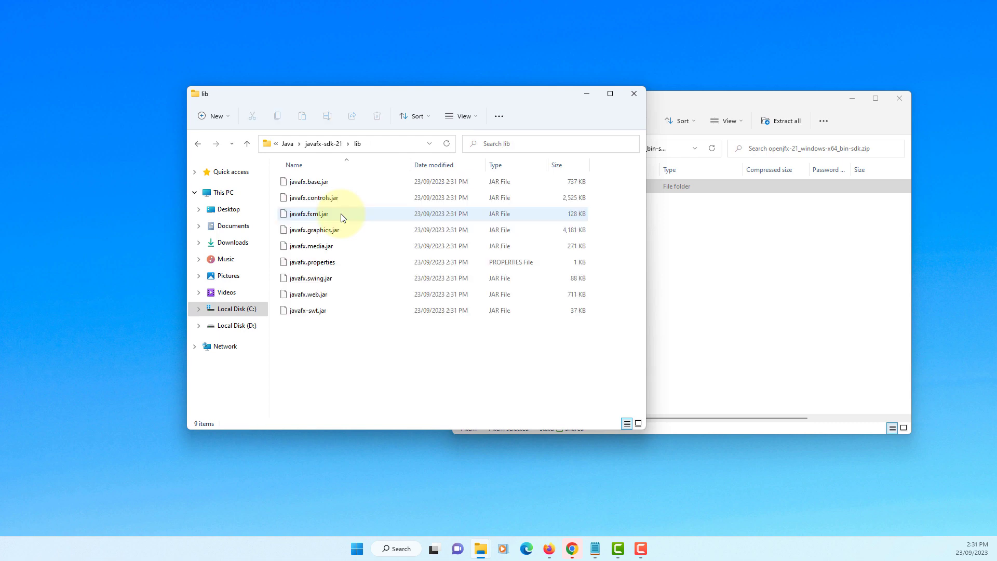
{"action": "mouse_move", "coordinate": [359, 311]}
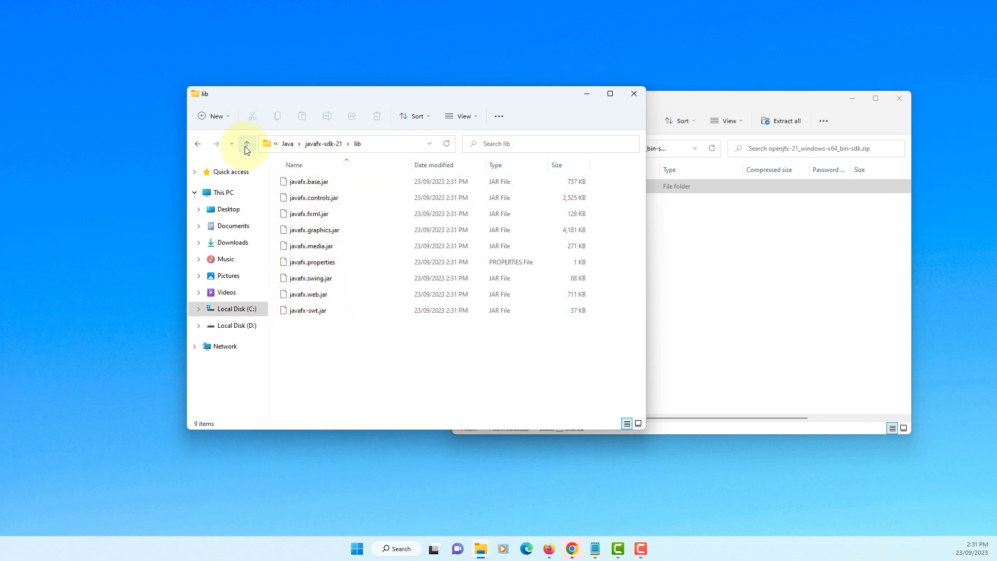
{"action": "left_click", "coordinate": [247, 144]}
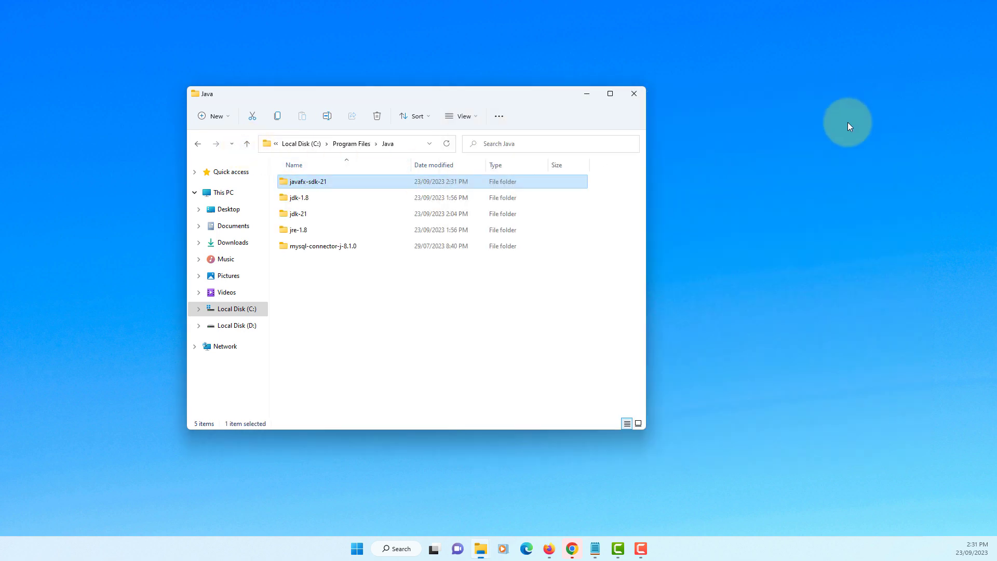
Copy javafx-jmods-21 into C:\Program Files\Java with admin permission and open it.
{"action": "left_click", "coordinate": [571, 548]}
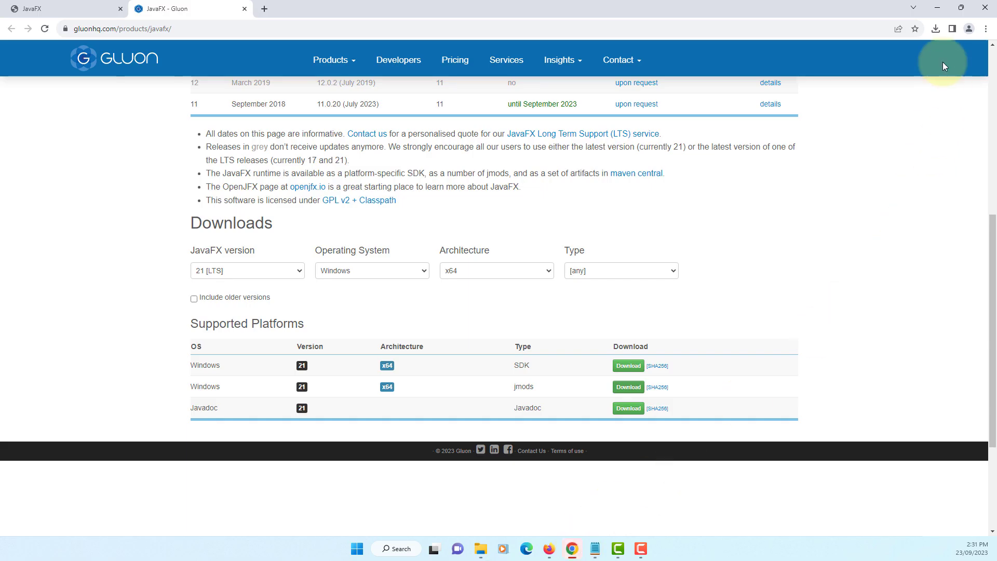
{"action": "left_click", "coordinate": [935, 29]}
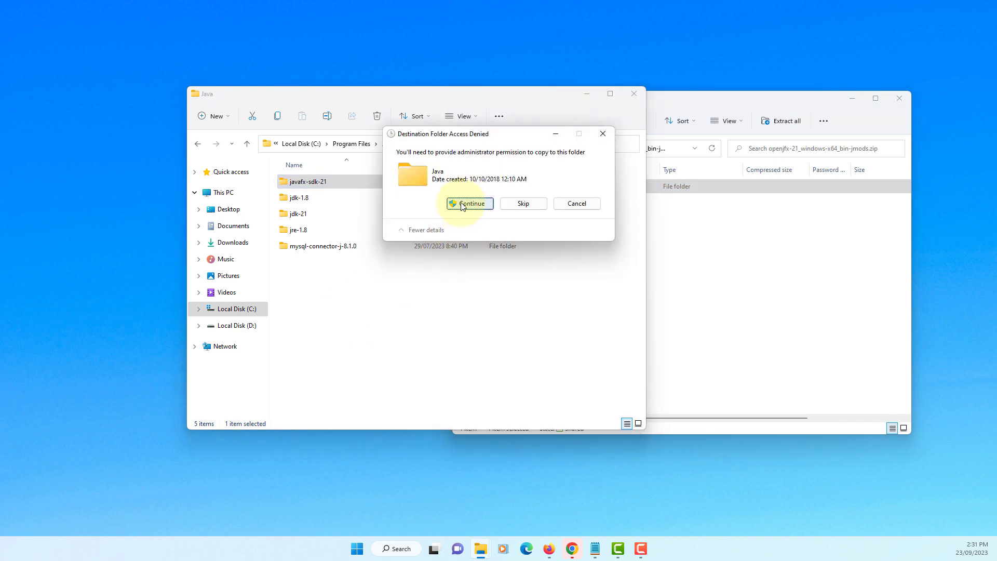
{"action": "left_click", "coordinate": [471, 204]}
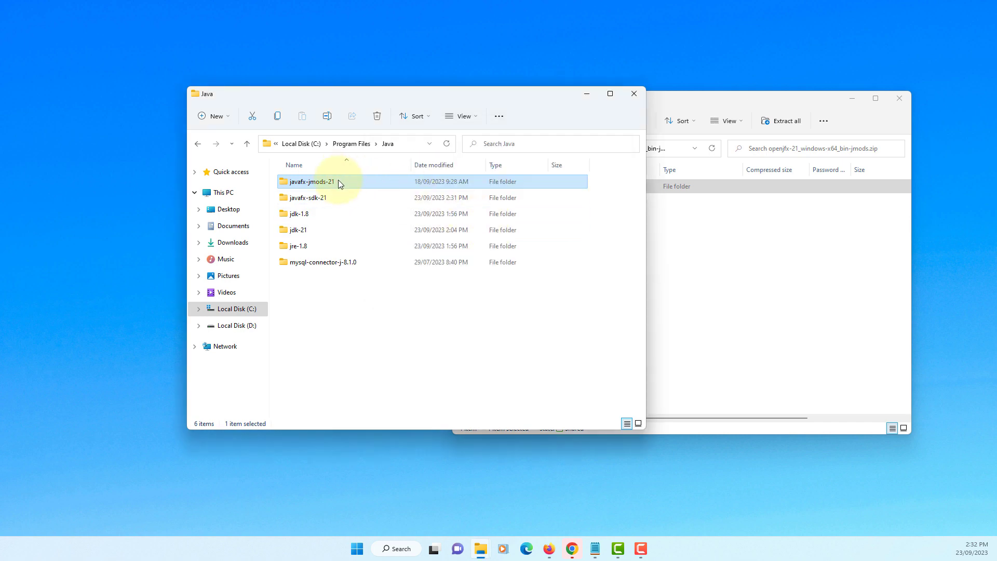
{"action": "double_click", "coordinate": [310, 181]}
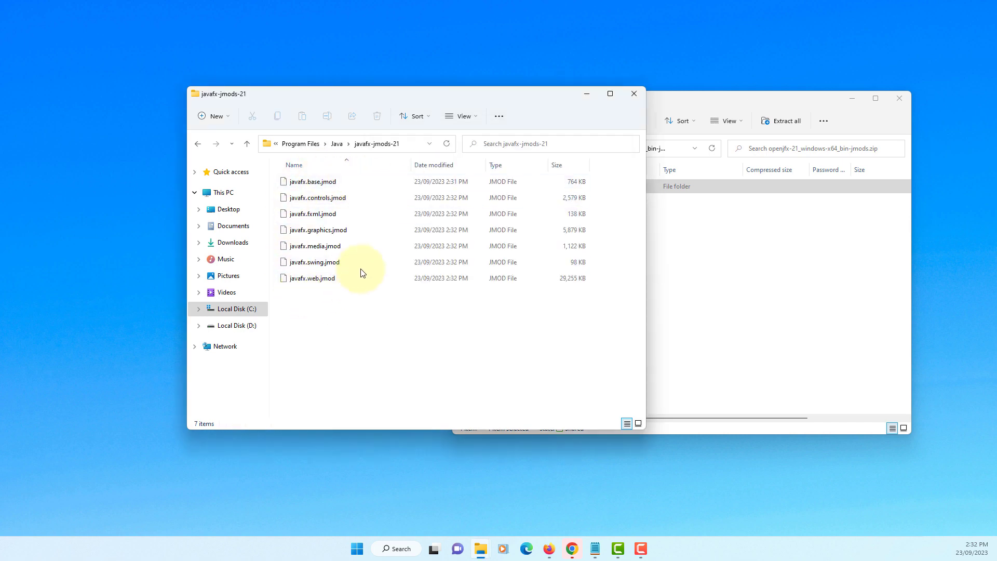
{"action": "mouse_move", "coordinate": [348, 294]}
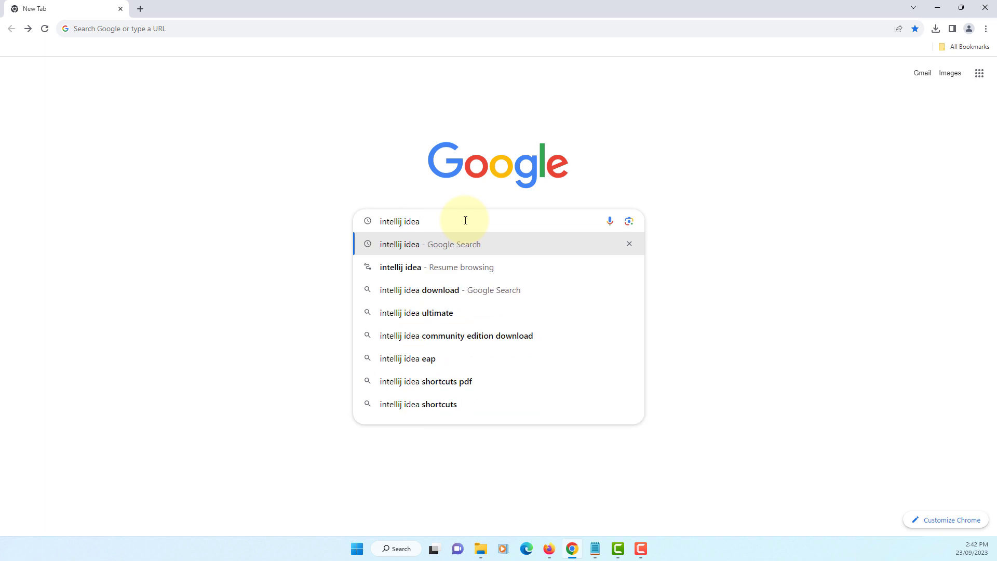
Download the IntelliJ IDEA Community Edition .exe from the JetBrains download page.
{"action": "left_click", "coordinate": [456, 335]}
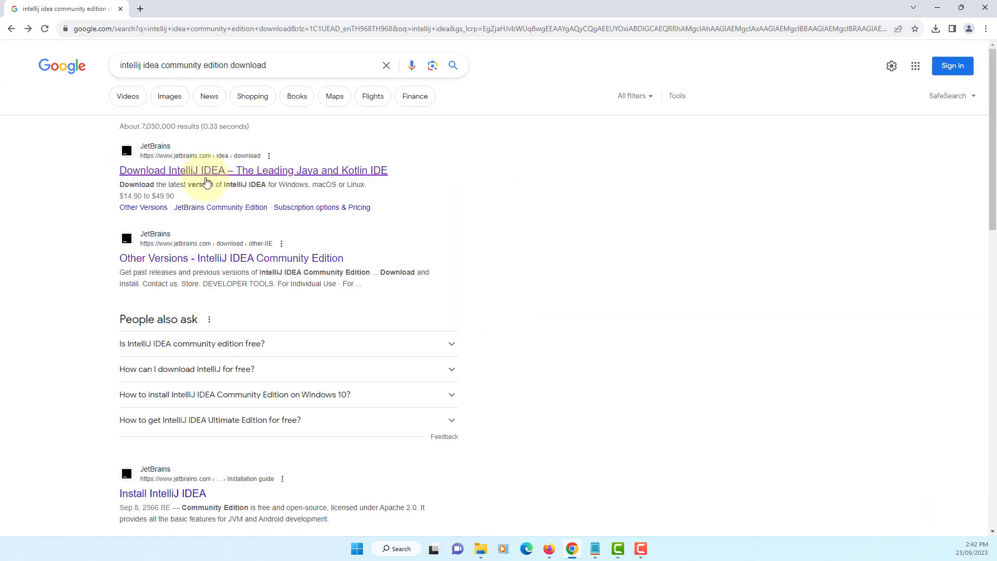
{"action": "left_click", "coordinate": [253, 170]}
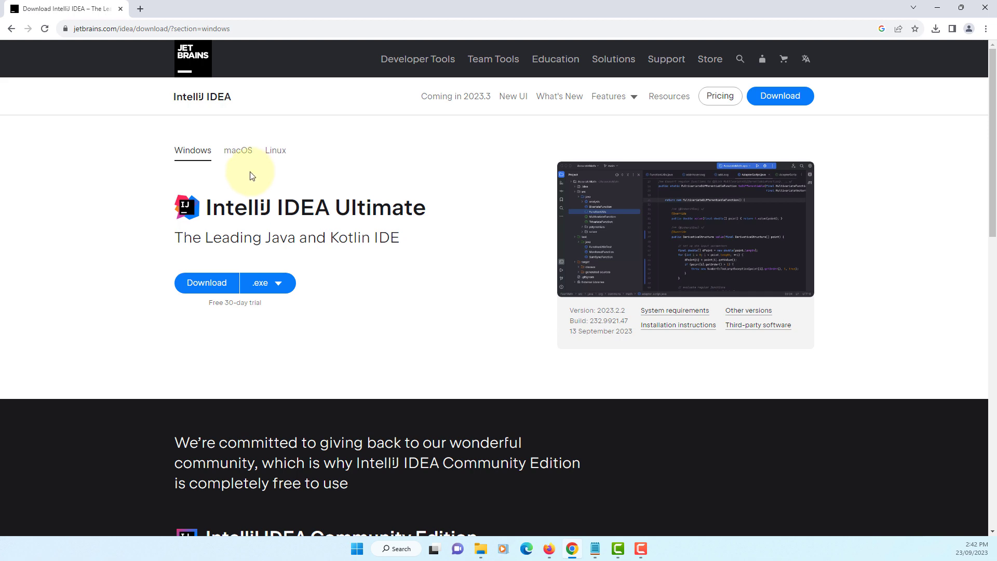
{"action": "mouse_move", "coordinate": [344, 217]}
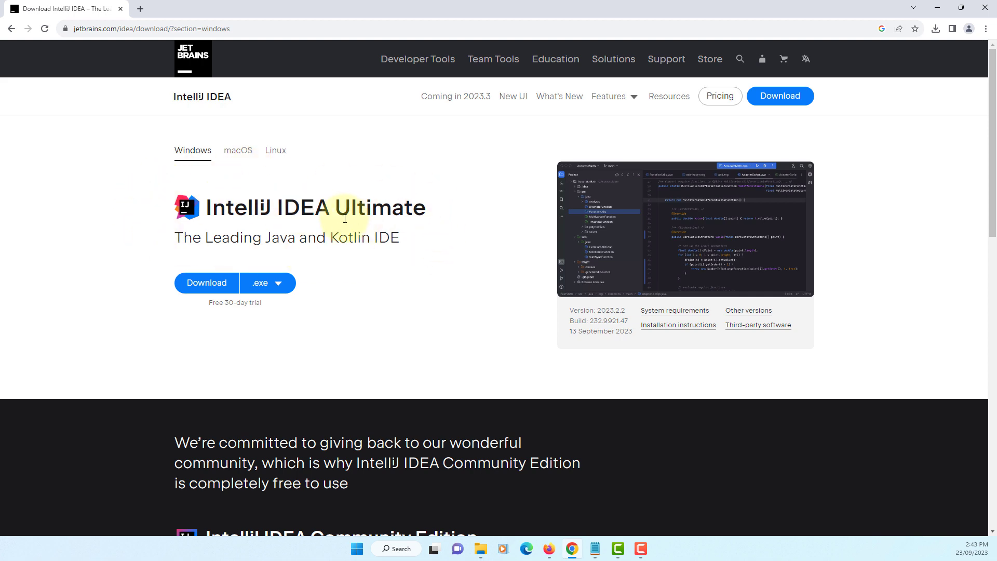
{"action": "scroll", "scroll_direction": "down", "scroll_amount": 3}
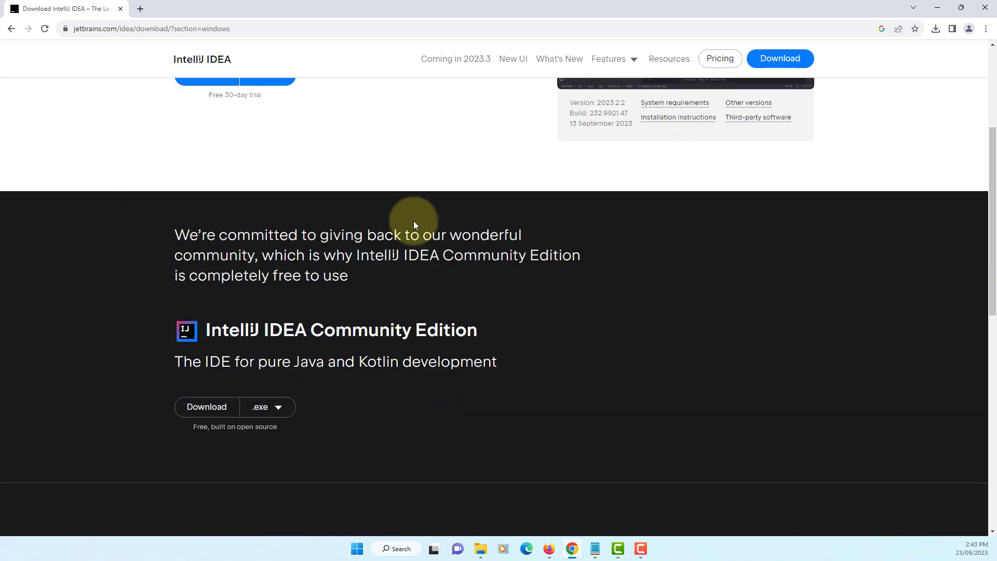
{"action": "scroll", "scroll_direction": "down", "scroll_amount": 3}
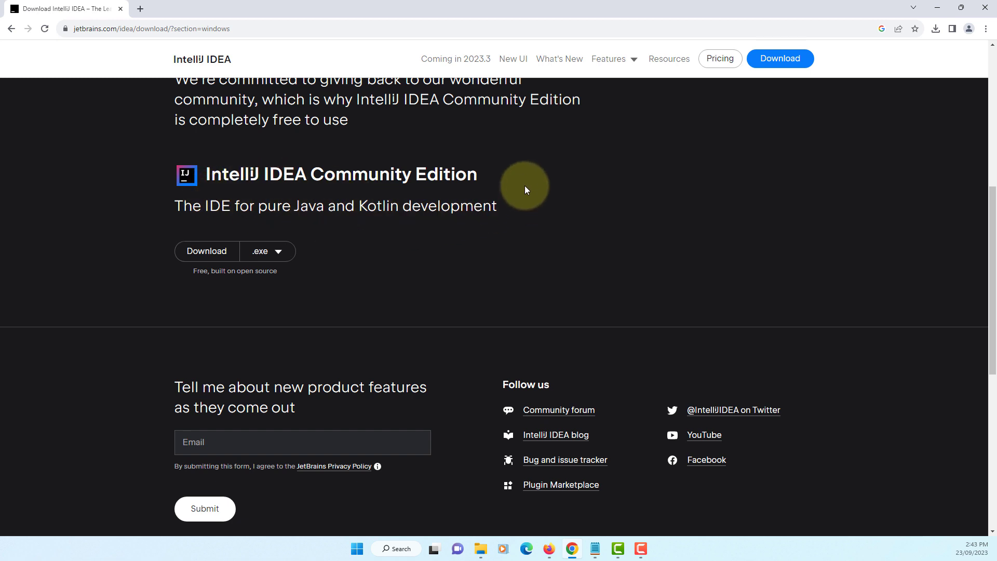
{"action": "mouse_move", "coordinate": [318, 235]}
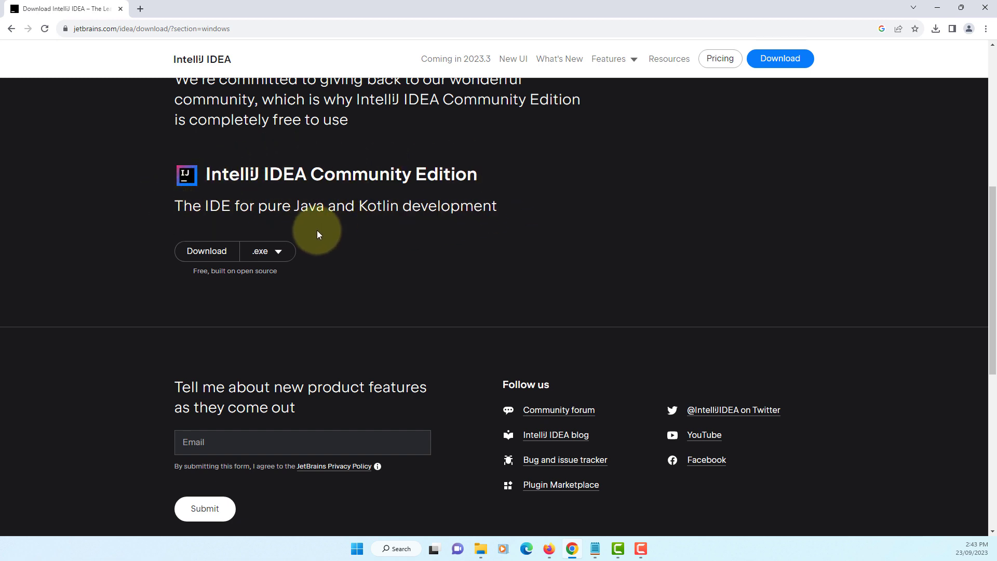
{"action": "left_click", "coordinate": [266, 250]}
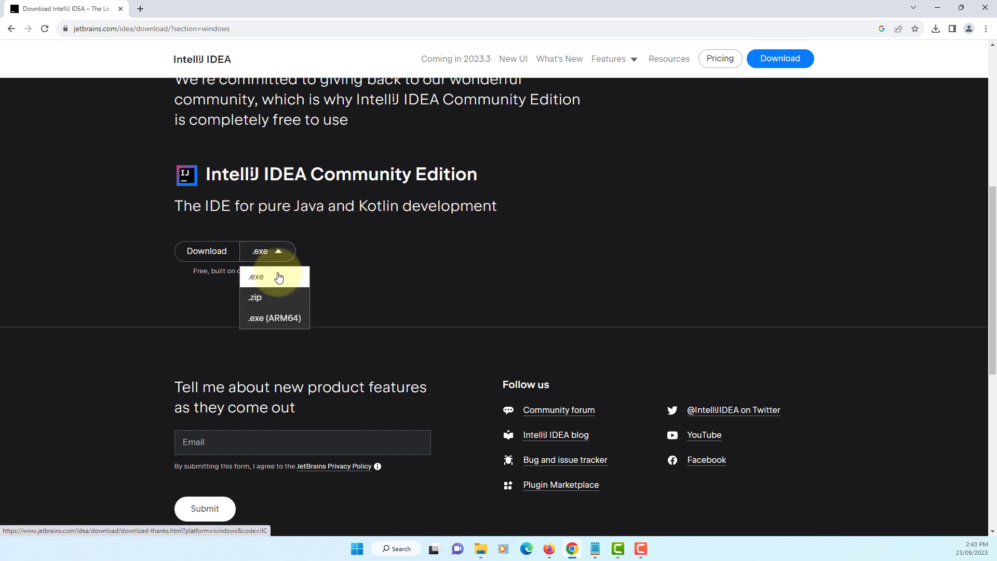
{"action": "mouse_move", "coordinate": [279, 256]}
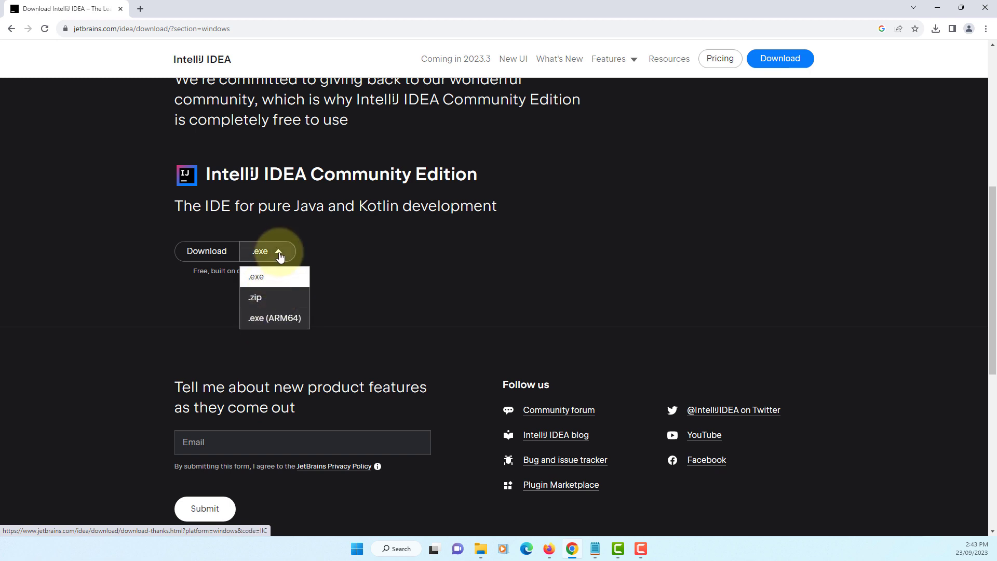
{"action": "left_click", "coordinate": [255, 276]}
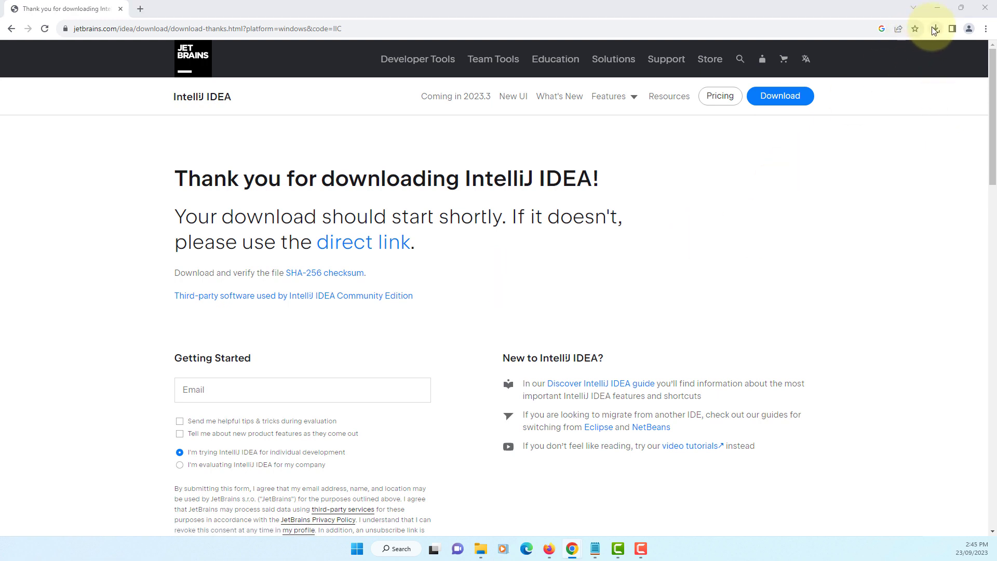
Run ideaIC-2023.2.2.exe from Chrome's downloads and dismiss the unverified-app notice.
{"action": "left_click", "coordinate": [935, 29]}
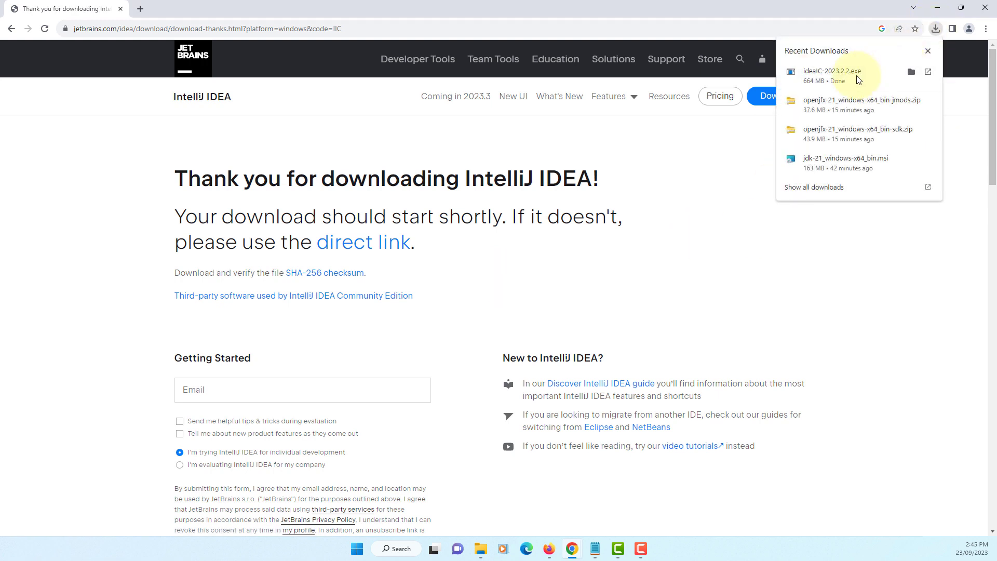
{"action": "left_click", "coordinate": [928, 51]}
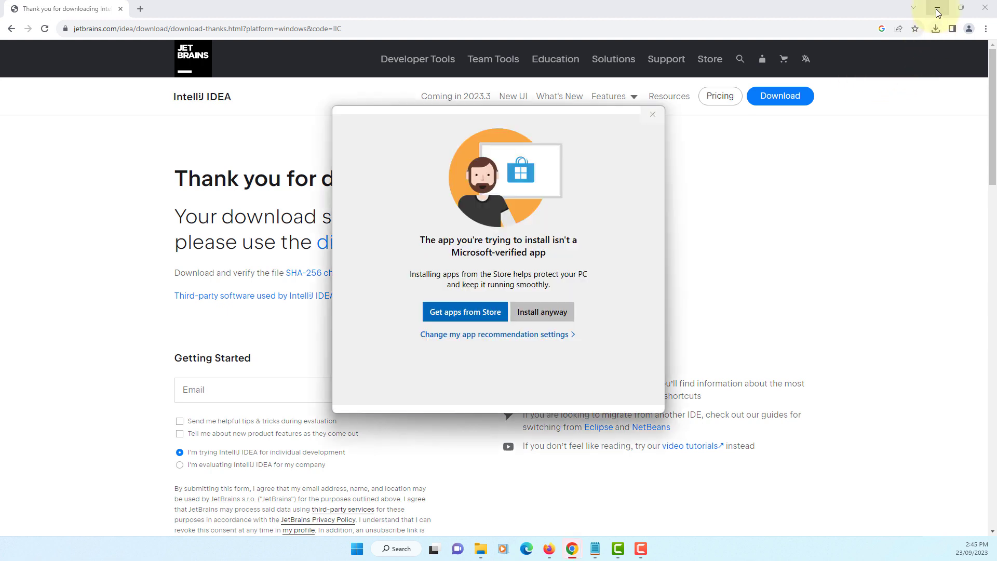
{"action": "left_click", "coordinate": [935, 8]}
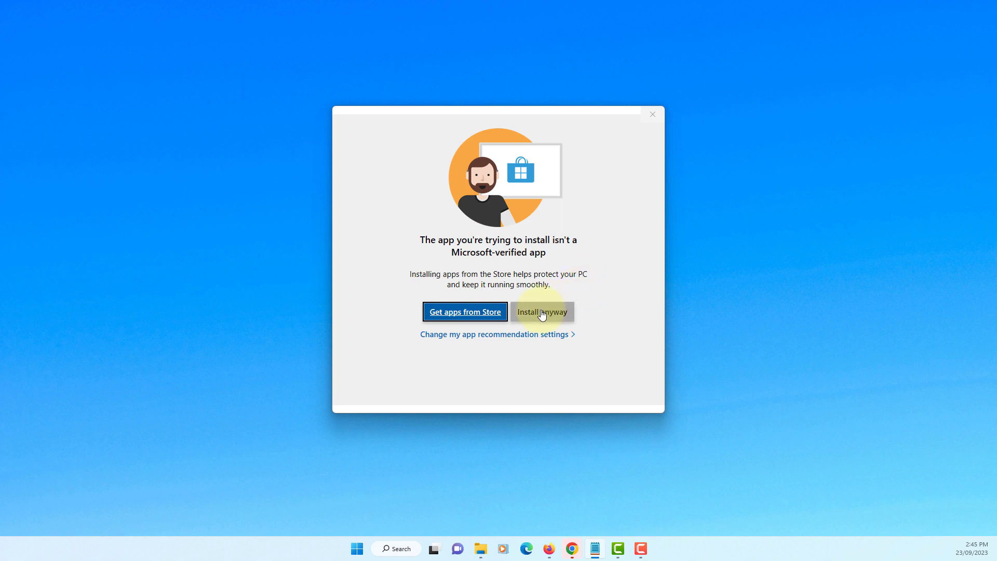
{"action": "mouse_move", "coordinate": [542, 276]}
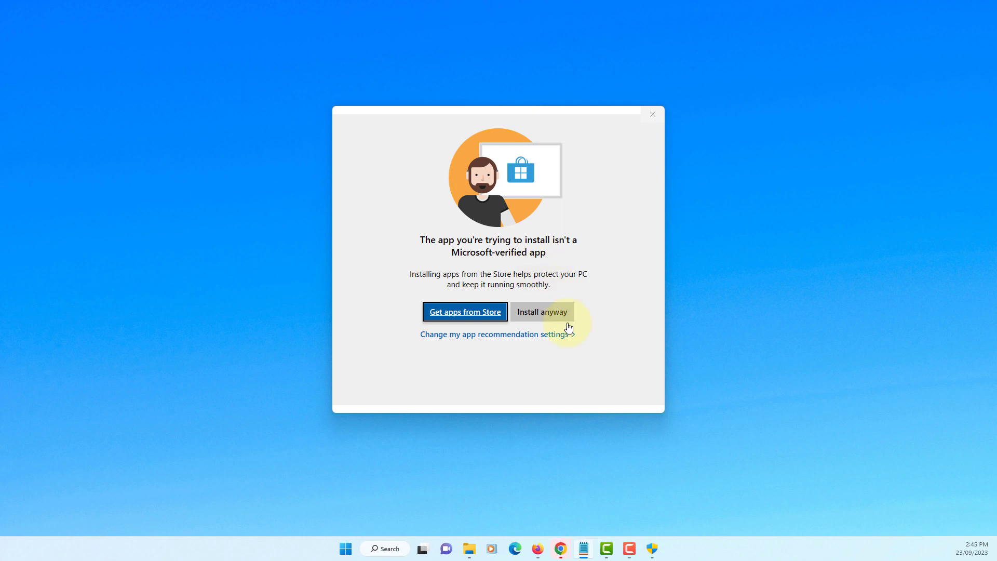
{"action": "mouse_move", "coordinate": [653, 138]}
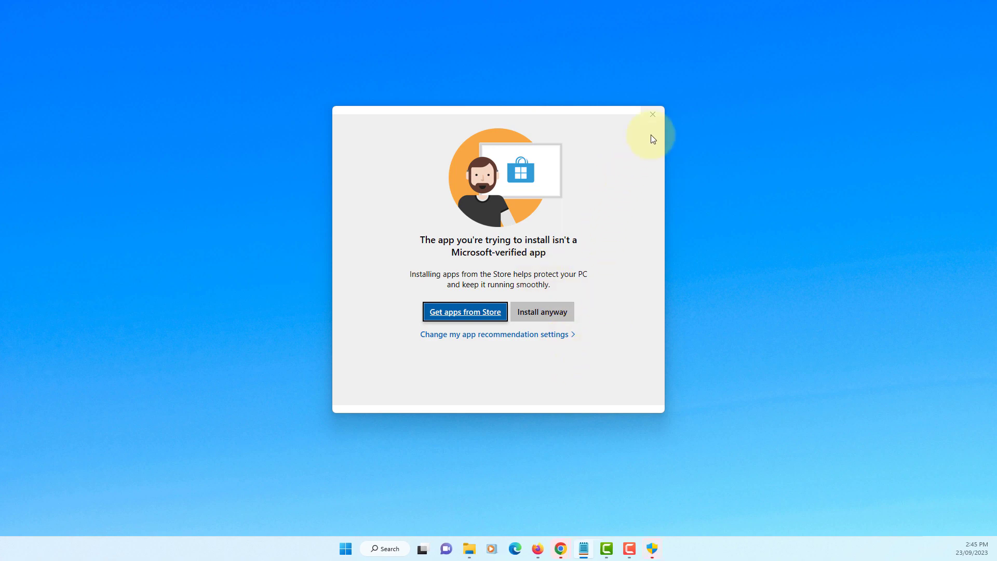
{"action": "left_click", "coordinate": [652, 113]}
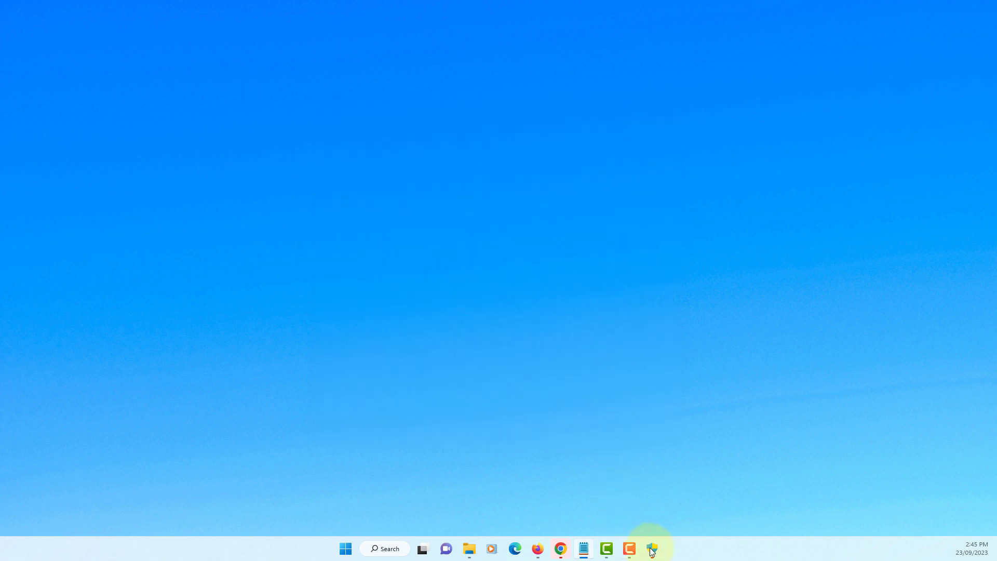
Install IntelliJ IDEA Community Edition to the default JetBrains folder with a desktop shortcut.
{"action": "left_click", "coordinate": [652, 549]}
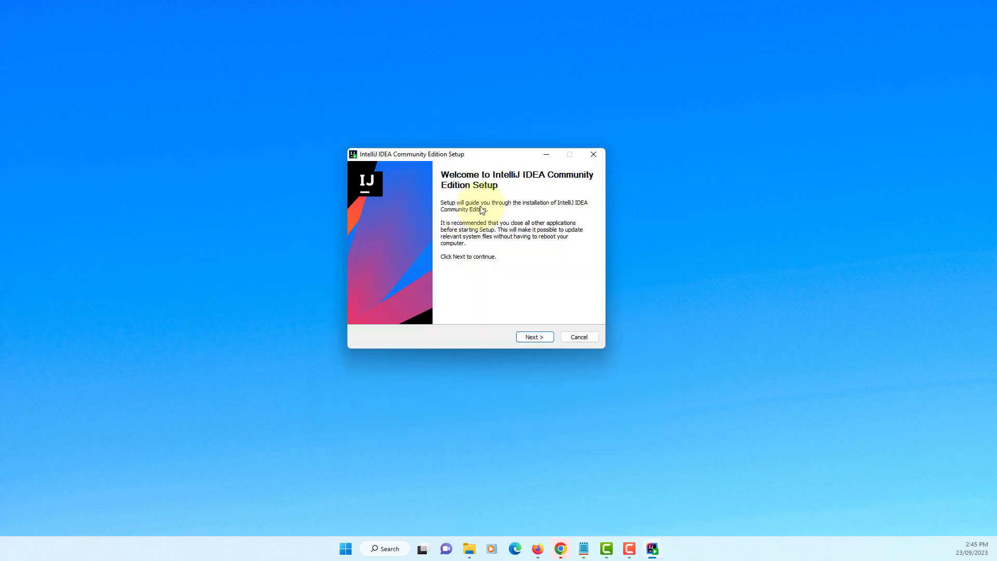
{"action": "mouse_move", "coordinate": [491, 275]}
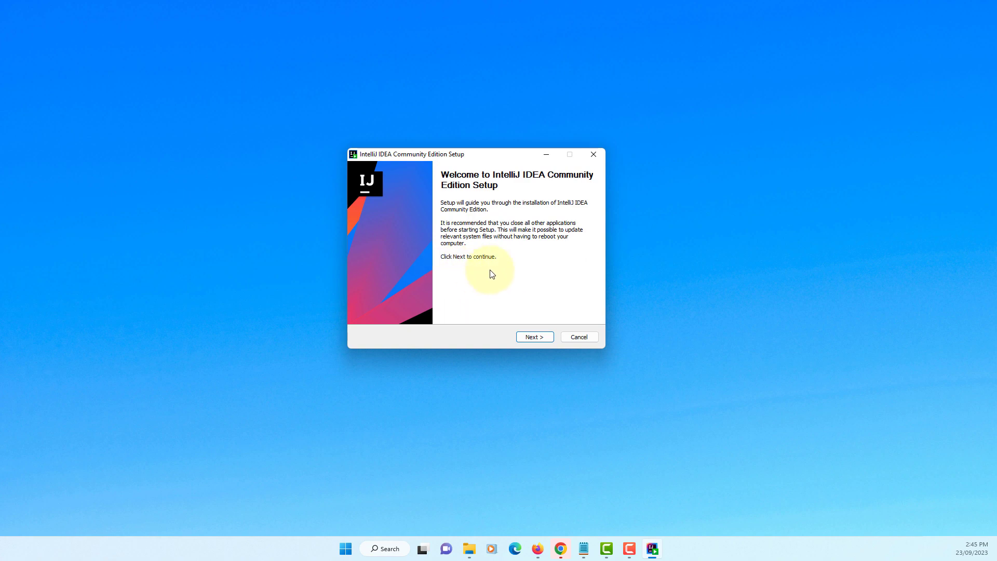
{"action": "left_click", "coordinate": [535, 337]}
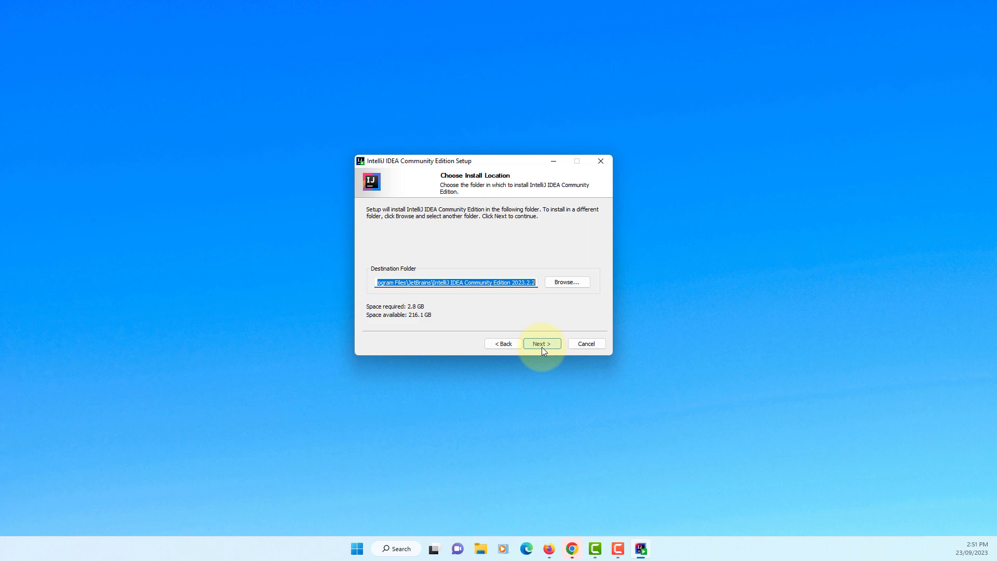
{"action": "left_click", "coordinate": [541, 344]}
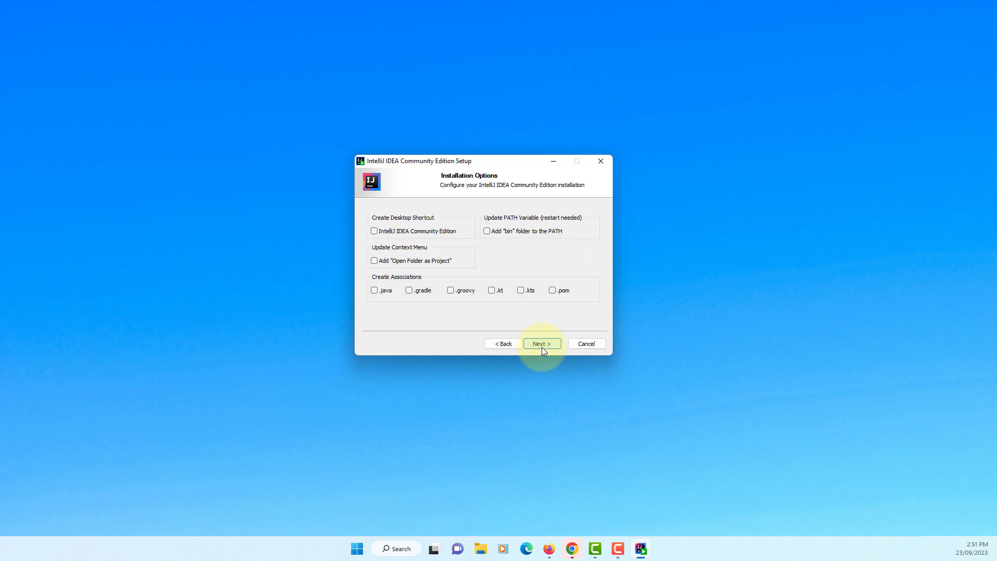
{"action": "mouse_move", "coordinate": [378, 224]}
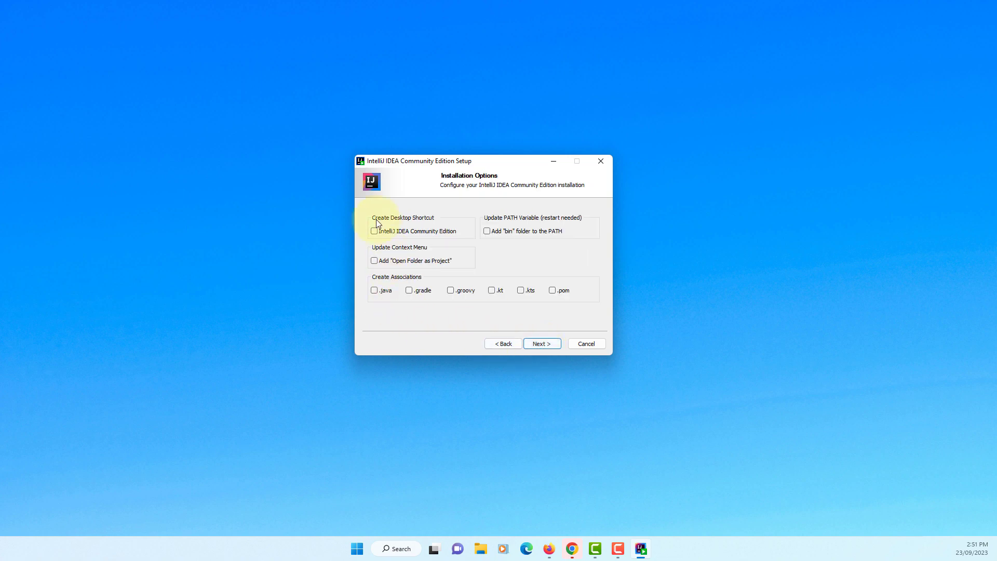
{"action": "left_click", "coordinate": [374, 231]}
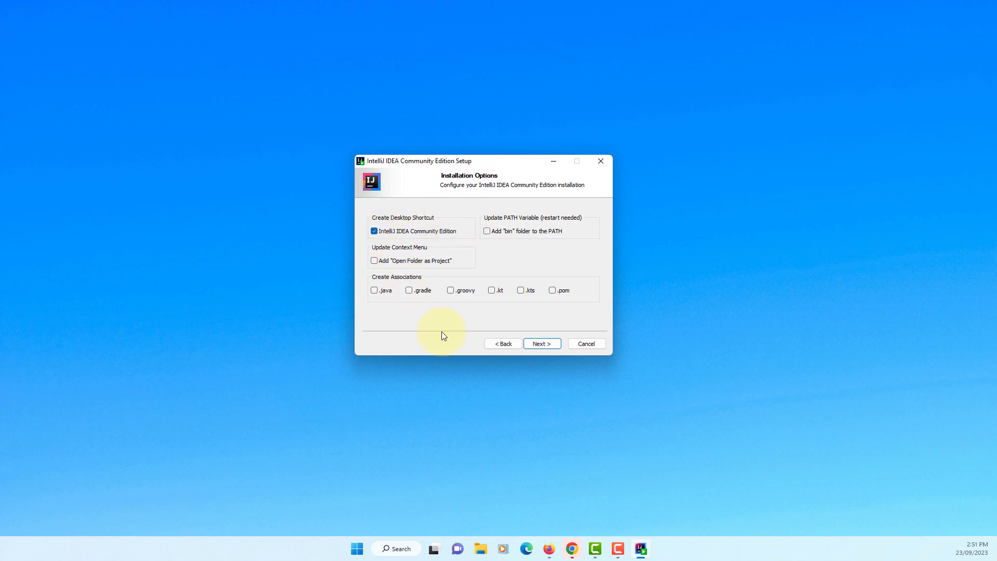
{"action": "mouse_move", "coordinate": [477, 346]}
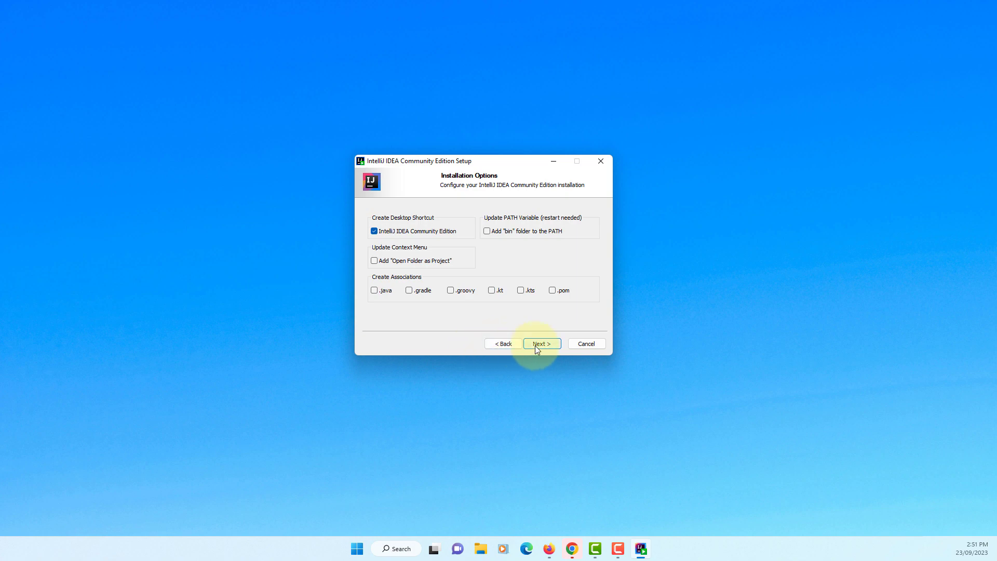
{"action": "left_click", "coordinate": [540, 344]}
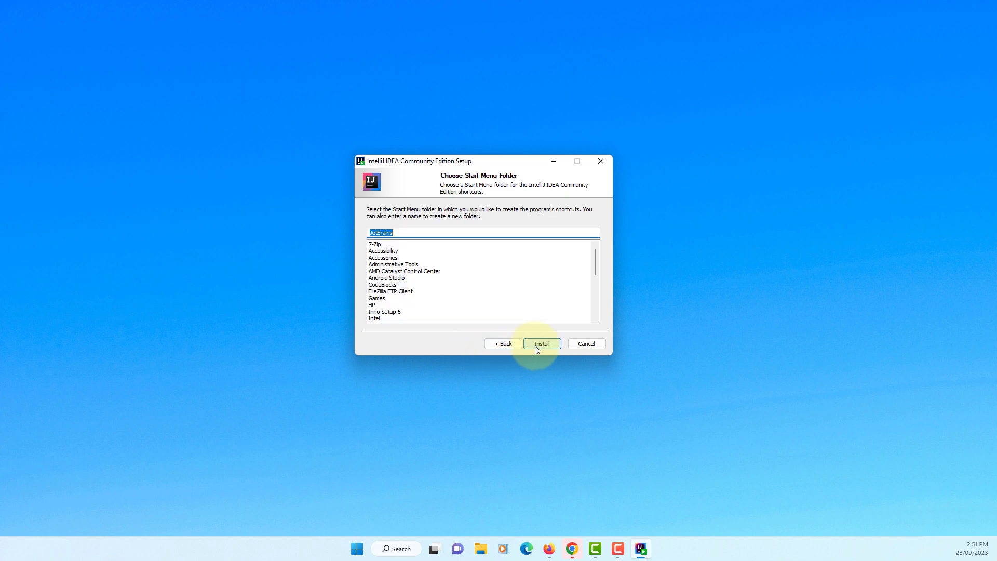
{"action": "left_click", "coordinate": [542, 343]}
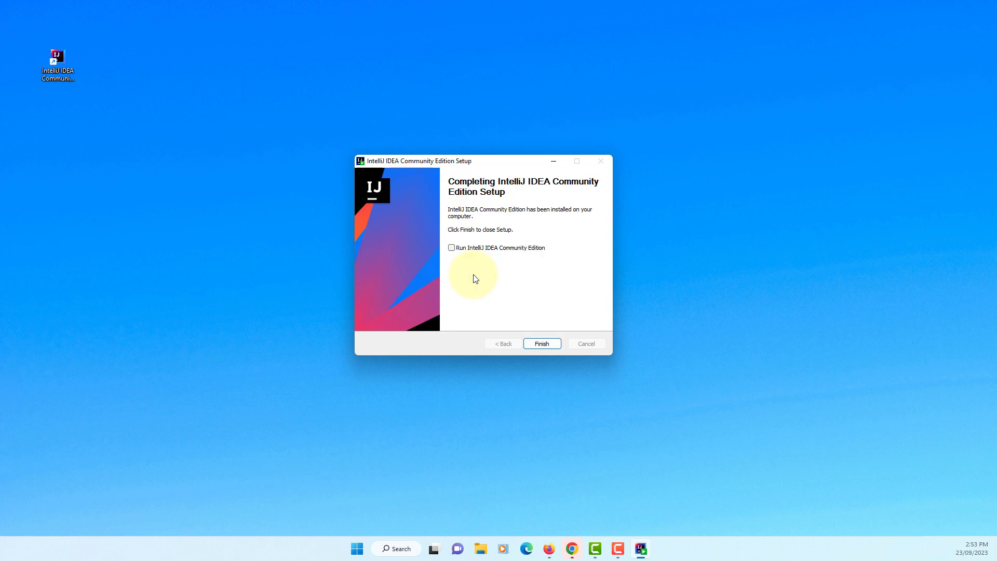
{"action": "left_click", "coordinate": [541, 344]}
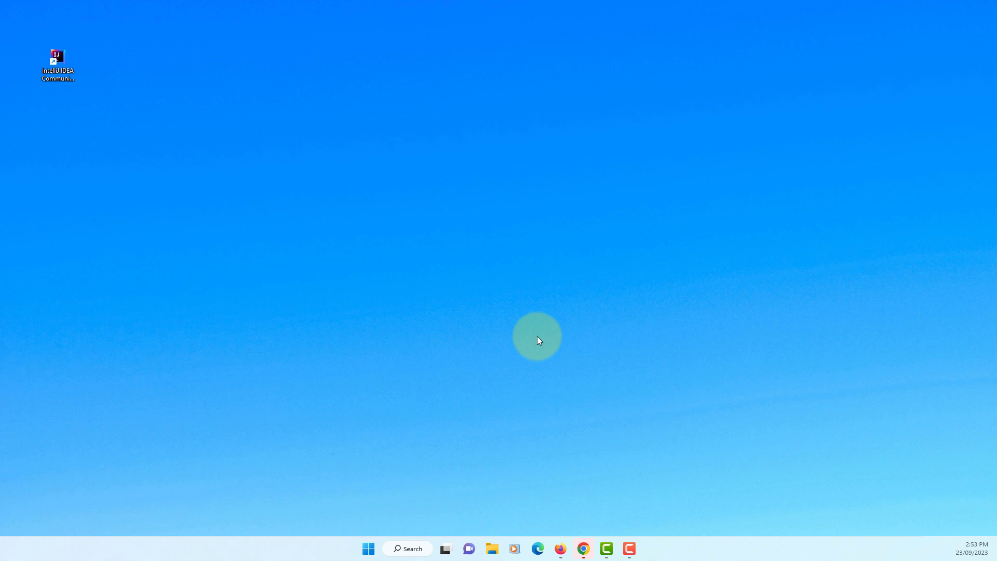
{"action": "mouse_move", "coordinate": [241, 69]}
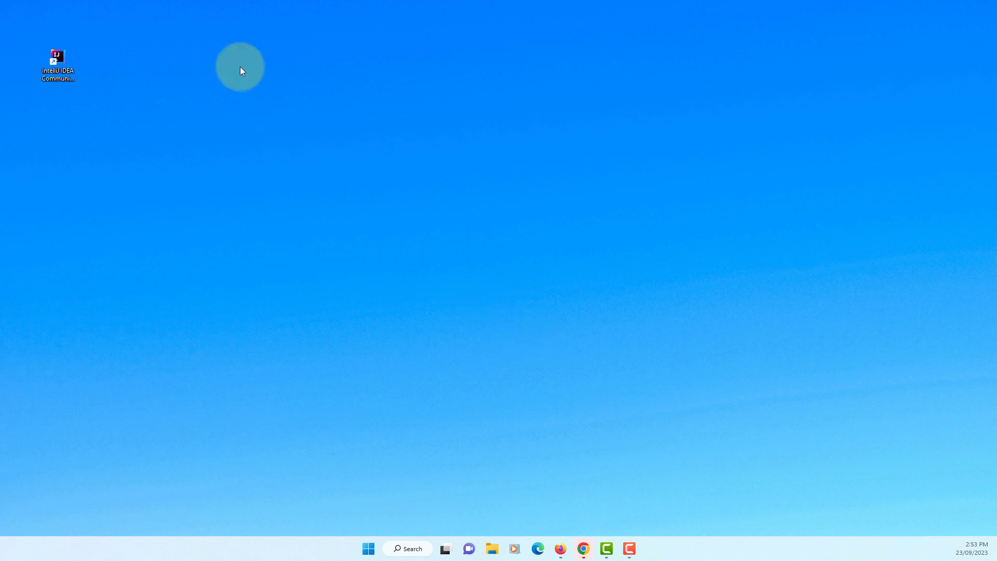
Create the JavaFX project 'demo' with Java, Maven and JDK 21, no extra libraries.
{"action": "double_click", "coordinate": [56, 61]}
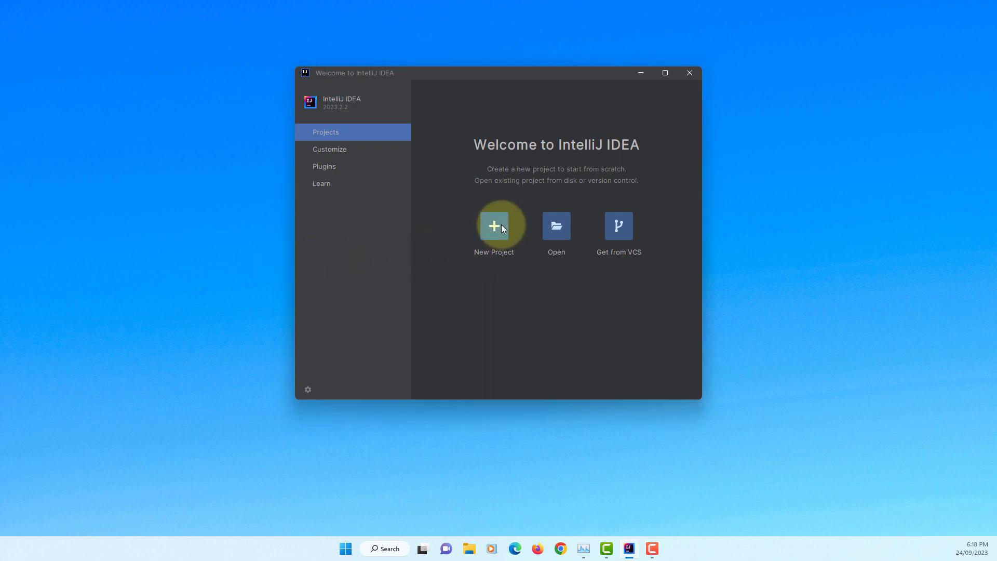
{"action": "left_click", "coordinate": [494, 226]}
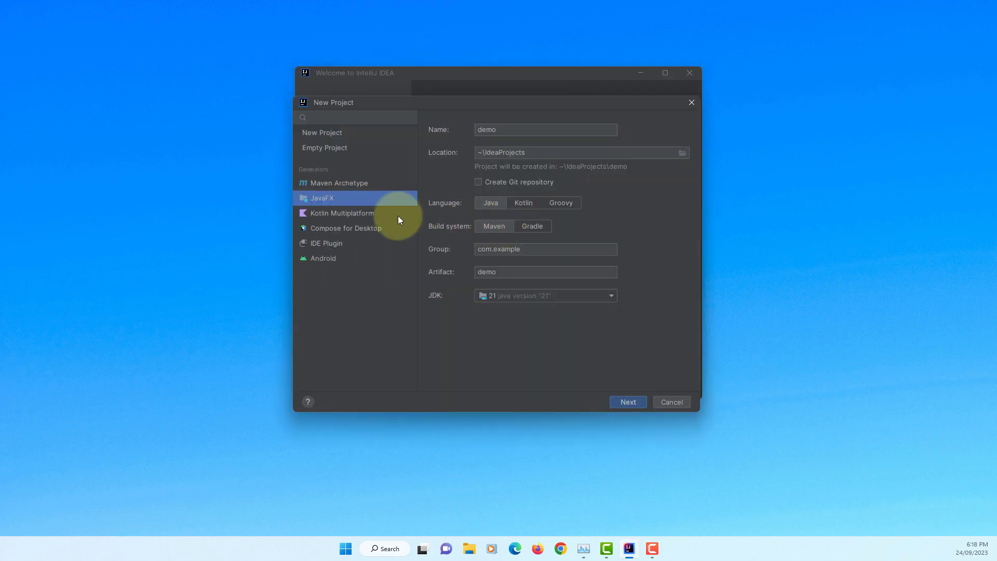
{"action": "mouse_move", "coordinate": [459, 212]}
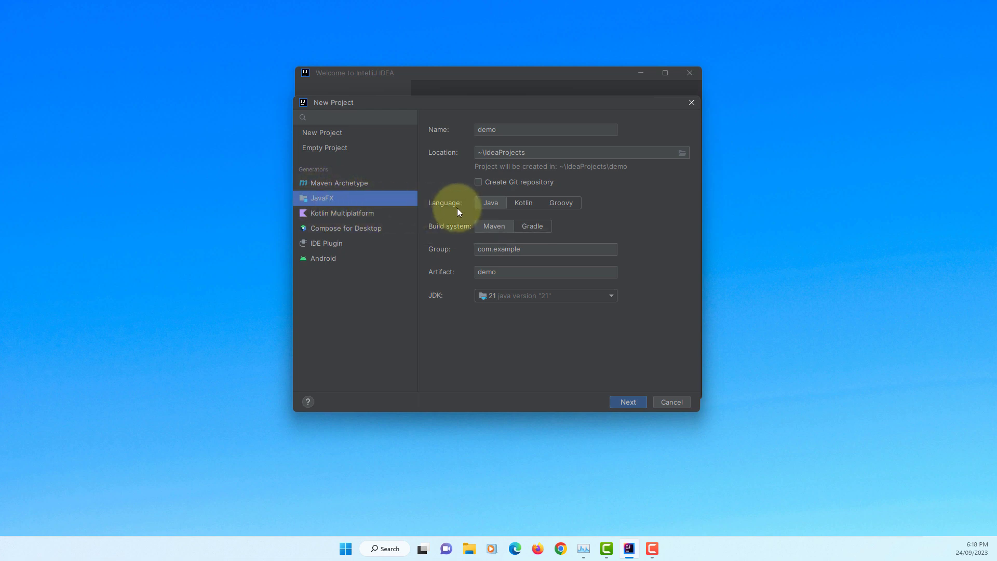
{"action": "mouse_move", "coordinate": [476, 304]}
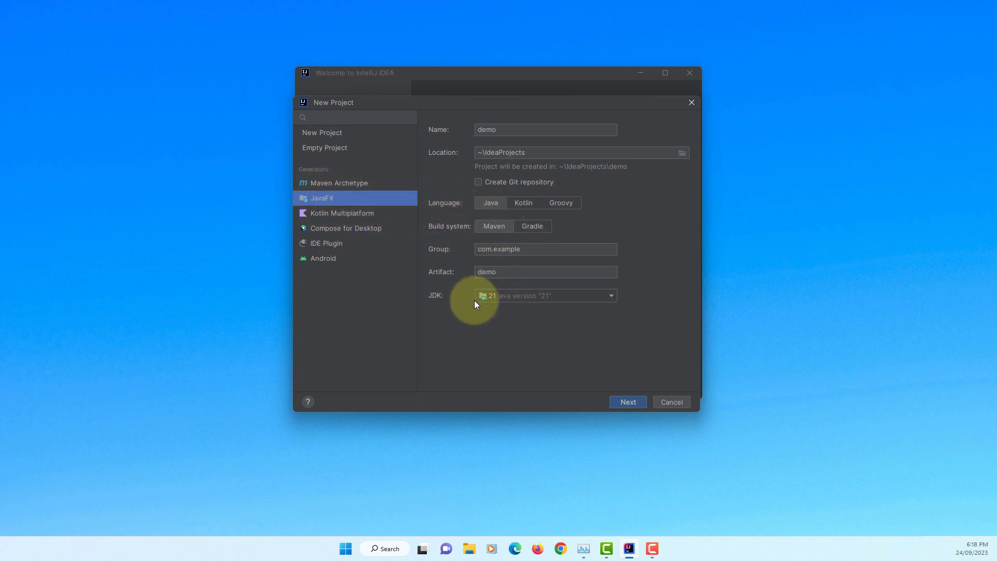
{"action": "left_click", "coordinate": [627, 402]}
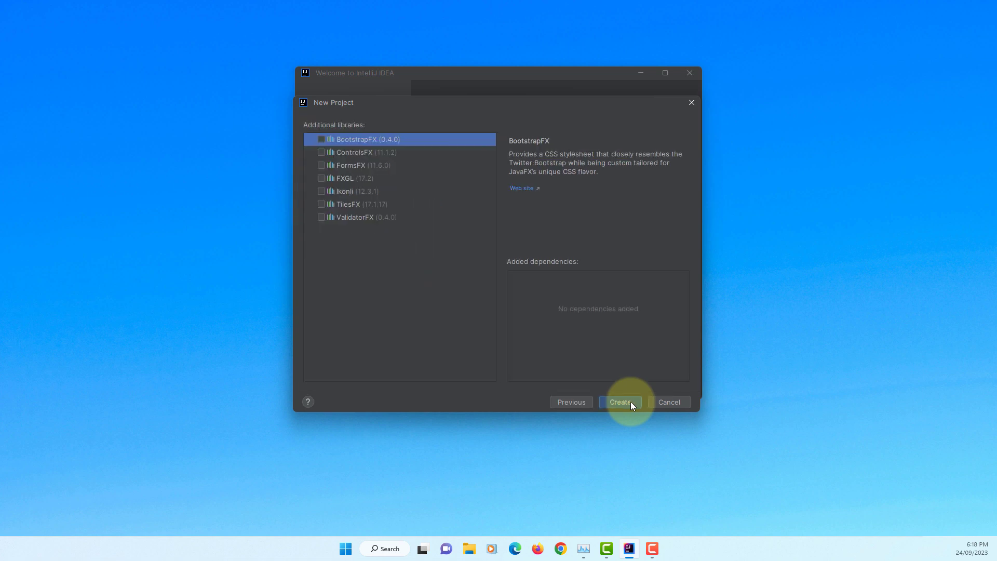
{"action": "mouse_move", "coordinate": [544, 249]}
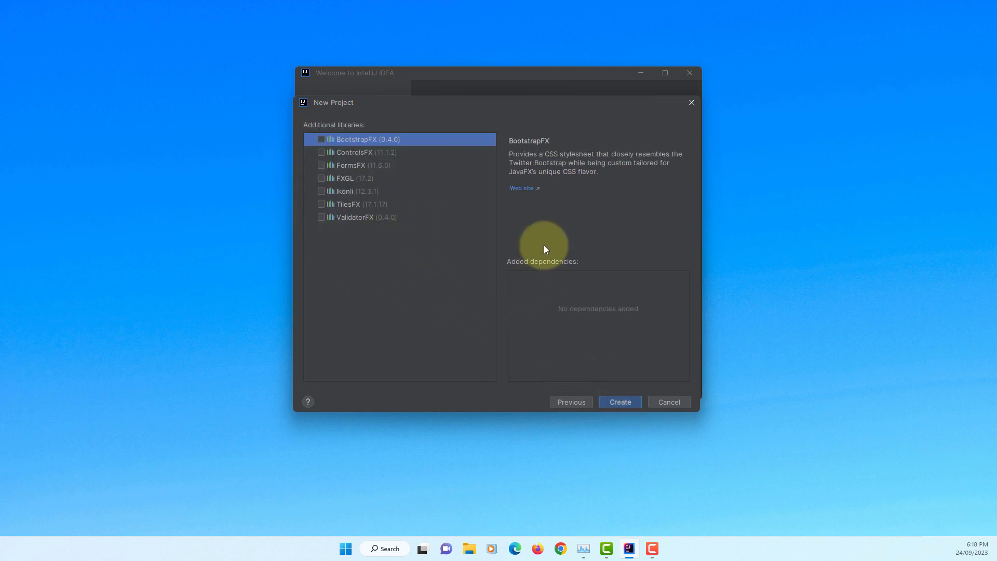
{"action": "left_click", "coordinate": [669, 401]}
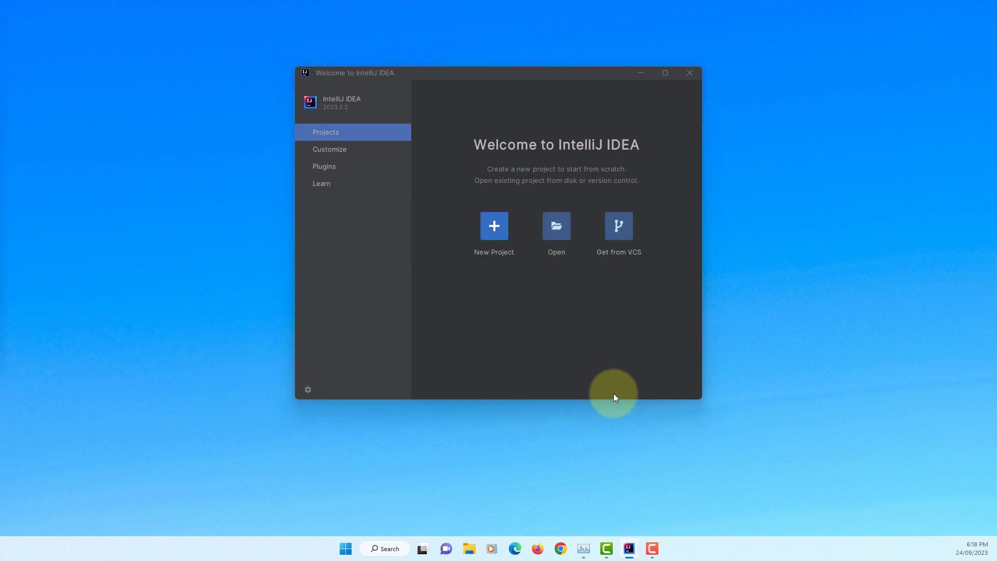
{"action": "left_click", "coordinate": [689, 72]}
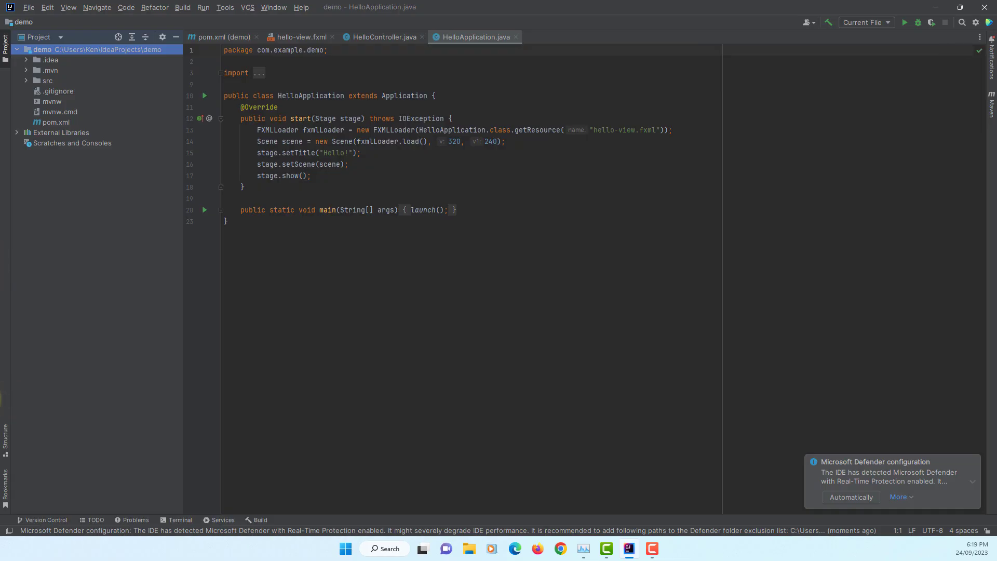
{"action": "mouse_move", "coordinate": [215, 377]}
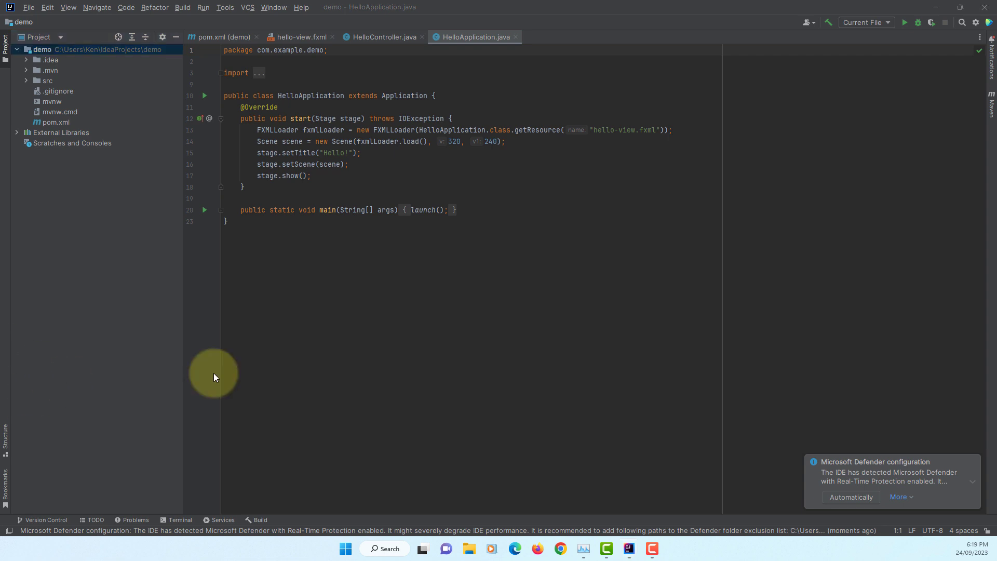
{"action": "mouse_move", "coordinate": [975, 463]}
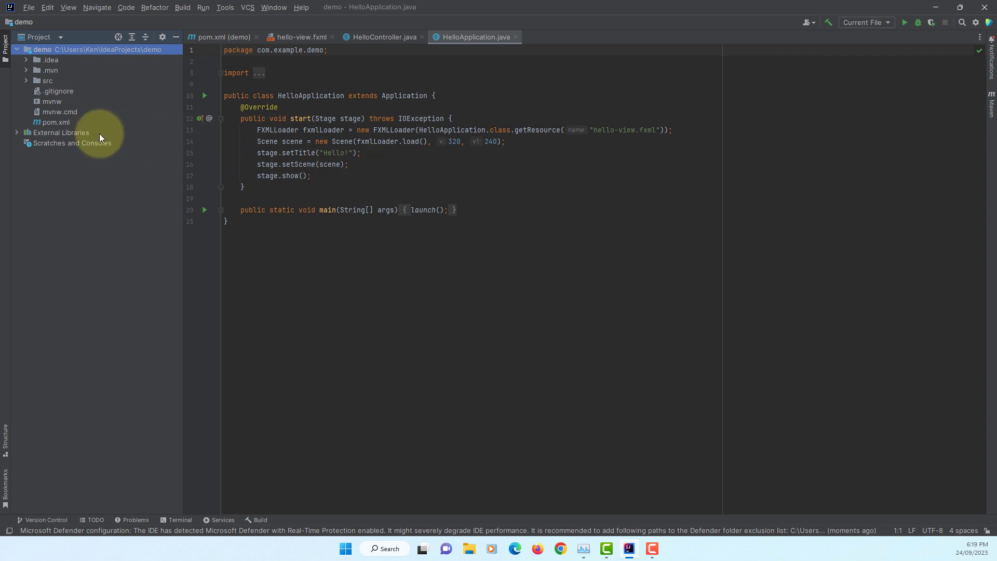
Expand src/main java and resources, select hello-view.fxml, and build the project.
{"action": "left_click", "coordinate": [27, 80]}
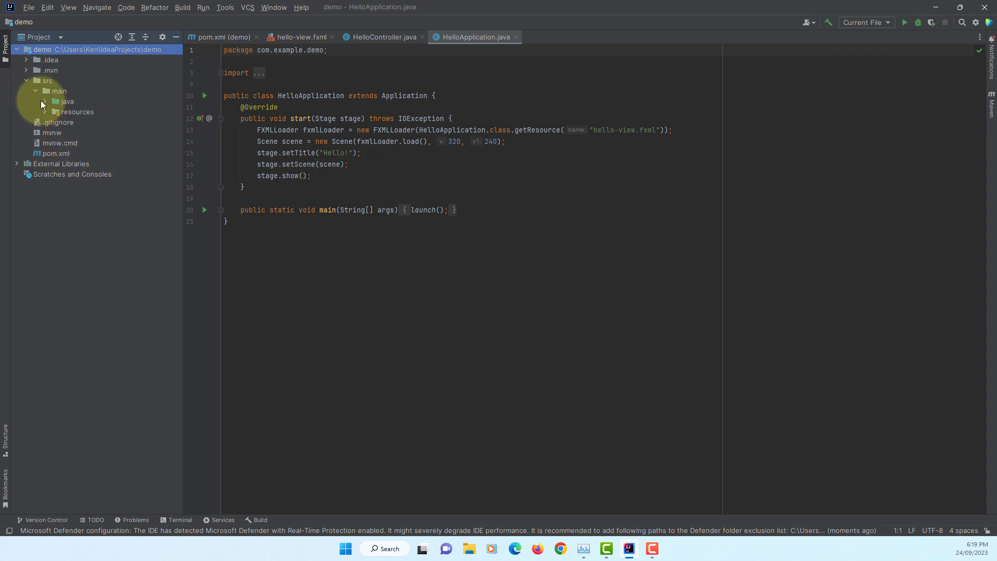
{"action": "left_click", "coordinate": [67, 101]}
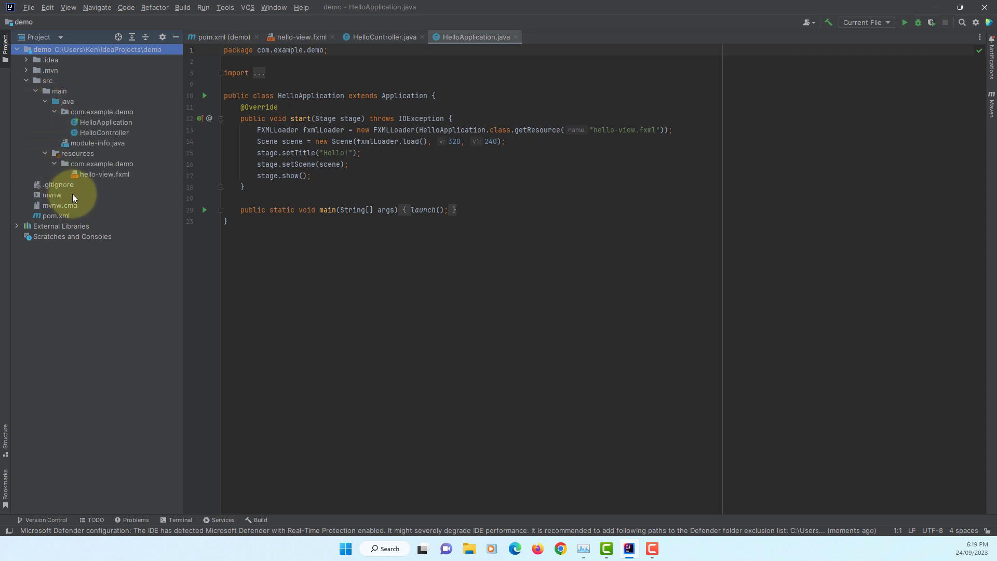
{"action": "mouse_move", "coordinate": [105, 179]}
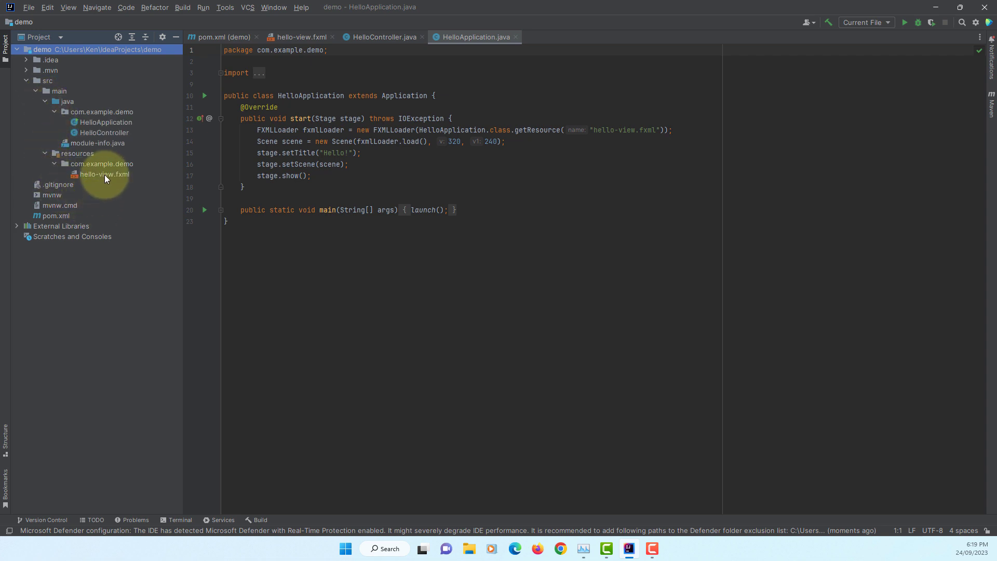
{"action": "left_click", "coordinate": [105, 174]}
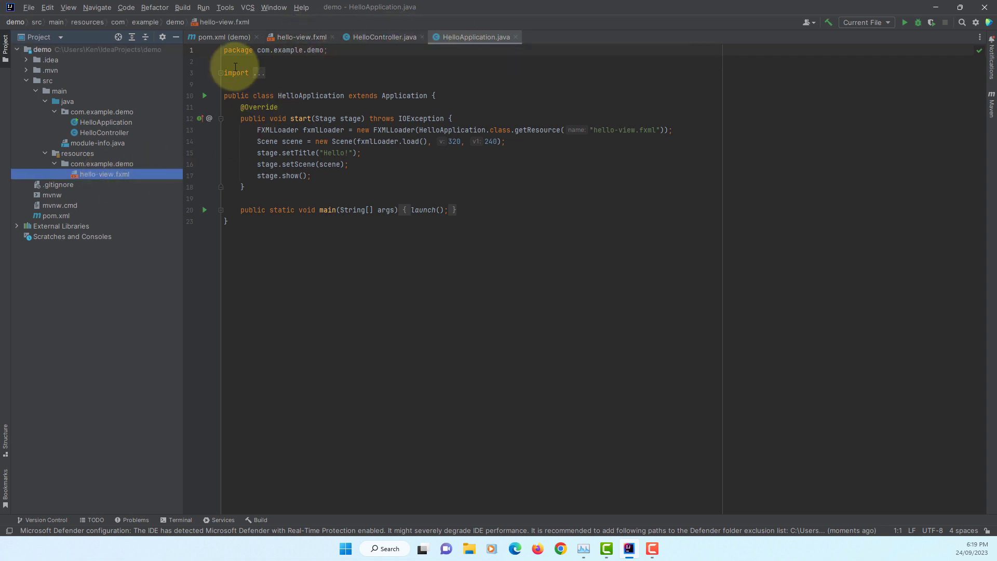
{"action": "left_click", "coordinate": [181, 7]}
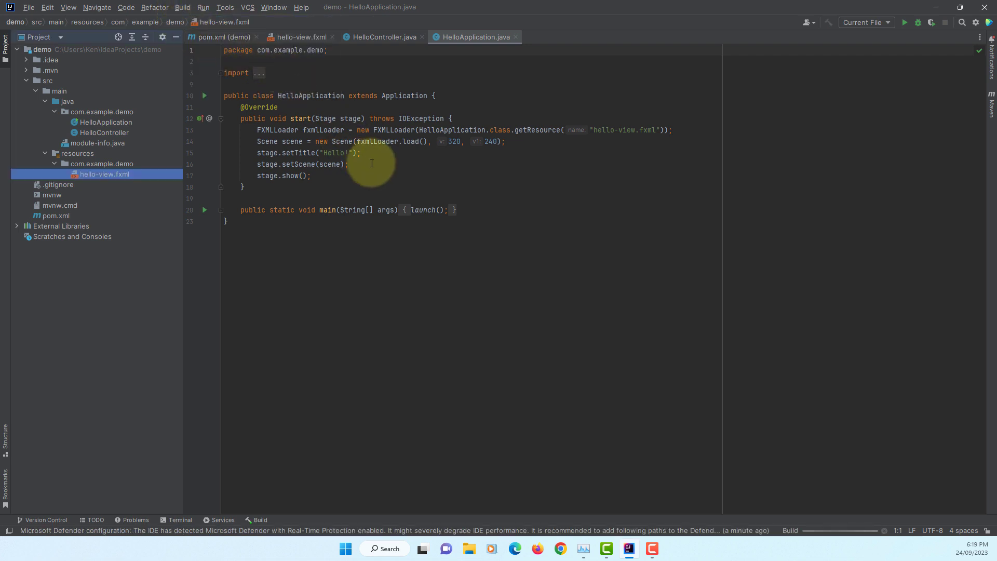
{"action": "mouse_move", "coordinate": [835, 553]}
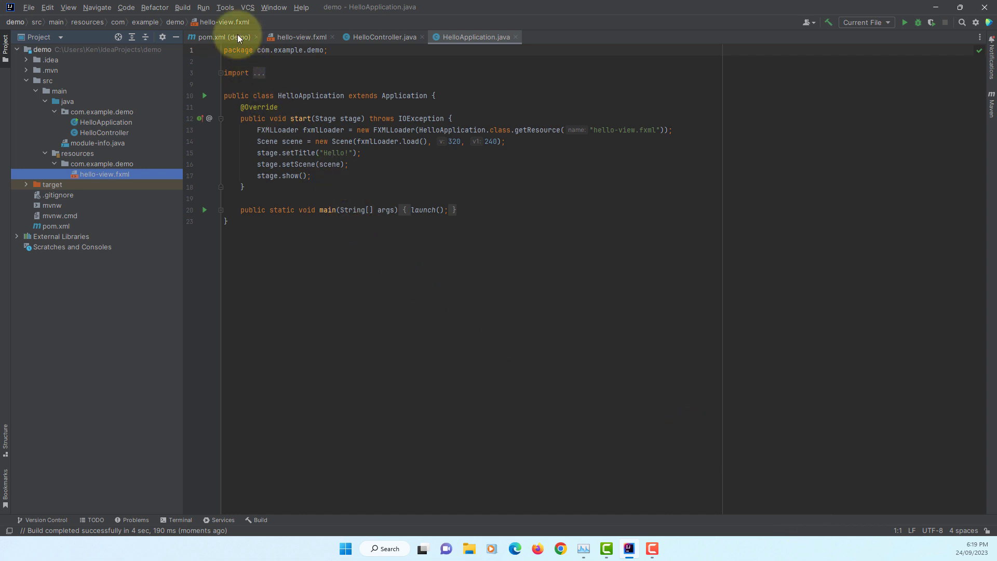
Run demo, click Hello! to show 'Welcome to JavaFX Application!', then close it.
{"action": "left_click", "coordinate": [203, 7]}
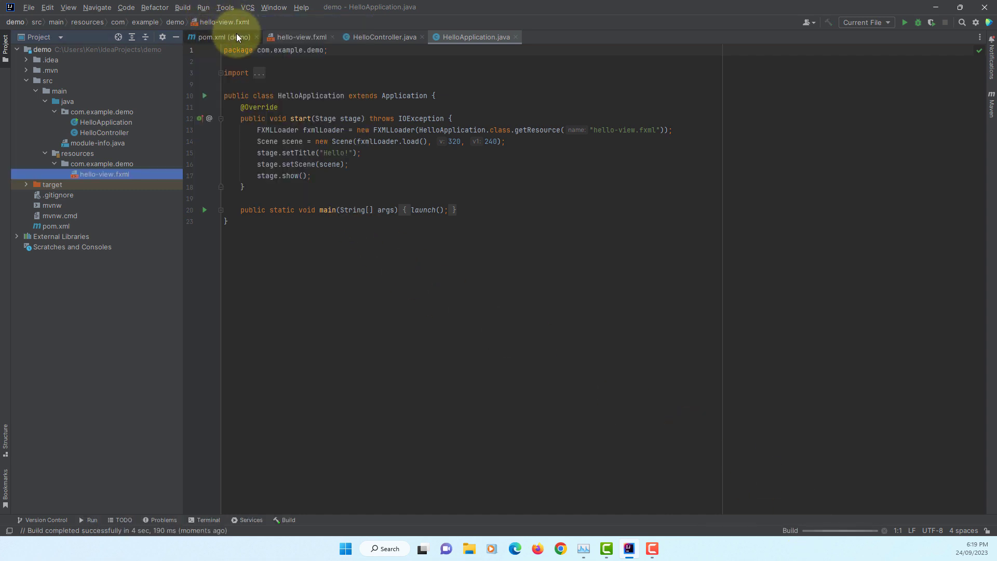
{"action": "left_click", "coordinate": [904, 22]}
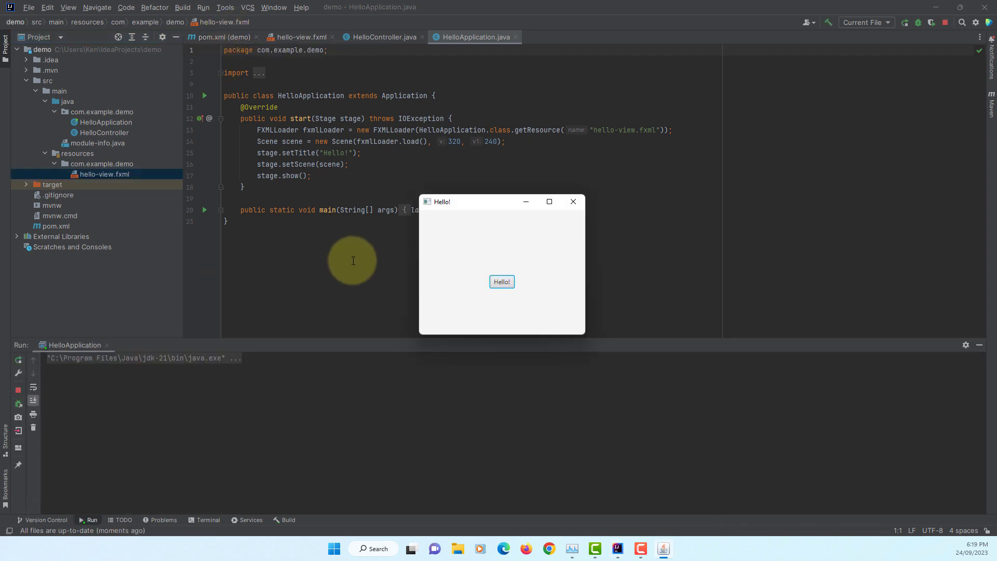
{"action": "left_click", "coordinate": [502, 281]}
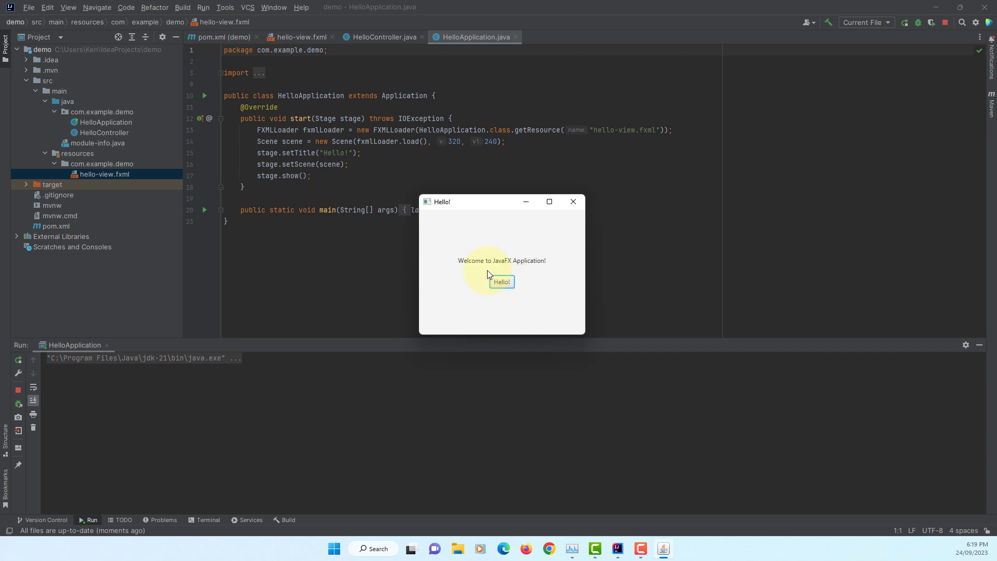
{"action": "mouse_move", "coordinate": [551, 274]}
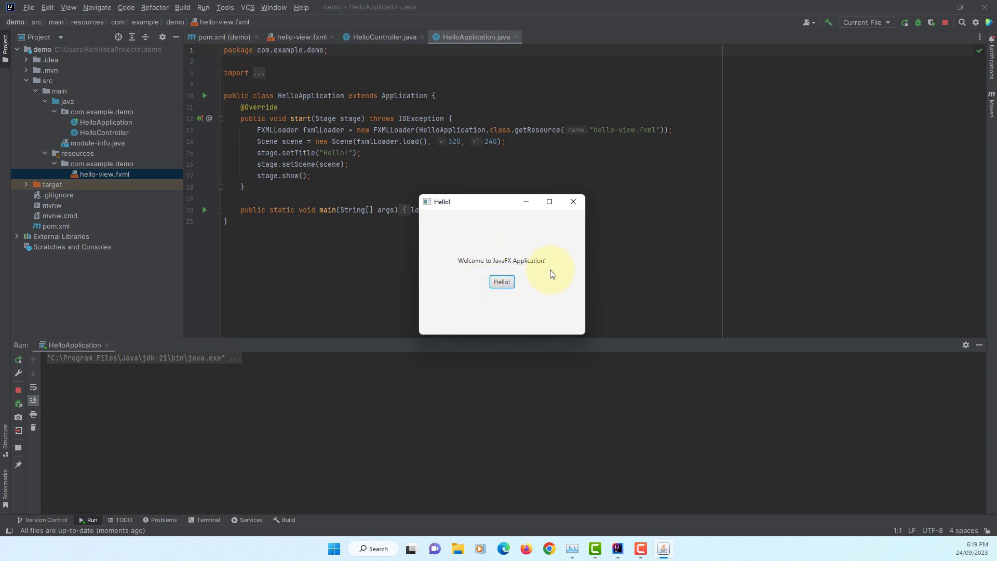
{"action": "left_click", "coordinate": [572, 202]}
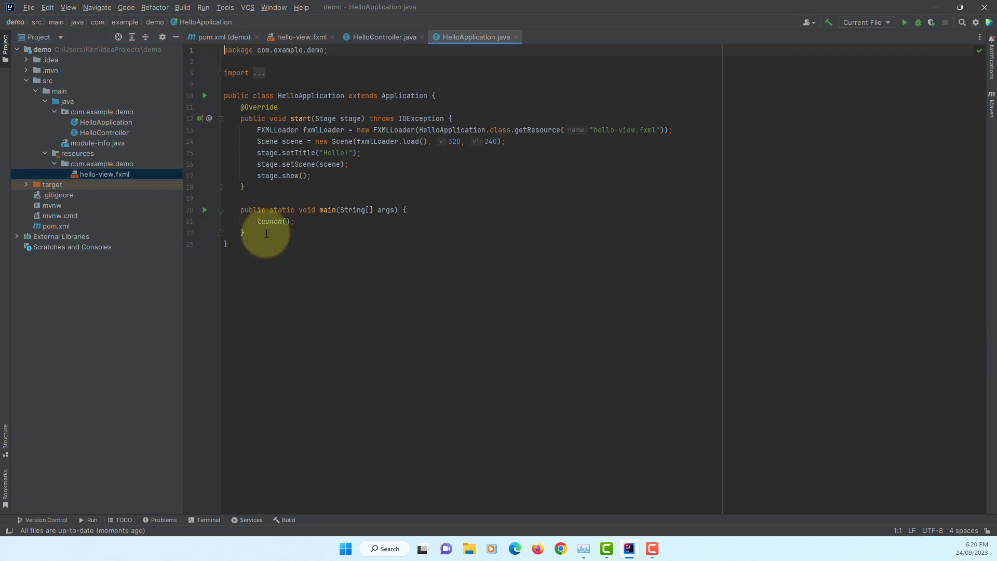
{"action": "mouse_move", "coordinate": [375, 37]}
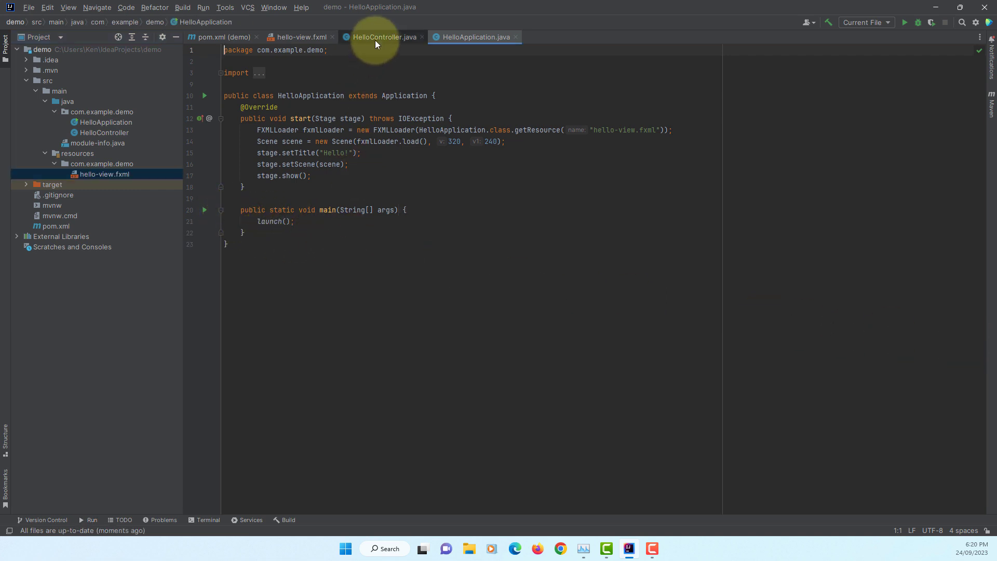
Insert '21' into HelloController's welcome text and run Build Project.
{"action": "left_click", "coordinate": [382, 37]}
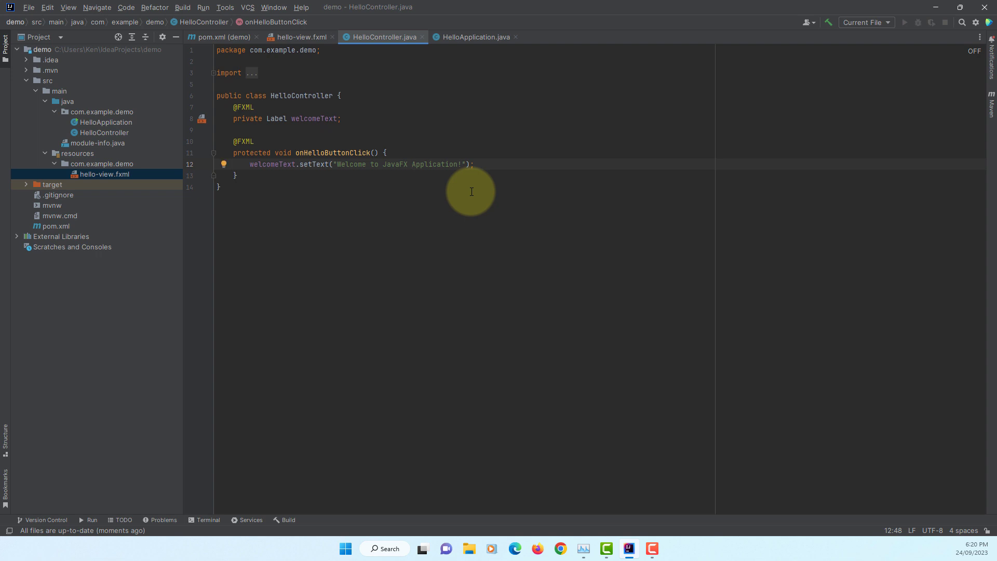
{"action": "type", "text": "21"}
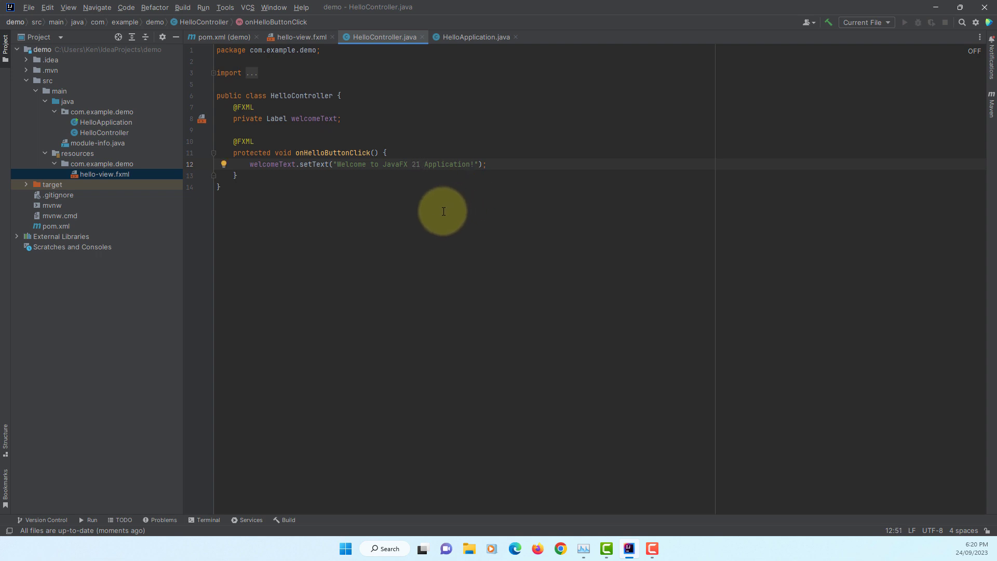
{"action": "left_click", "coordinate": [182, 7]}
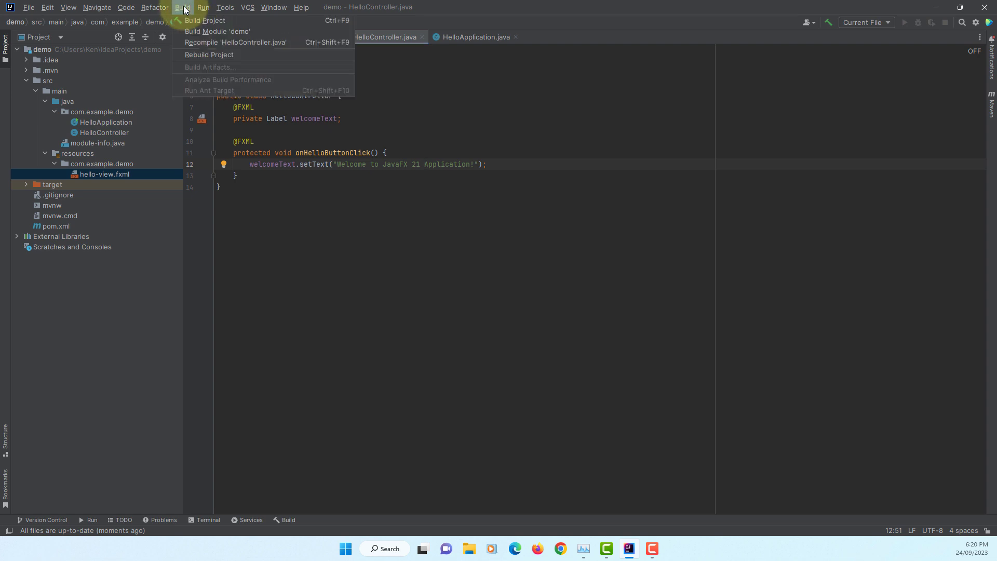
{"action": "left_click", "coordinate": [204, 20]}
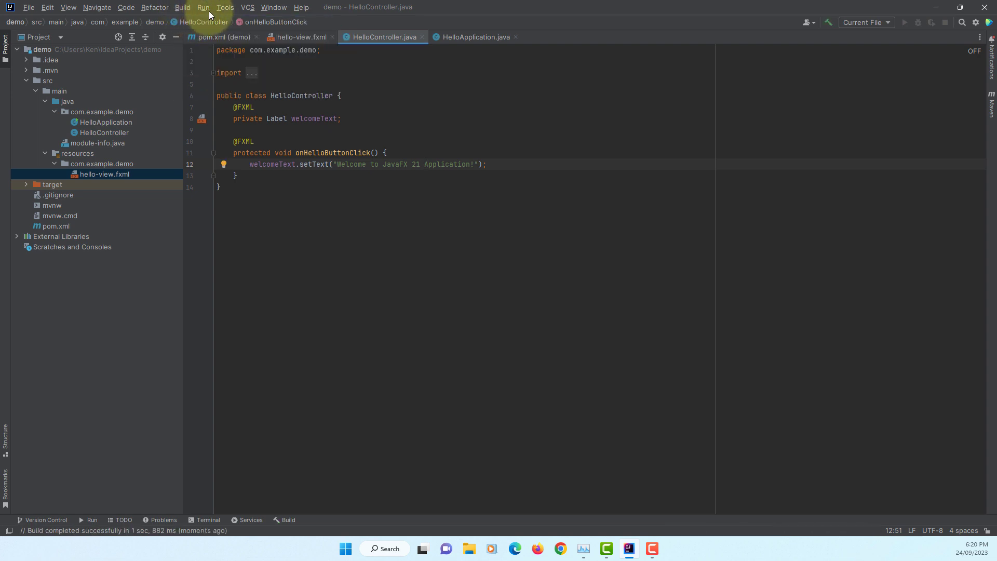
{"action": "left_click", "coordinate": [203, 7]}
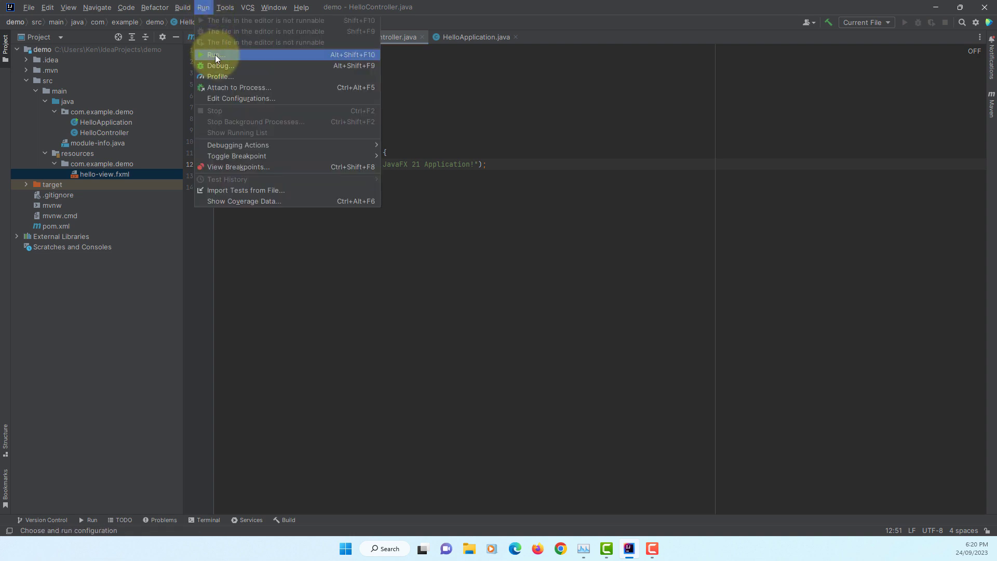
Add an Application run configuration named 'App' launching com.example.demo.HelloApplication.
{"action": "left_click", "coordinate": [215, 54]}
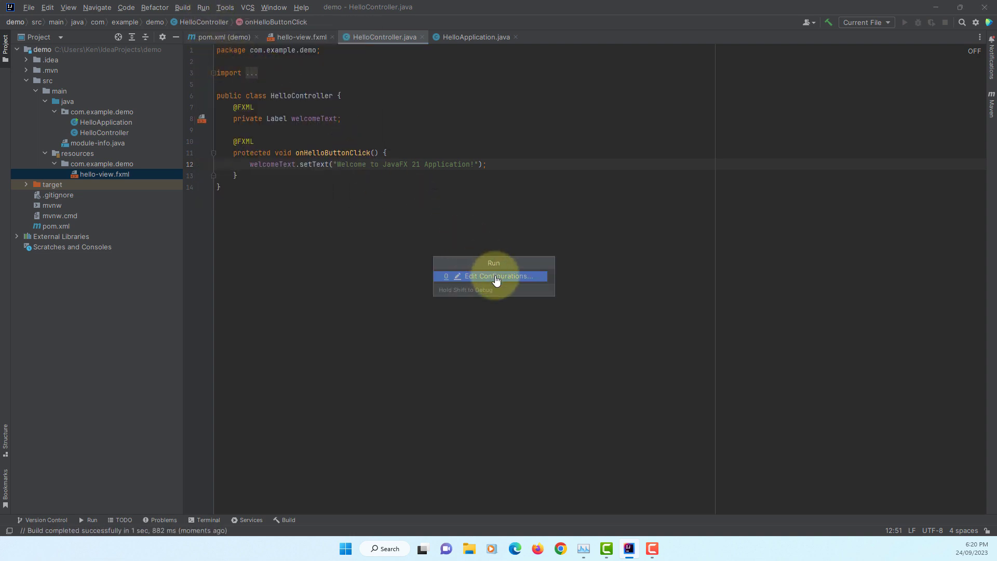
{"action": "left_click", "coordinate": [499, 276]}
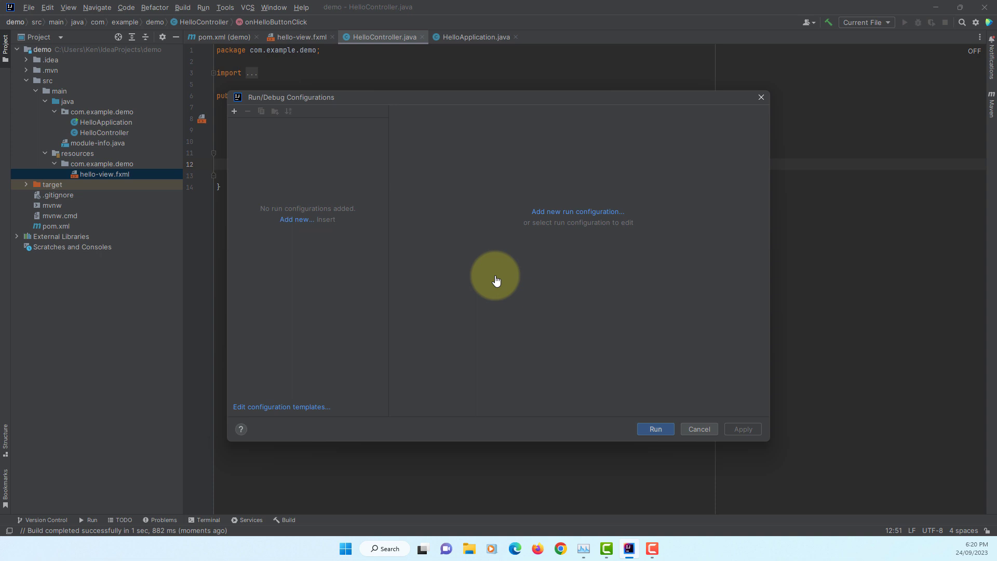
{"action": "left_click", "coordinate": [576, 211]}
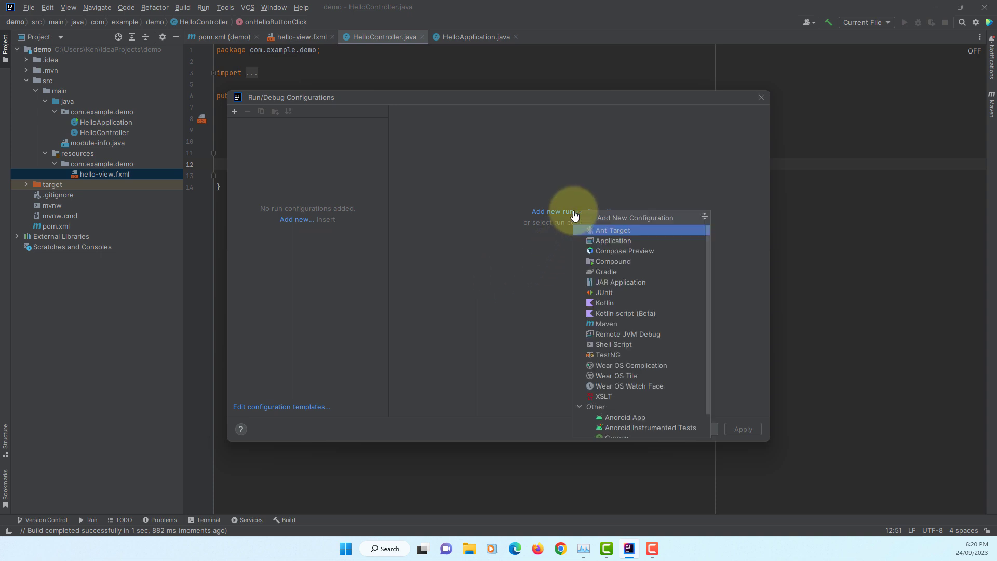
{"action": "left_click", "coordinate": [614, 241]}
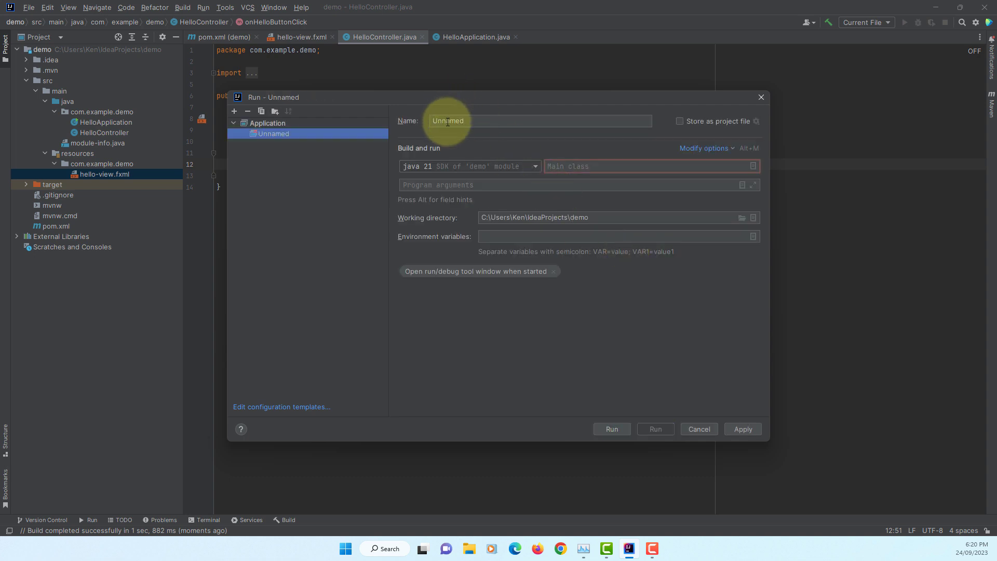
{"action": "type", "text": "A"}
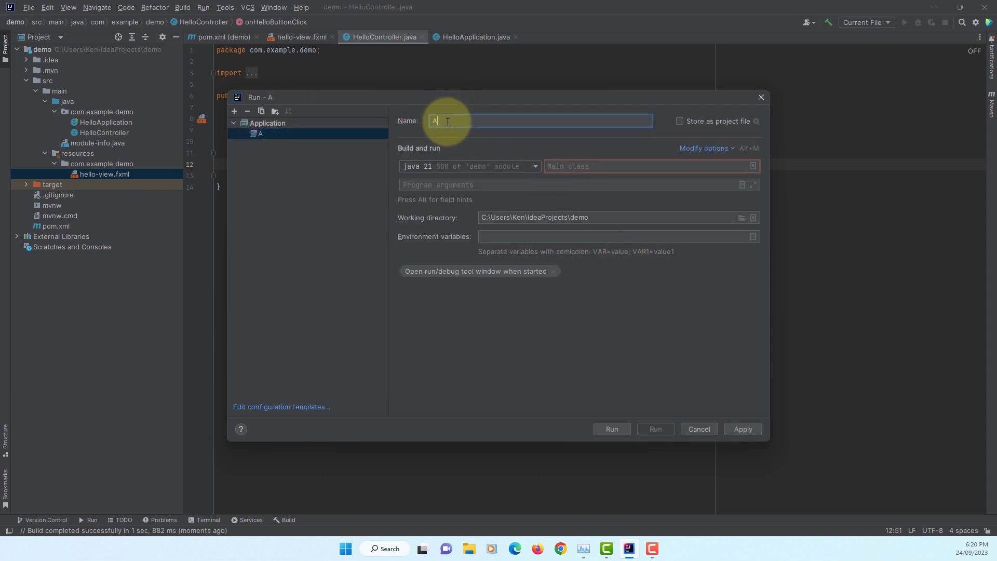
{"action": "type", "text": "pp"}
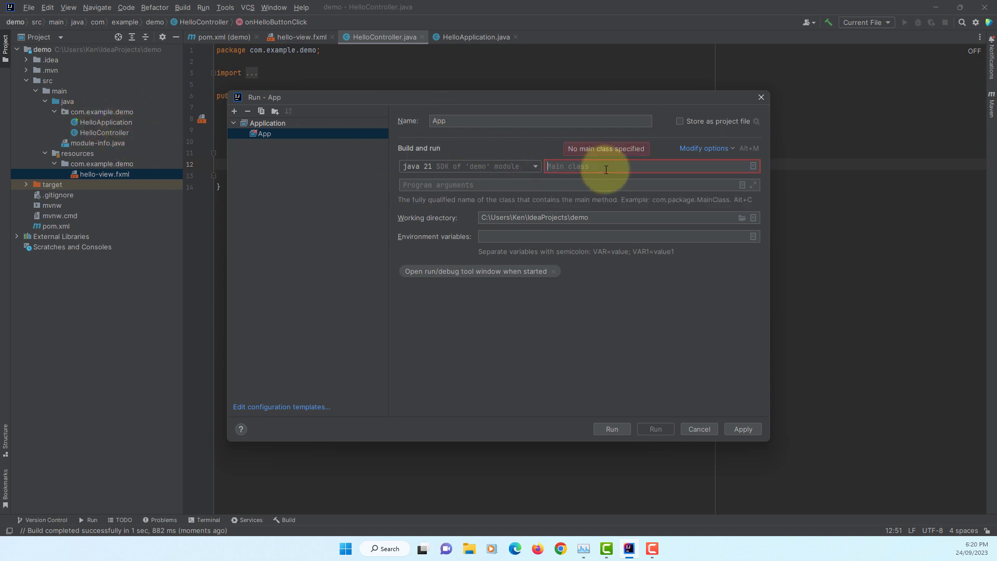
{"action": "left_click", "coordinate": [754, 166]}
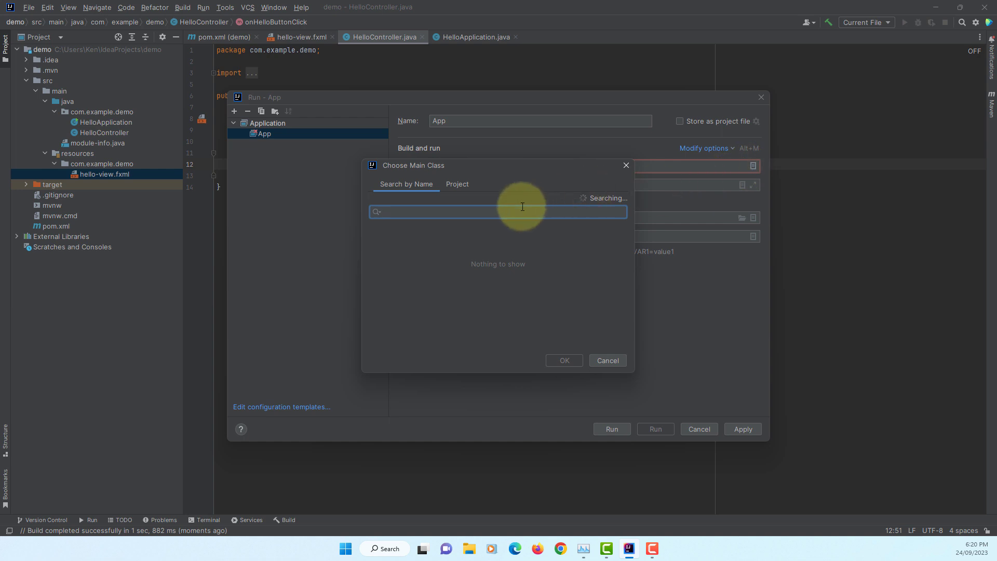
{"action": "mouse_move", "coordinate": [406, 242]}
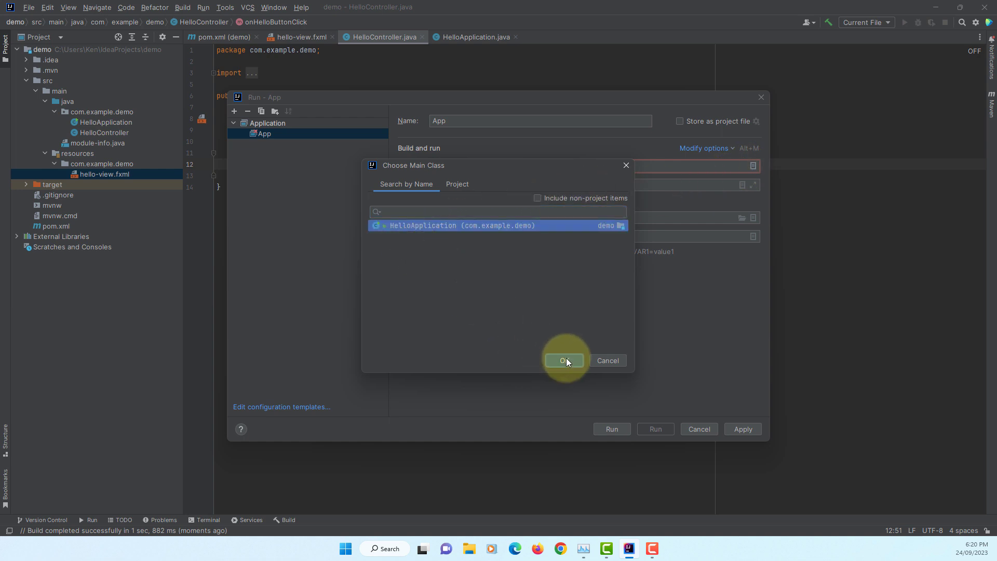
{"action": "mouse_move", "coordinate": [414, 237]}
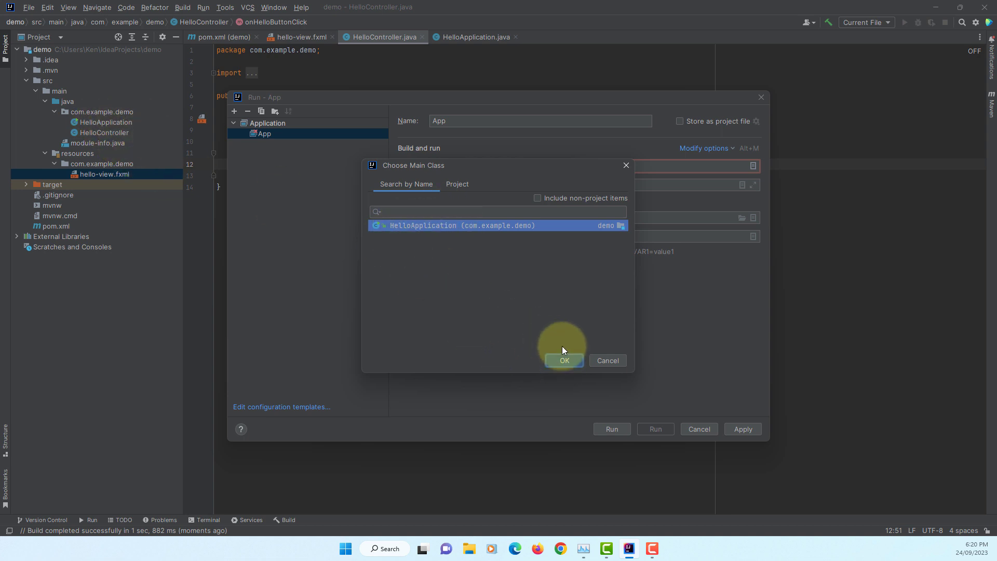
{"action": "left_click", "coordinate": [564, 360]}
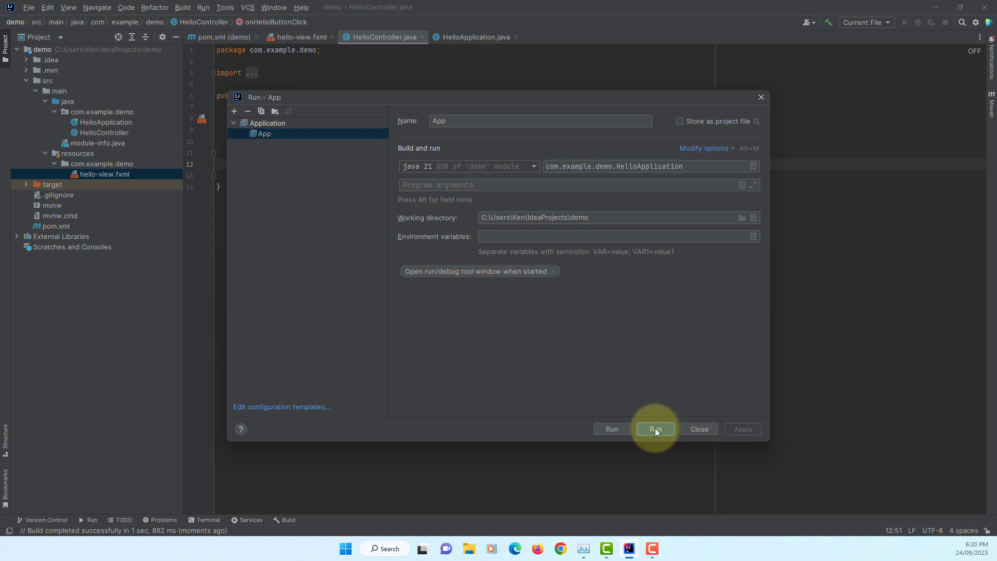
Run App, confirm 'Welcome to JavaFX 21 Application!' appears, then close the app and Run panel.
{"action": "left_click", "coordinate": [655, 428]}
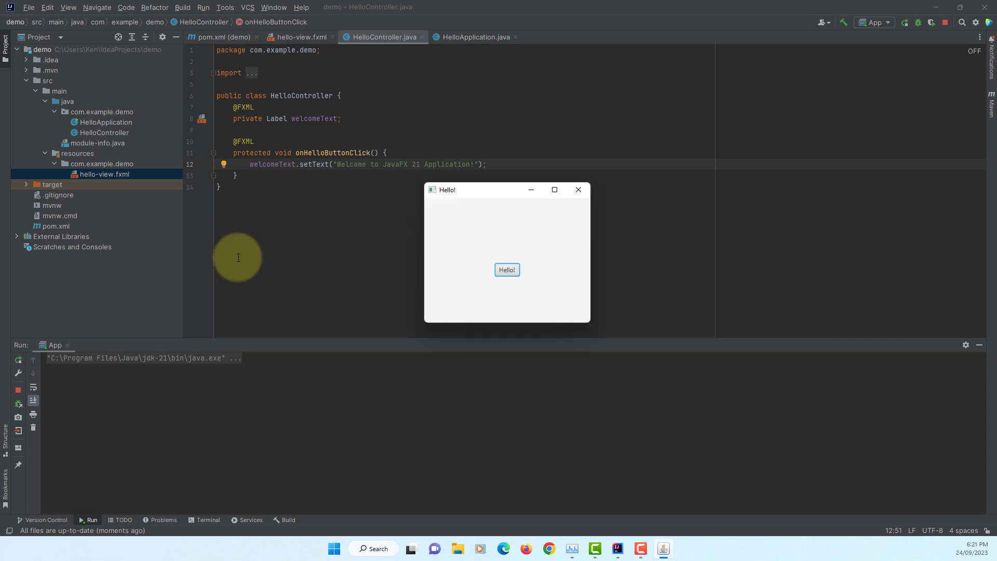
{"action": "left_click", "coordinate": [507, 270]}
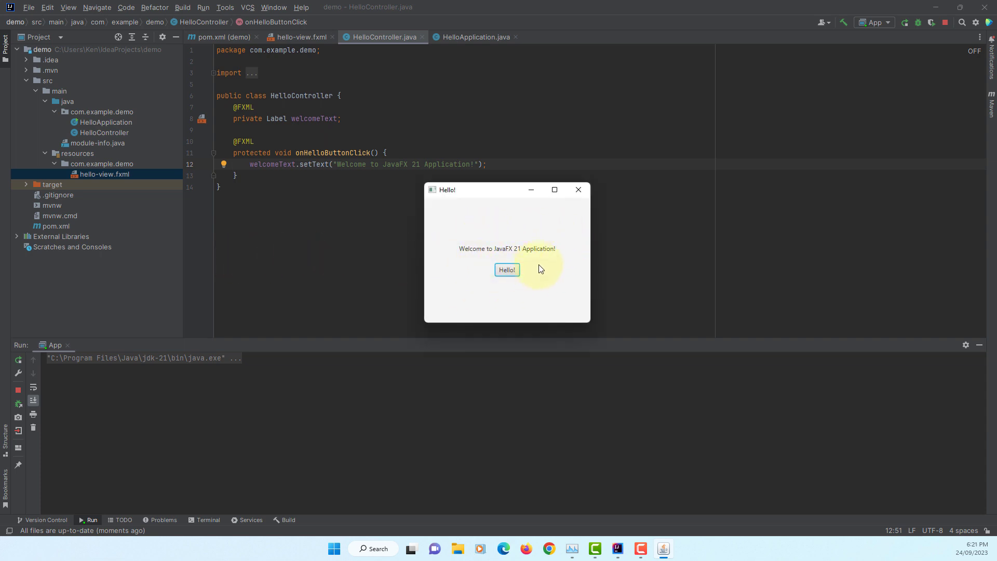
{"action": "left_click", "coordinate": [577, 190]}
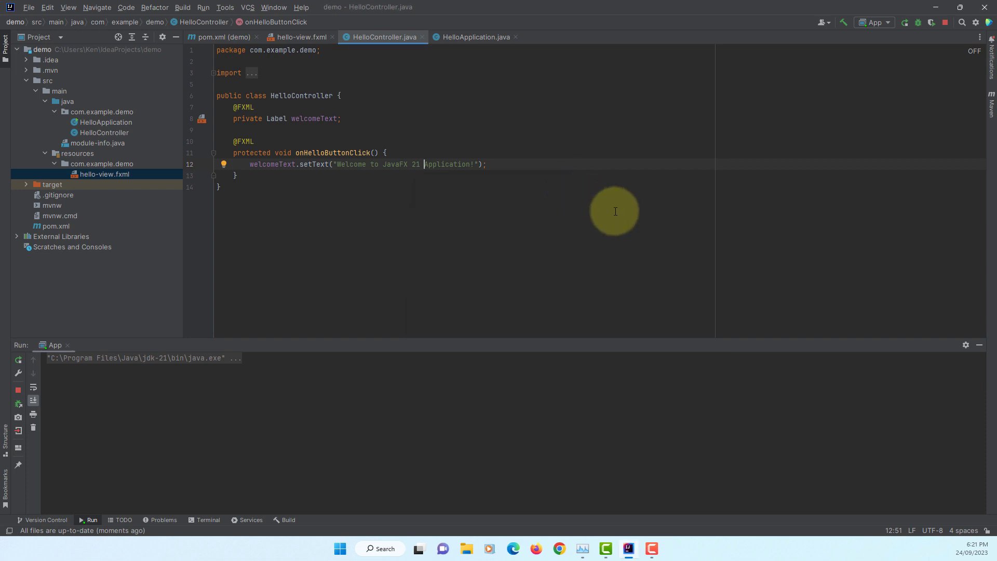
{"action": "left_click", "coordinate": [66, 345]}
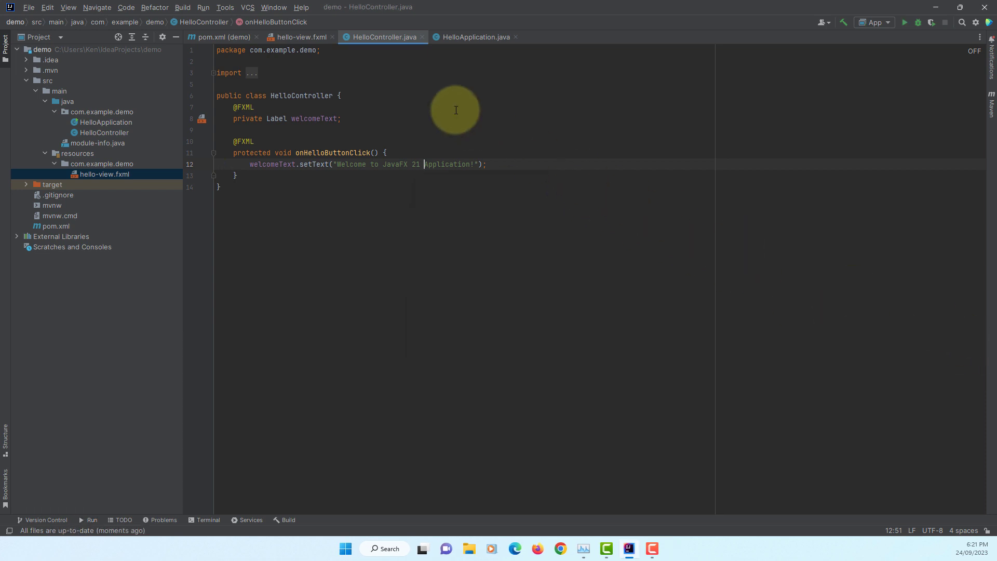
{"action": "left_click", "coordinate": [301, 6]}
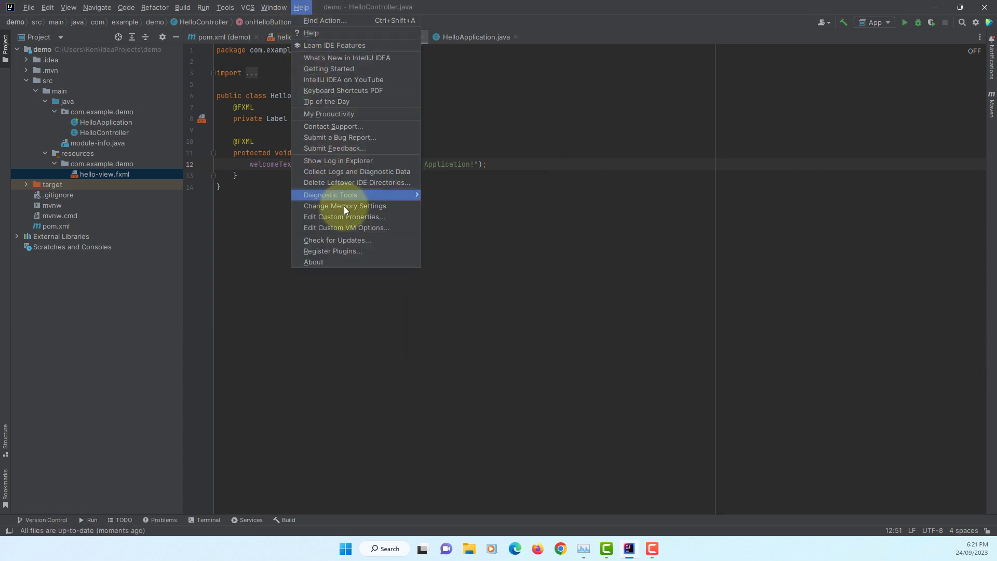
{"action": "left_click", "coordinate": [313, 262]}
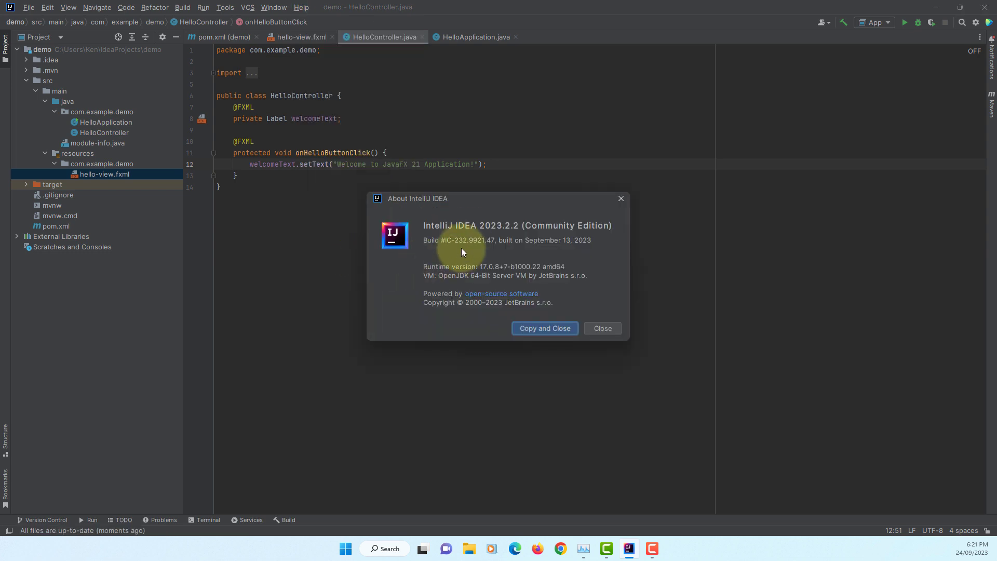
{"action": "mouse_move", "coordinate": [524, 238]}
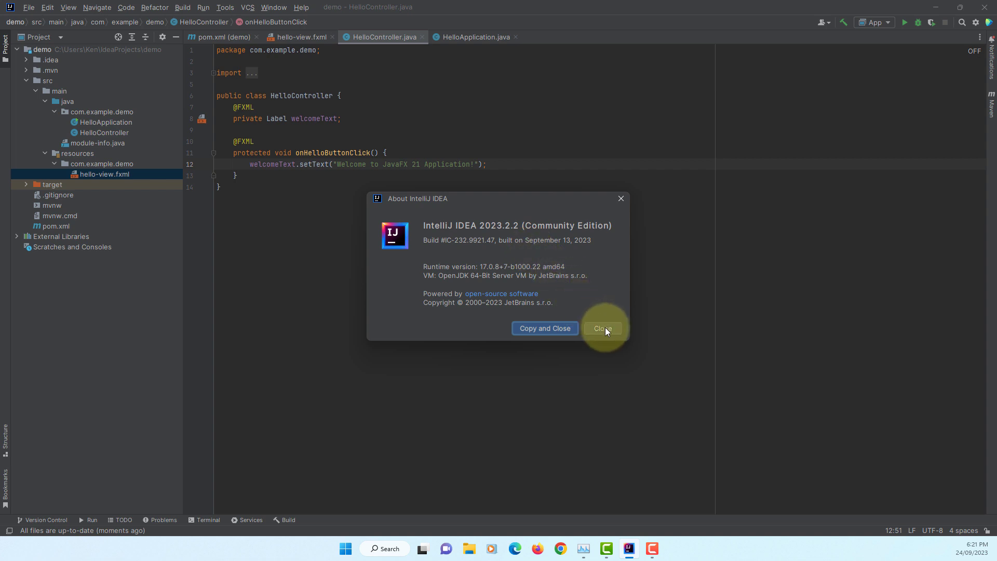
{"action": "left_click", "coordinate": [601, 329]}
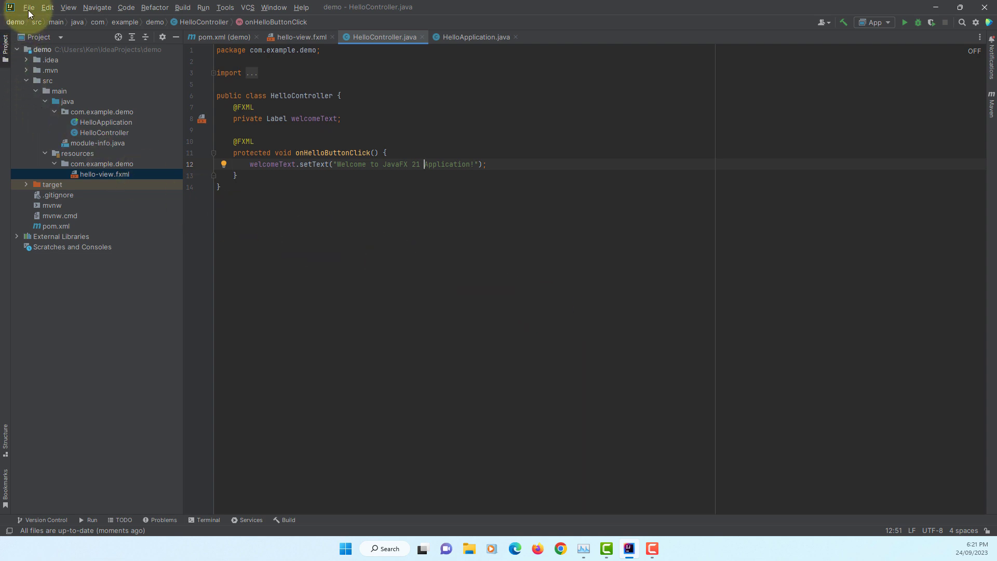
{"action": "left_click", "coordinate": [28, 7]}
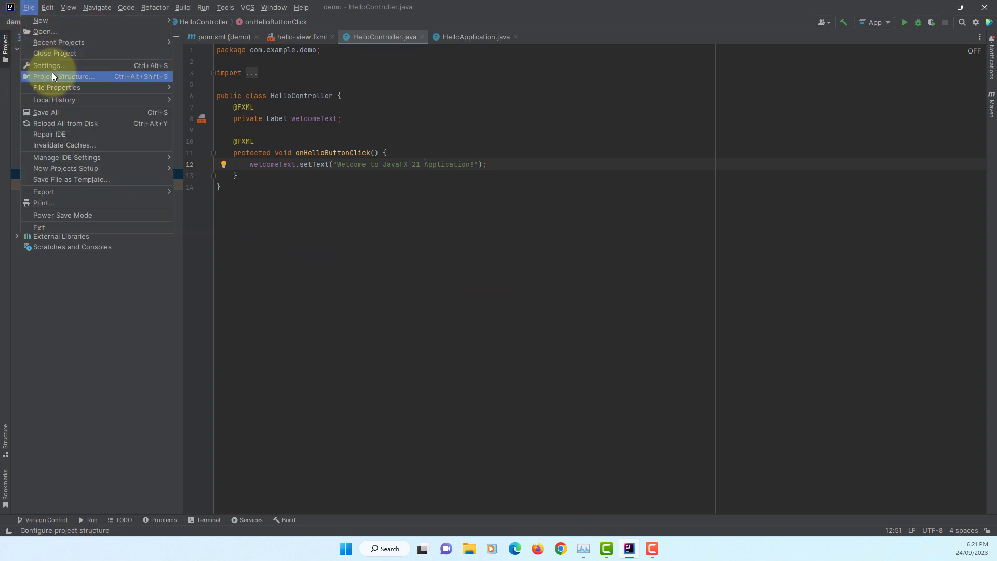
{"action": "left_click", "coordinate": [65, 77]}
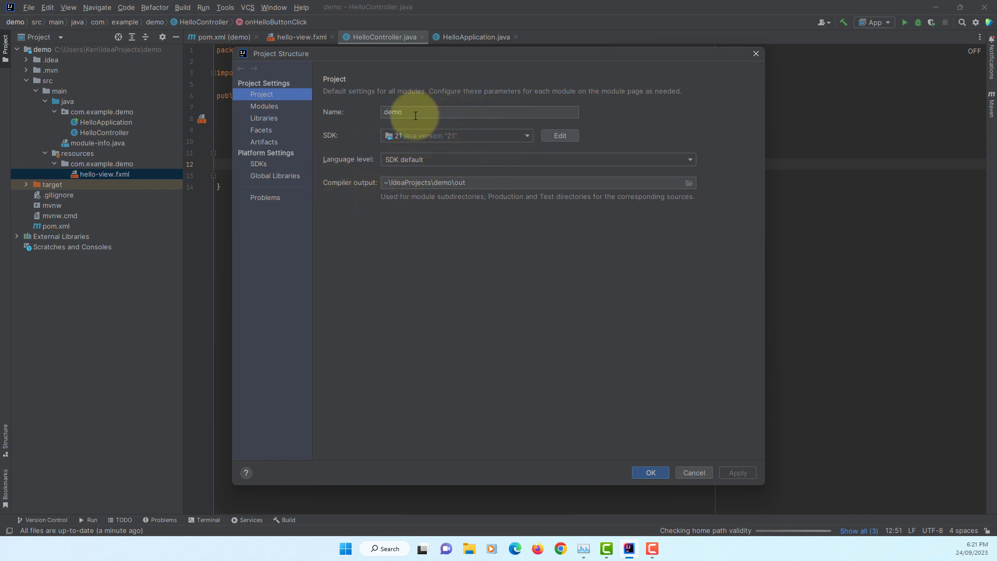
{"action": "mouse_move", "coordinate": [306, 120]}
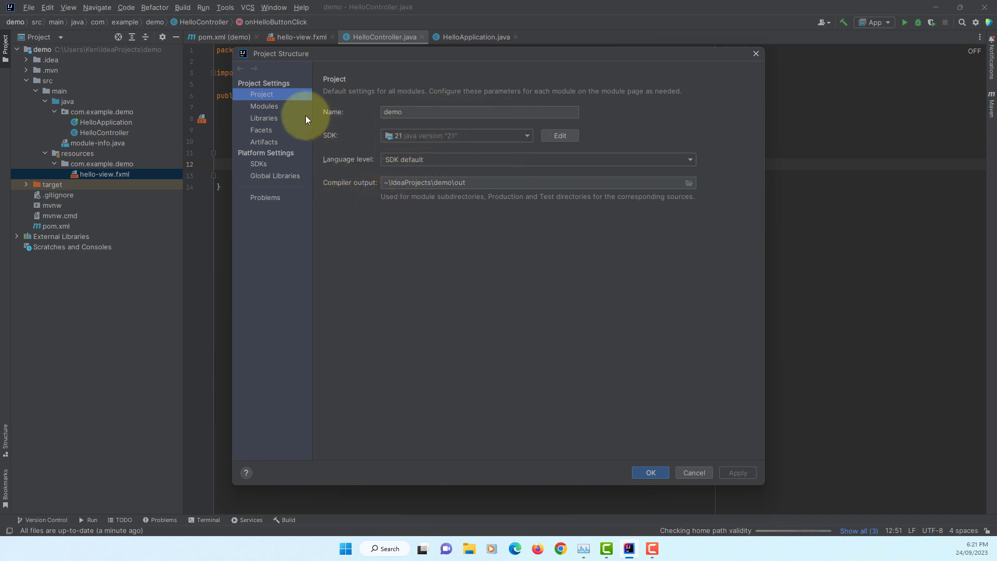
{"action": "left_click", "coordinate": [264, 106]}
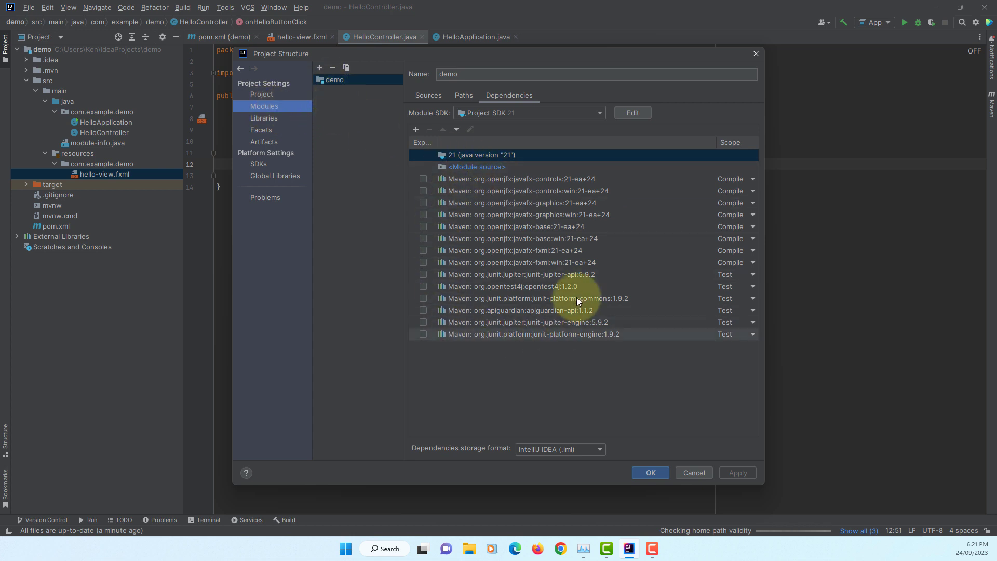
{"action": "mouse_move", "coordinate": [487, 344]}
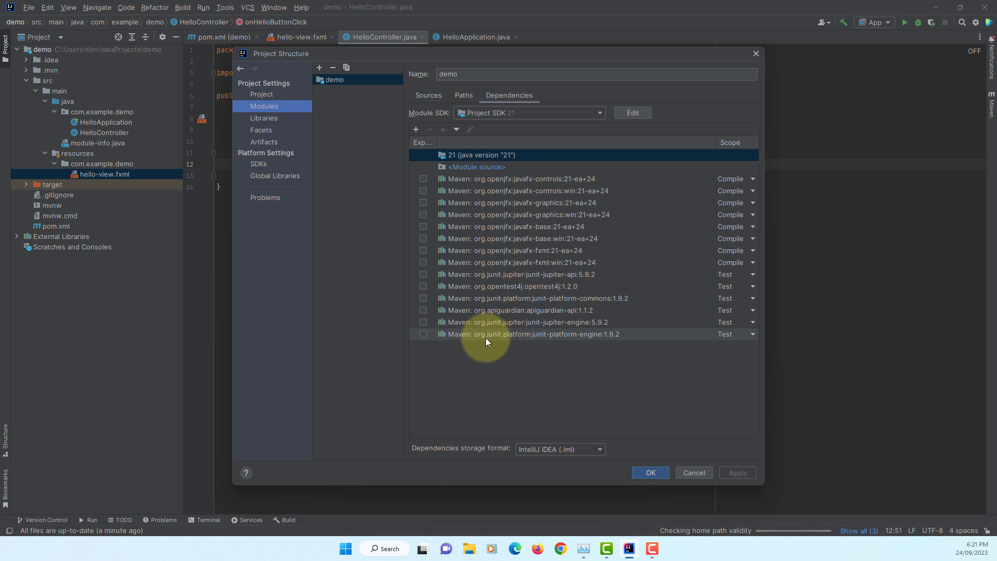
{"action": "mouse_move", "coordinate": [492, 342]}
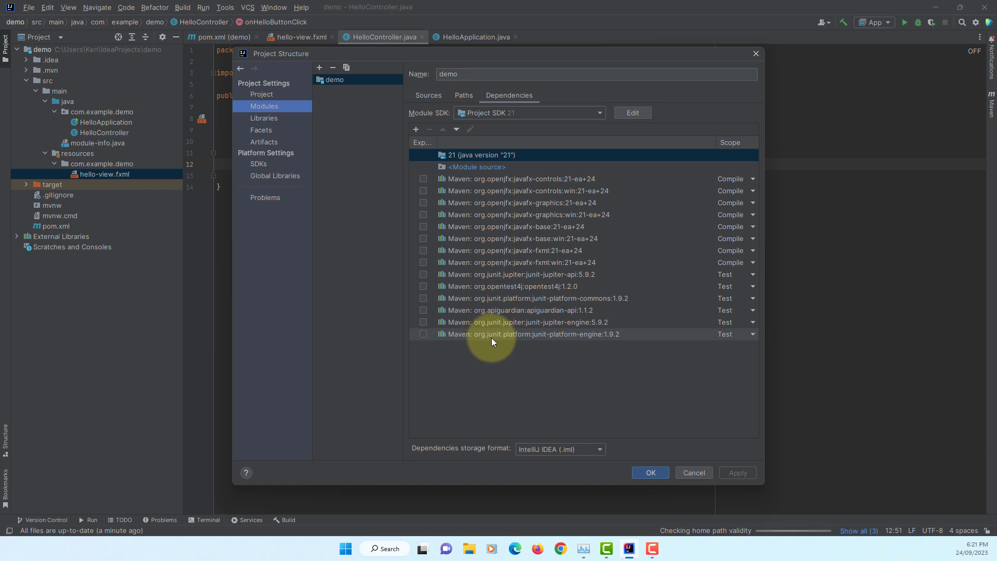
{"action": "mouse_move", "coordinate": [692, 473]}
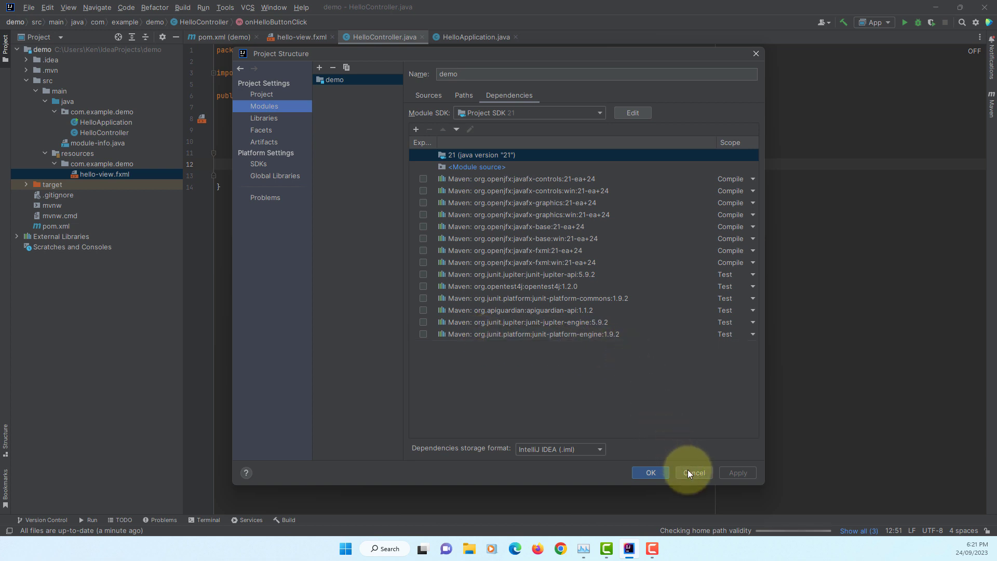
{"action": "left_click", "coordinate": [693, 473]}
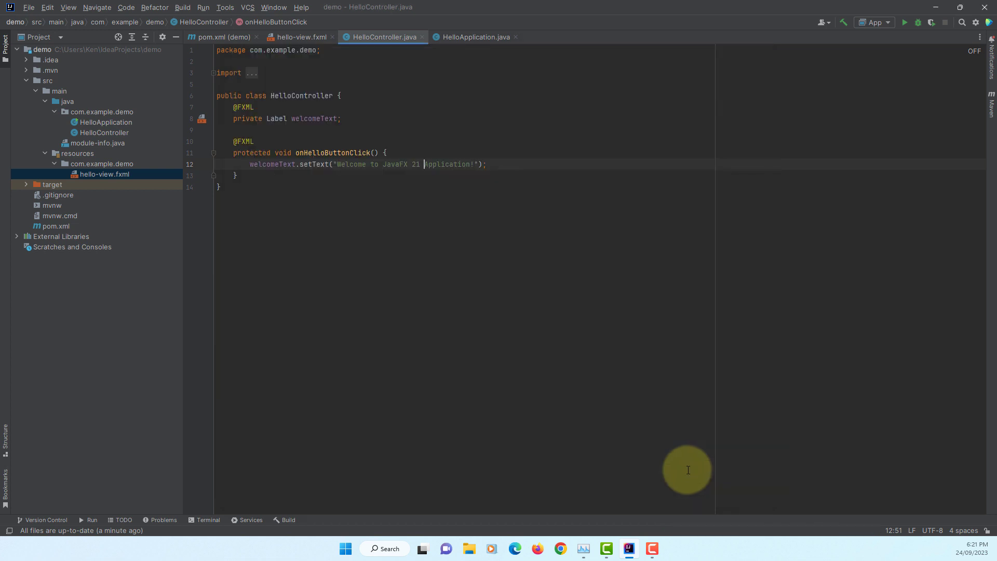
{"action": "mouse_move", "coordinate": [371, 252]}
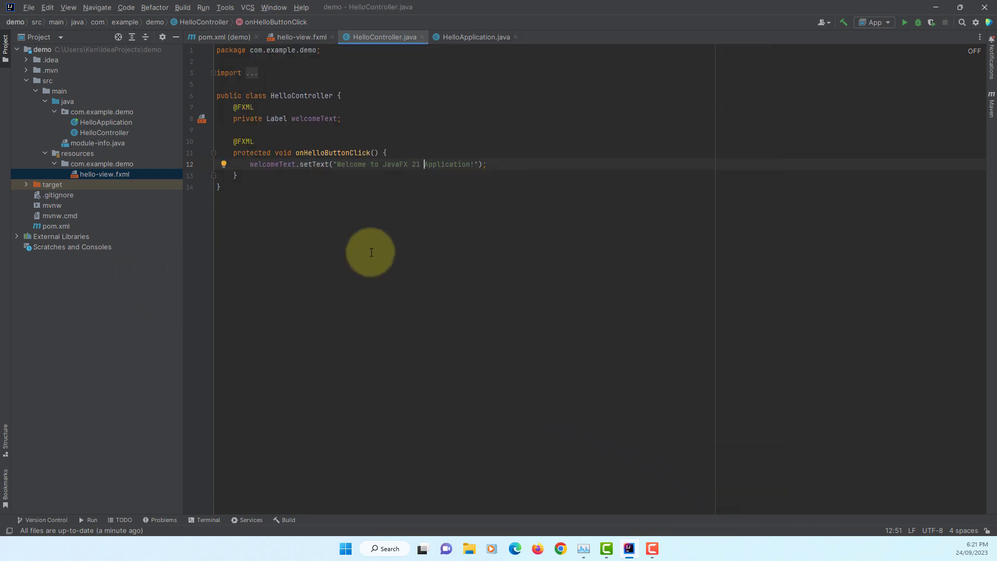
Search 'javafx scene builder', open Gluon's Scene Builder page and scroll to the 20.0.0 downloads.
{"action": "left_click", "coordinate": [559, 549]}
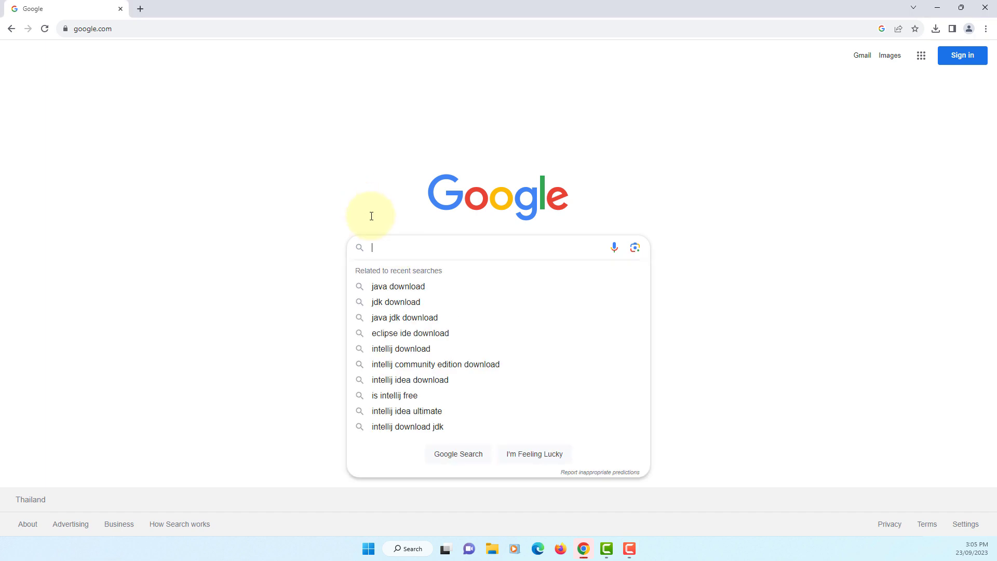
{"action": "type", "text": "javafx s"}
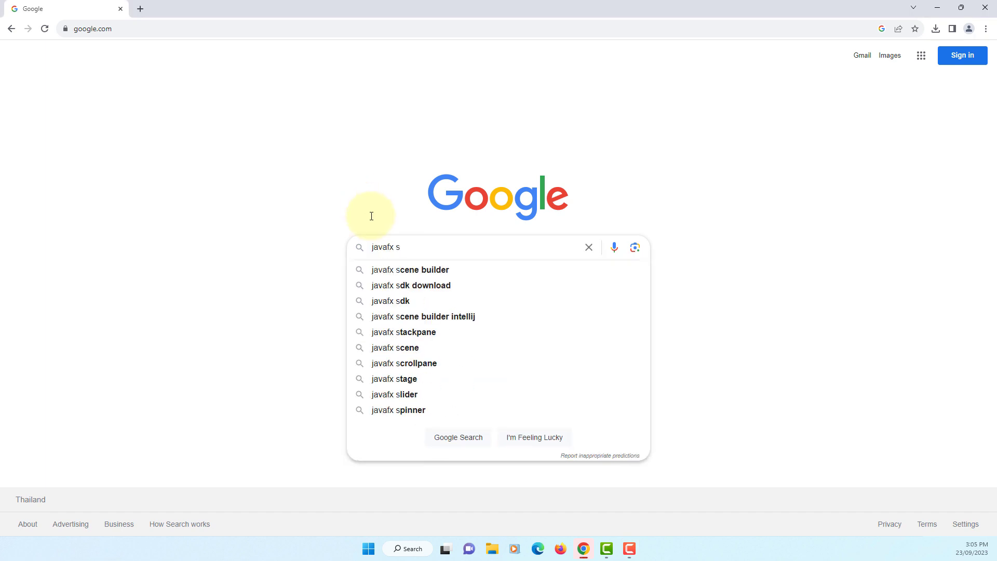
{"action": "left_click", "coordinate": [410, 269]}
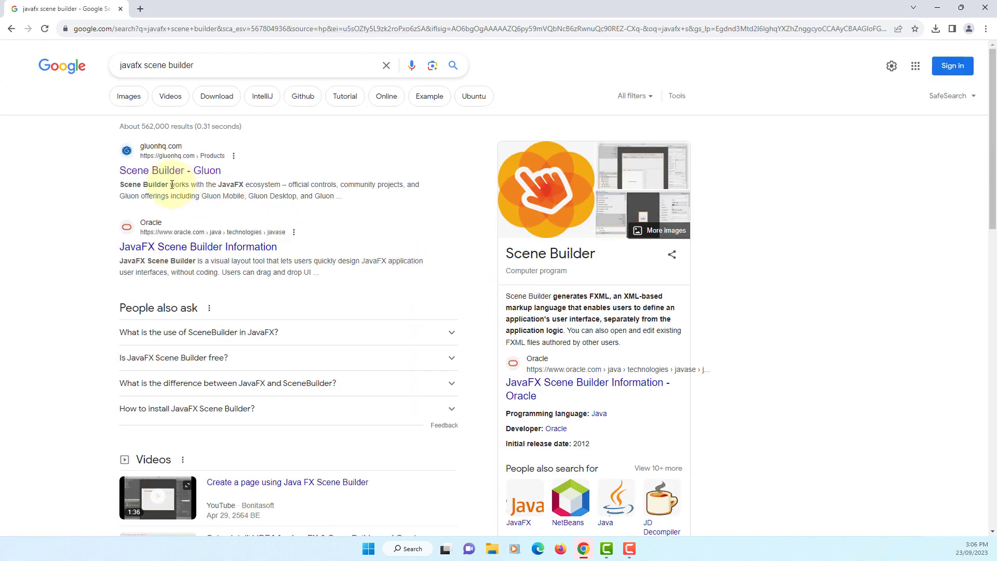
{"action": "left_click", "coordinate": [170, 170]}
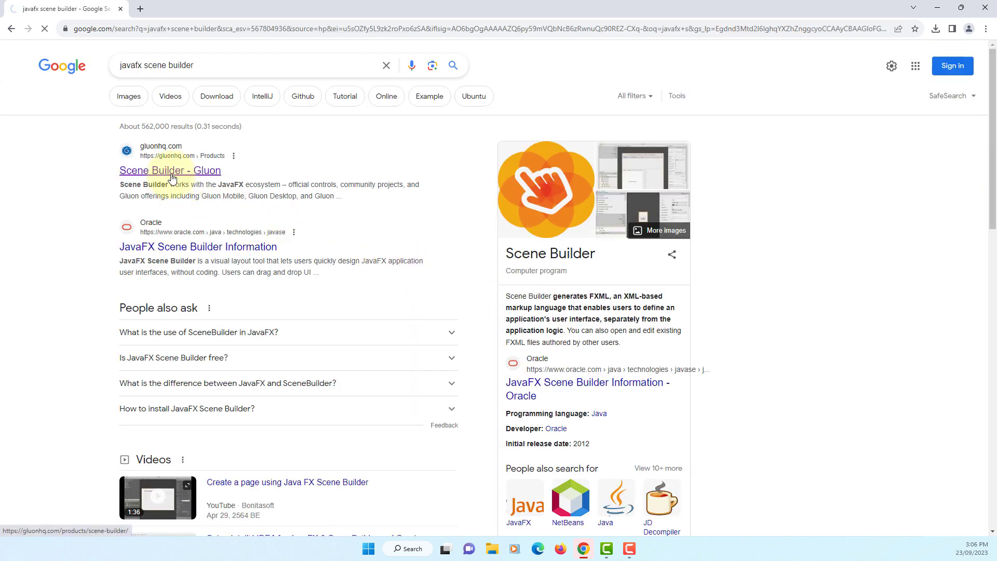
{"action": "left_click", "coordinate": [169, 170]}
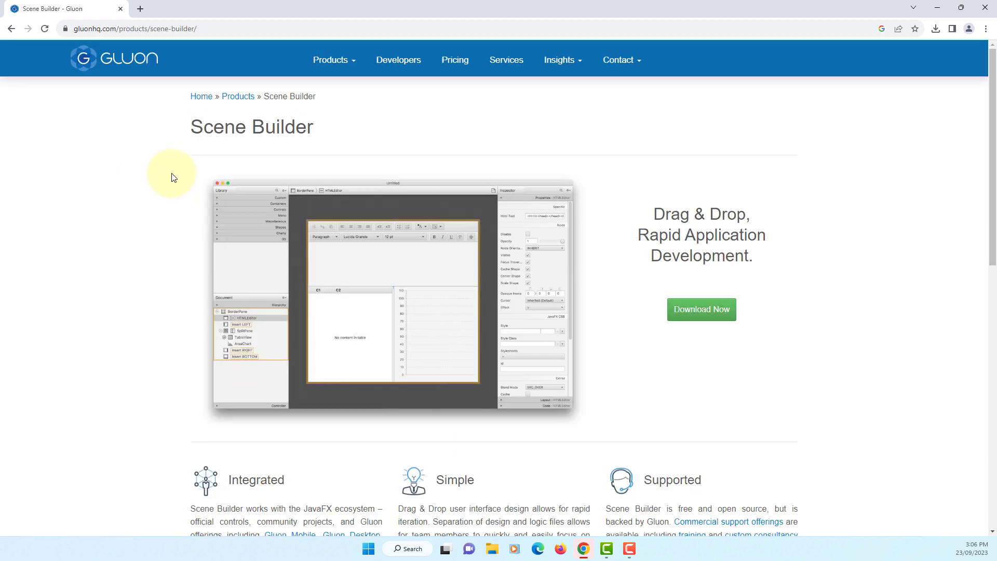
{"action": "scroll", "scroll_direction": "down", "scroll_amount": 3}
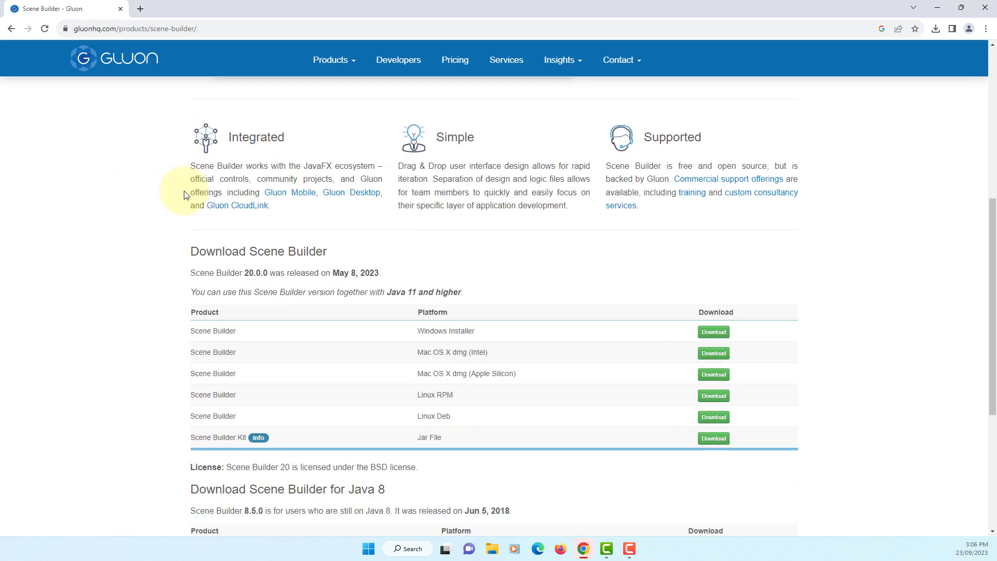
{"action": "mouse_move", "coordinate": [181, 318]}
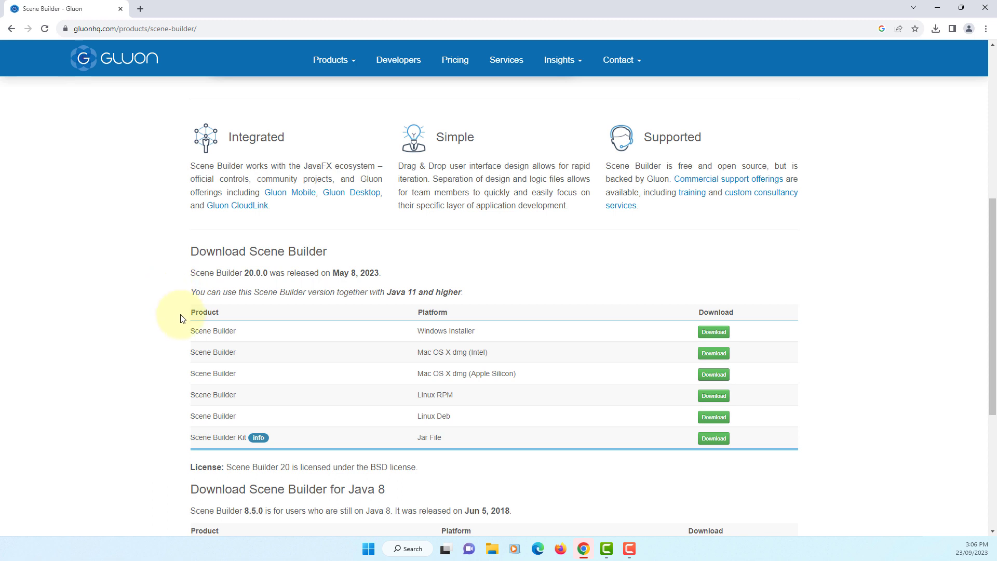
{"action": "mouse_move", "coordinate": [683, 332]}
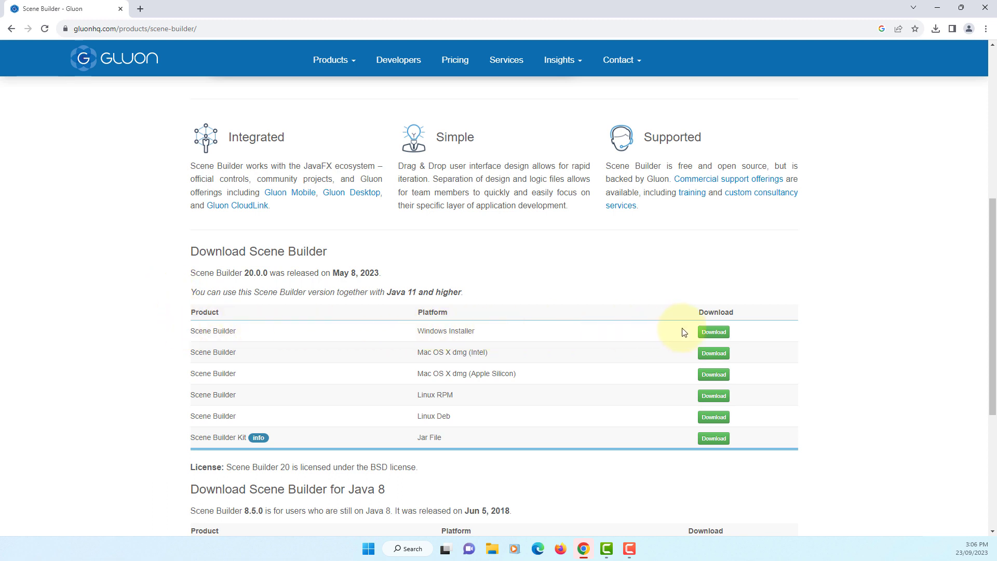
{"action": "mouse_move", "coordinate": [388, 285]}
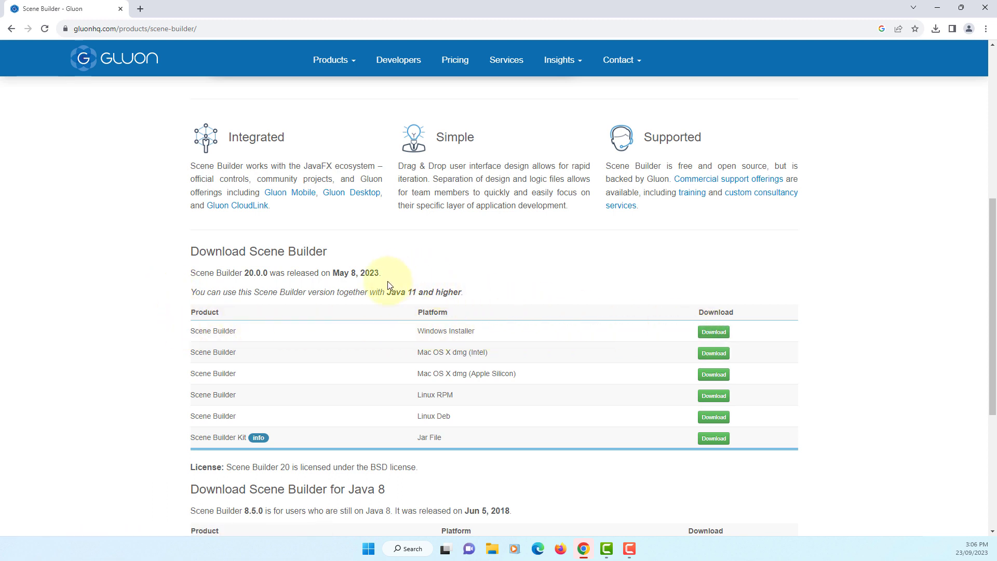
{"action": "mouse_move", "coordinate": [713, 332]}
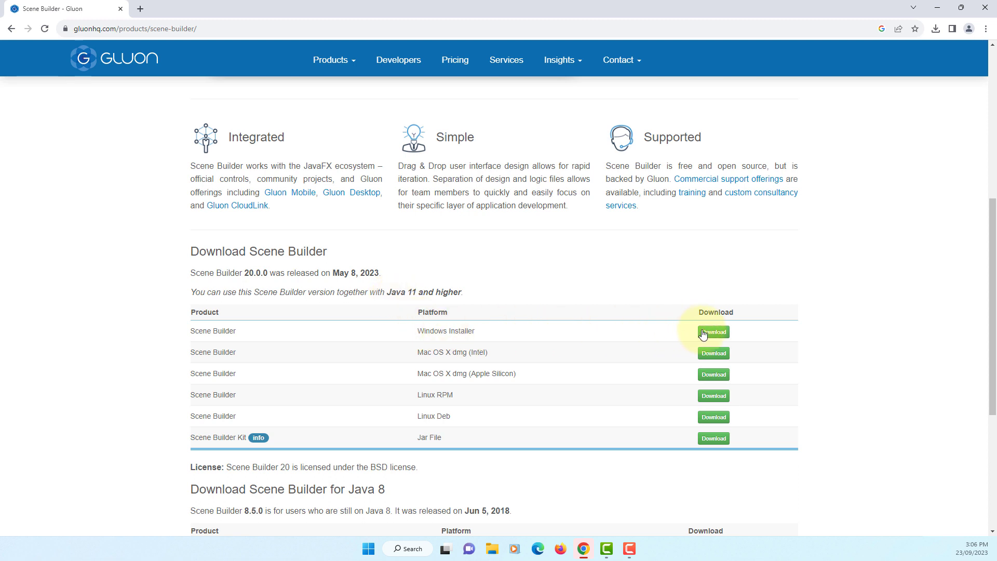
Download the Scene Builder 20.0.0 Windows installer (.msi) and launch it.
{"action": "left_click", "coordinate": [713, 331]}
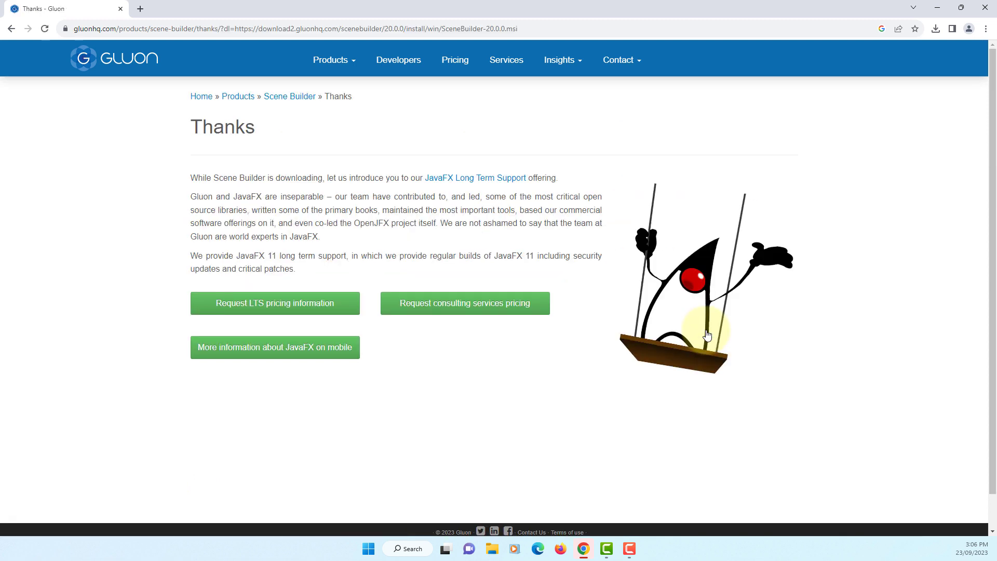
{"action": "left_click", "coordinate": [935, 29]}
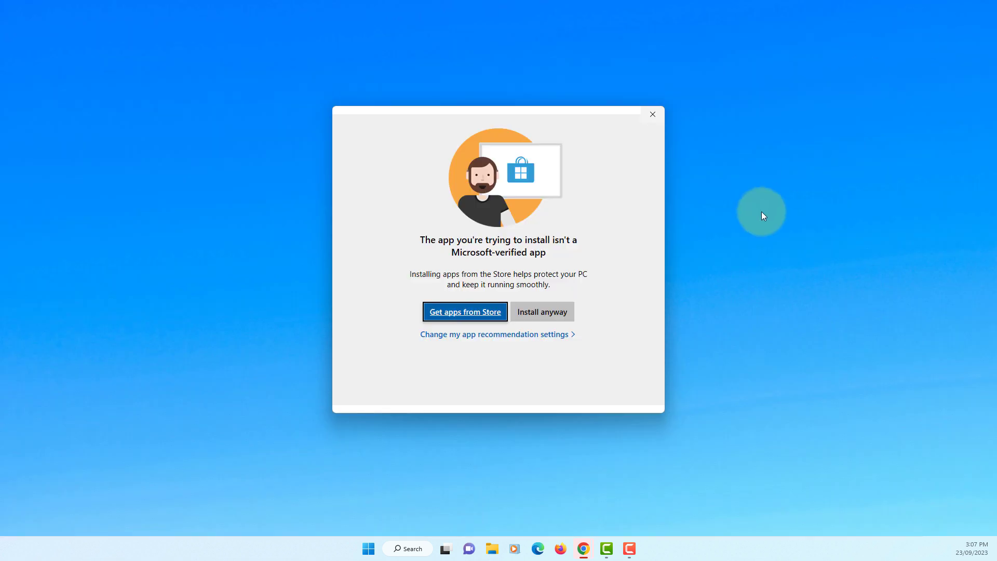
Install Scene Builder to the default AppData\Local\SceneBuilder folder, then show IntelliJ's Customize options.
{"action": "left_click", "coordinate": [542, 312]}
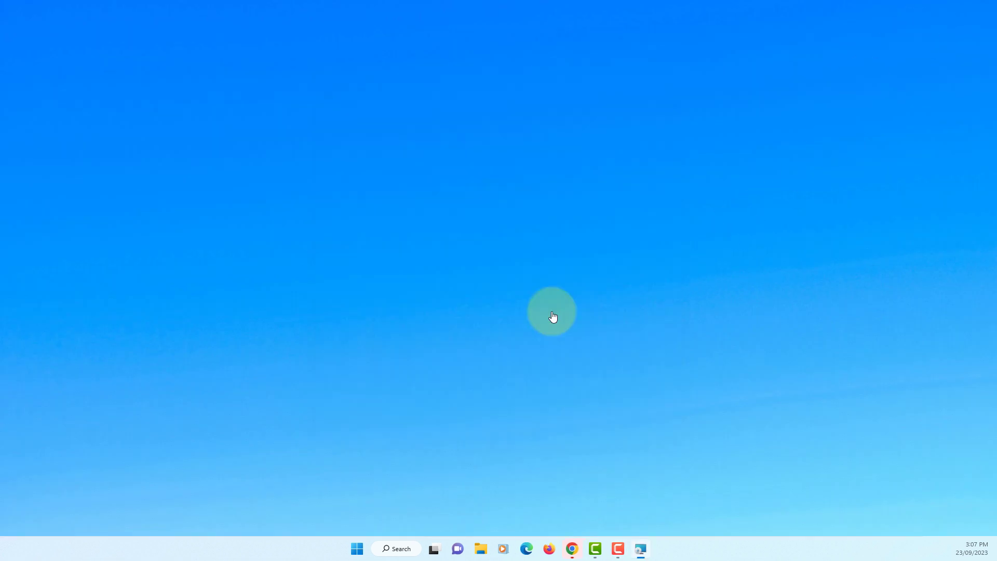
{"action": "left_click", "coordinate": [551, 312]}
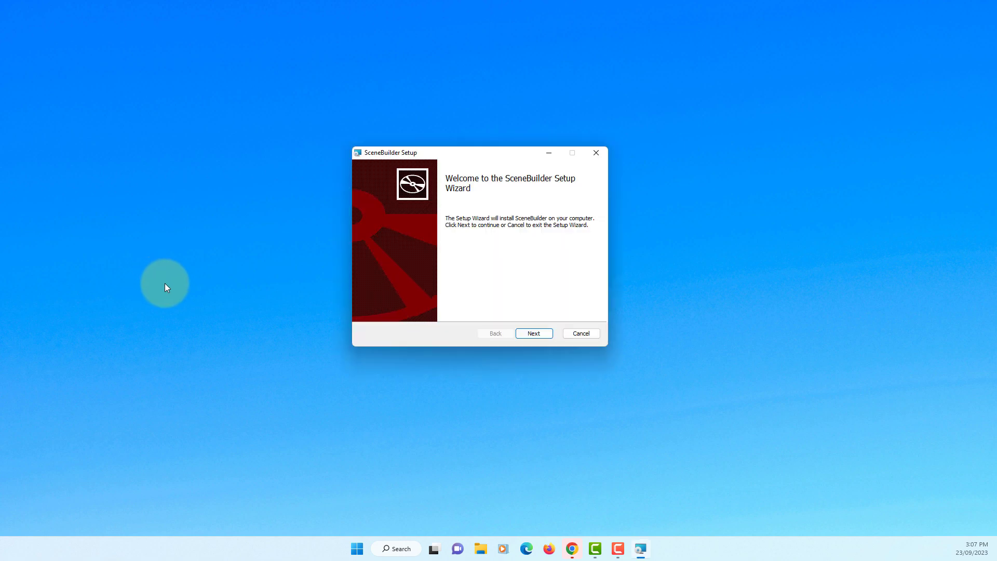
{"action": "mouse_move", "coordinate": [553, 184]}
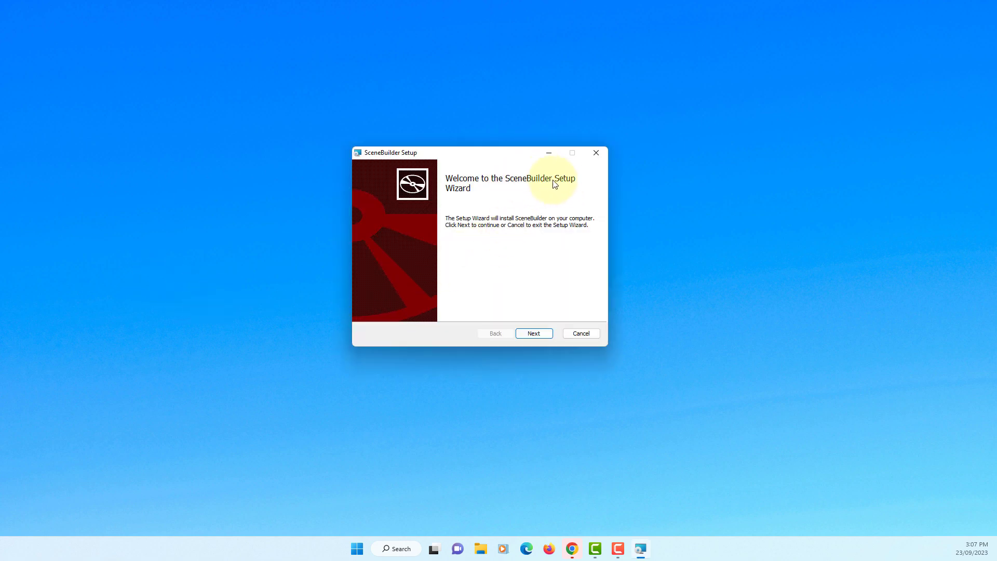
{"action": "left_click", "coordinate": [533, 333]}
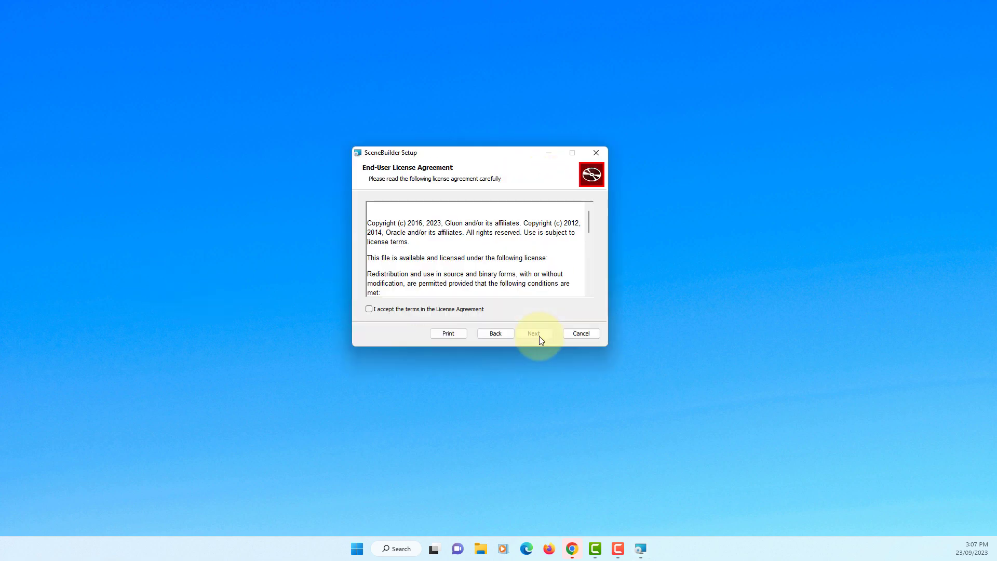
{"action": "left_click", "coordinate": [369, 309]}
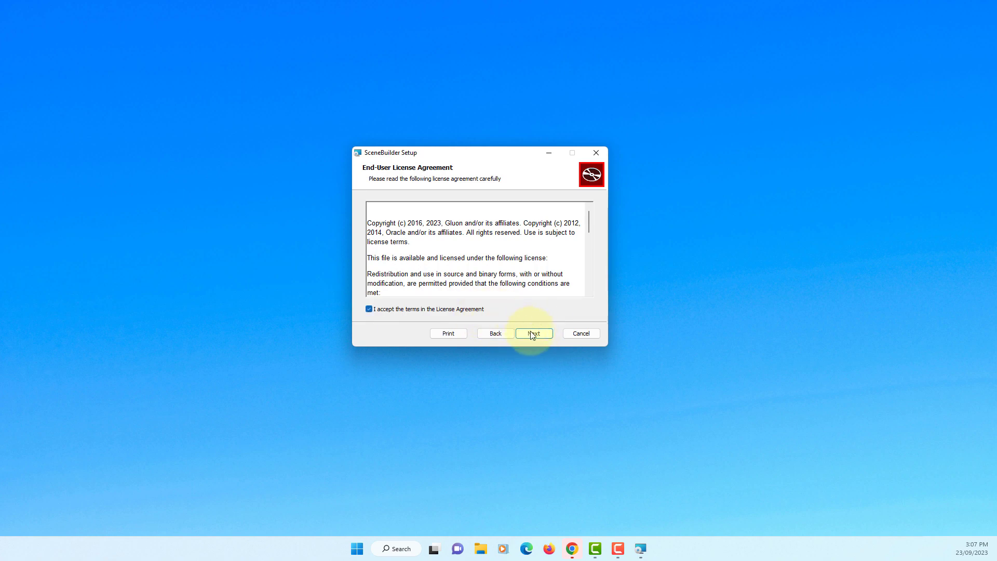
{"action": "left_click", "coordinate": [533, 334]}
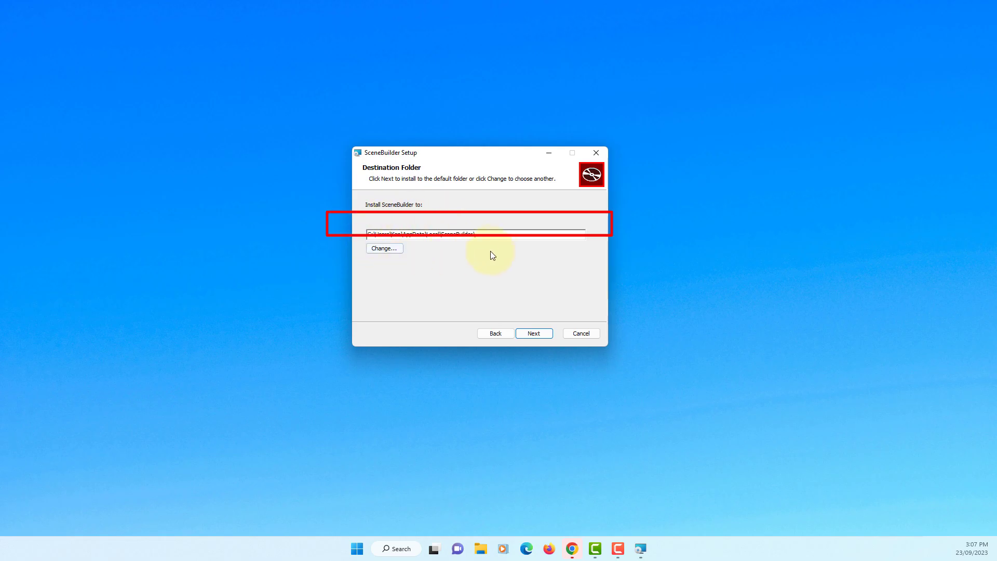
{"action": "mouse_move", "coordinate": [385, 248]}
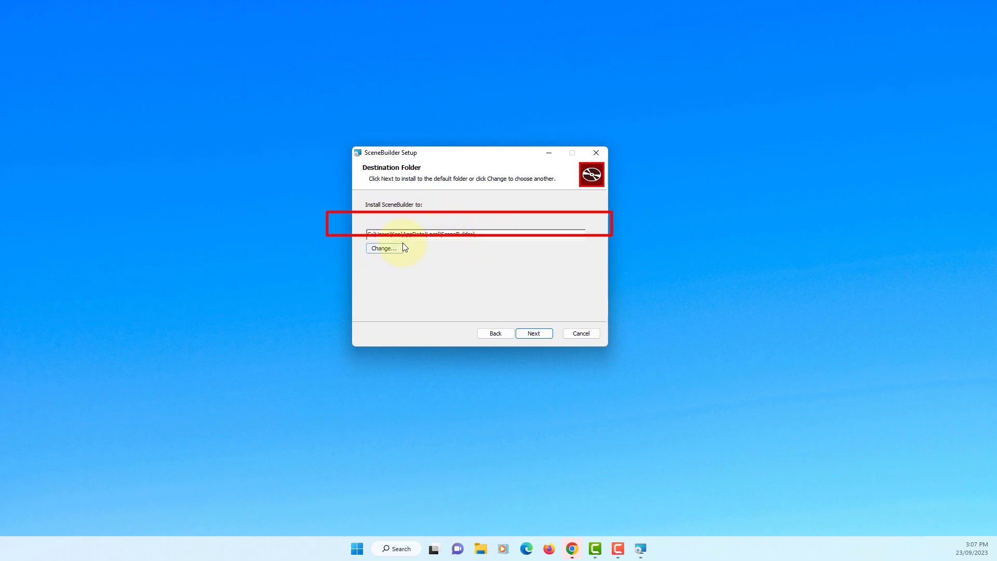
{"action": "mouse_move", "coordinate": [533, 332]}
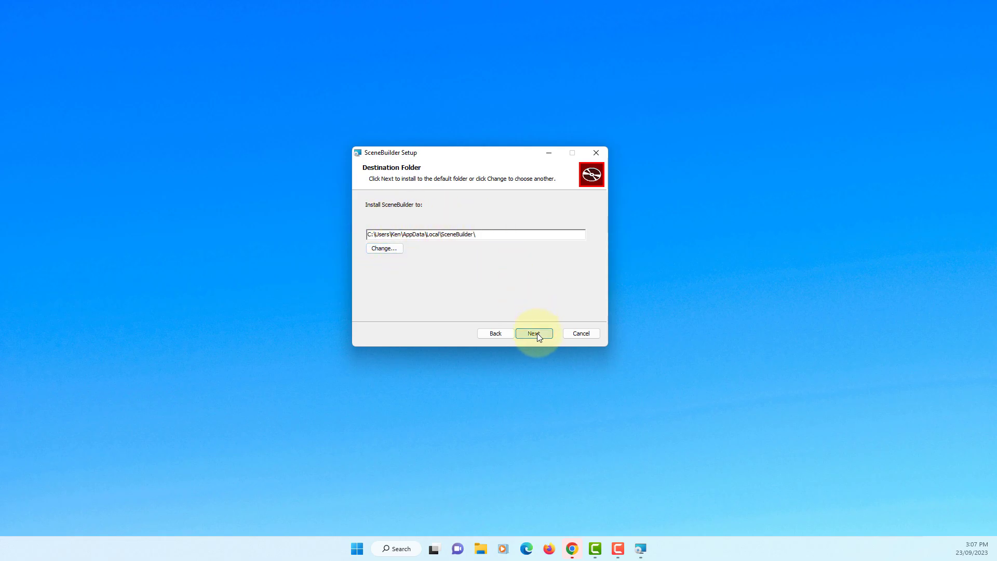
{"action": "left_click", "coordinate": [534, 333]}
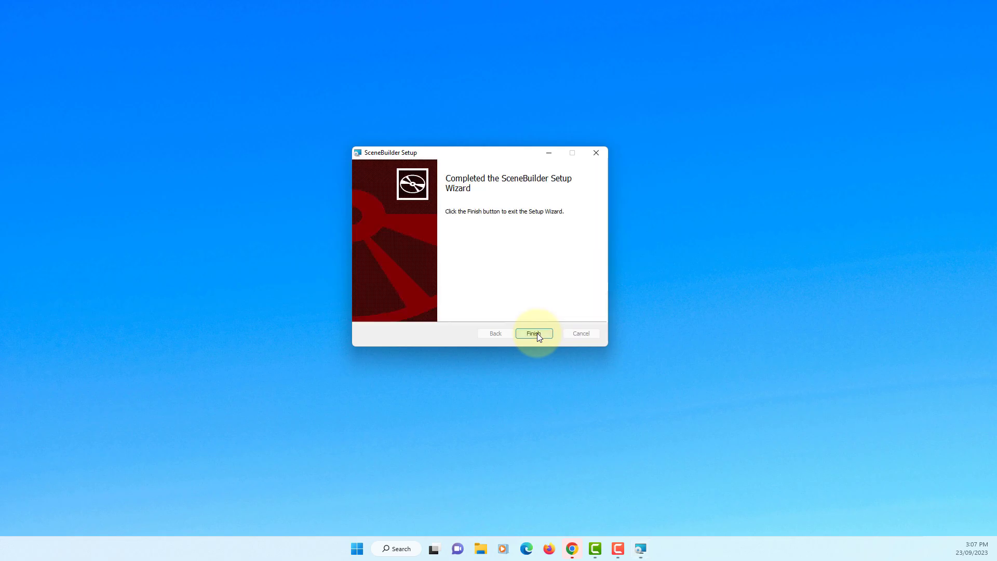
{"action": "left_click", "coordinate": [533, 334]}
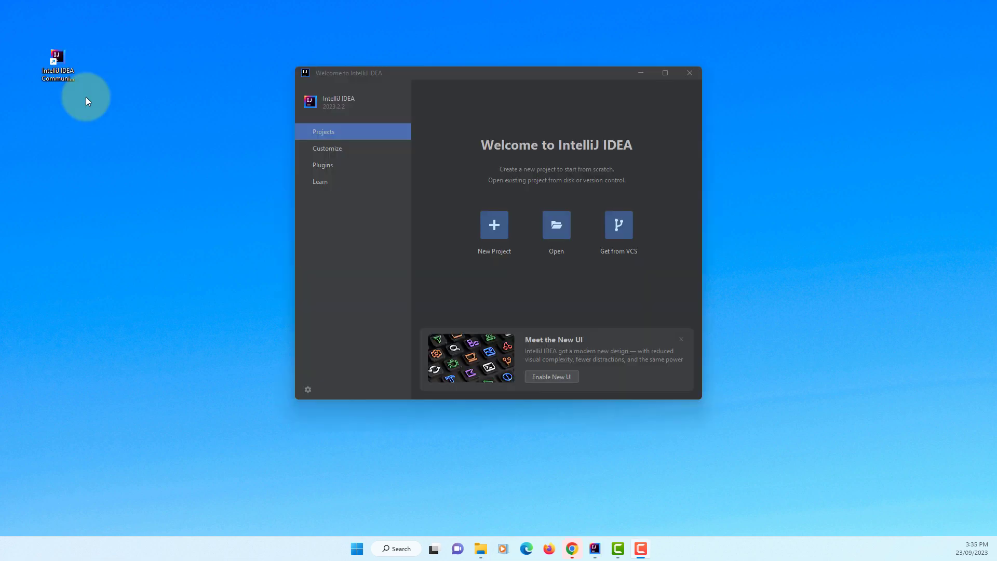
{"action": "mouse_move", "coordinate": [119, 119]}
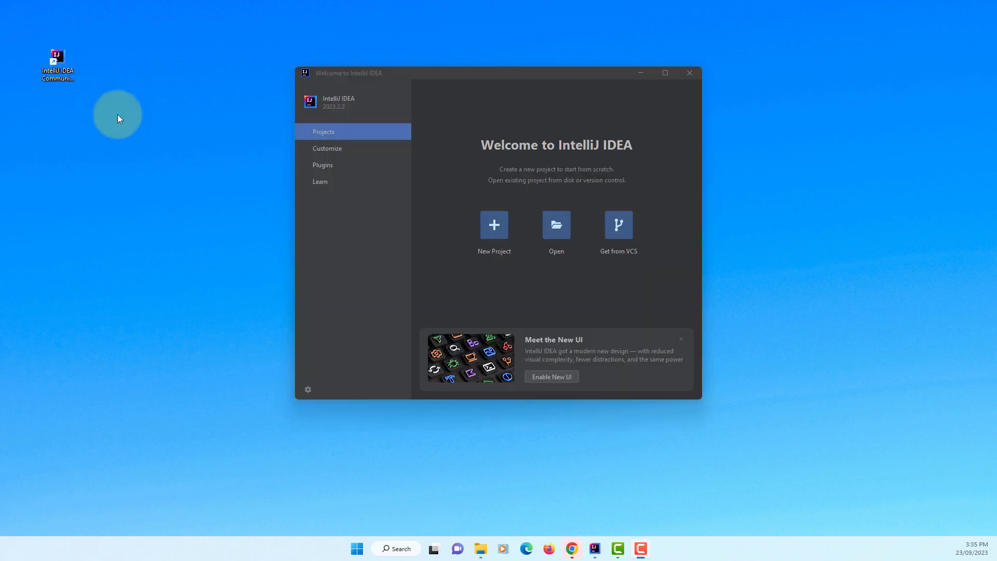
{"action": "left_click", "coordinate": [327, 148]}
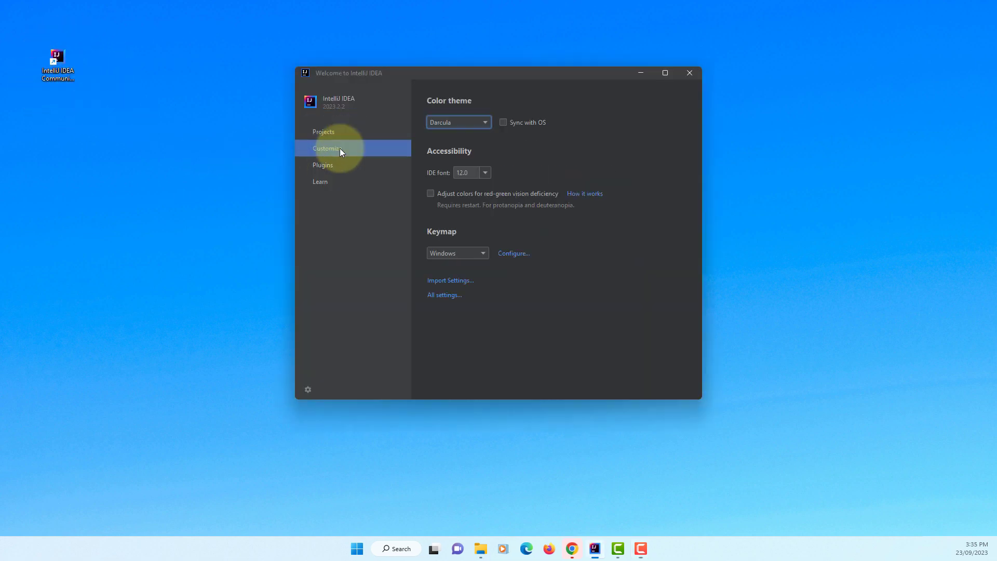
{"action": "mouse_move", "coordinate": [427, 301]}
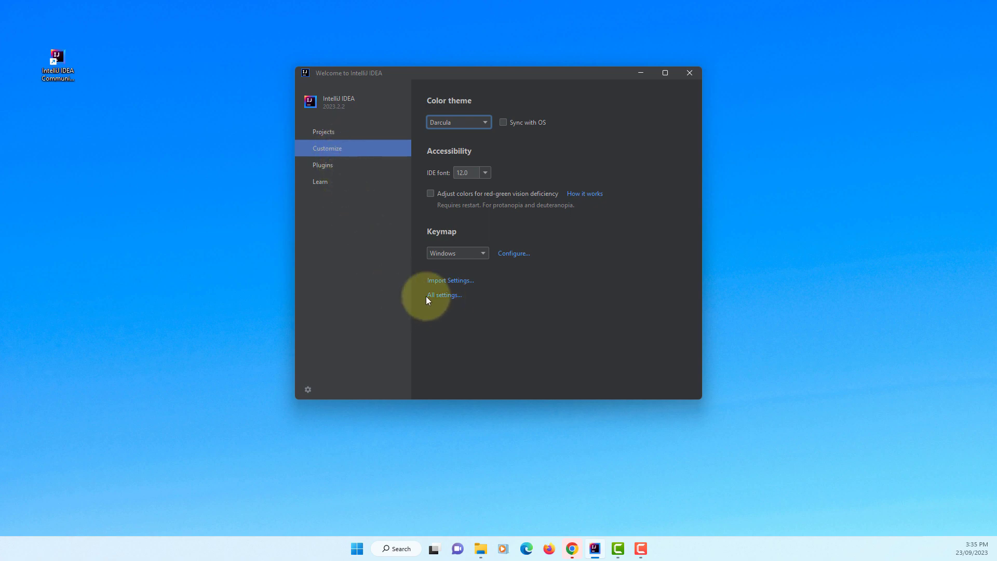
Point IntelliJ's JavaFX Scene Builder path to AppData\Local\SceneBuilder\SceneBuilder.exe.
{"action": "left_click", "coordinate": [443, 295]}
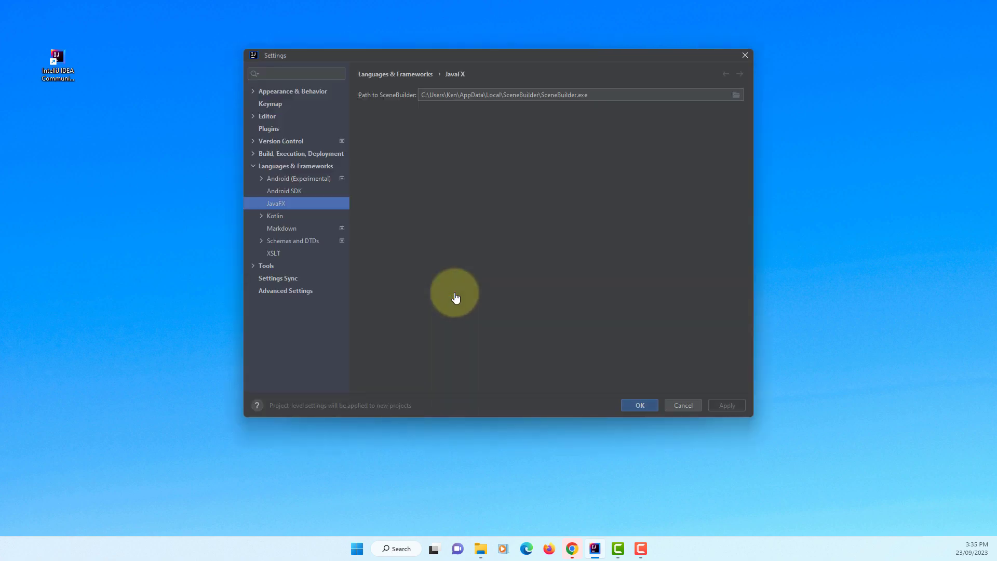
{"action": "mouse_move", "coordinate": [338, 169]}
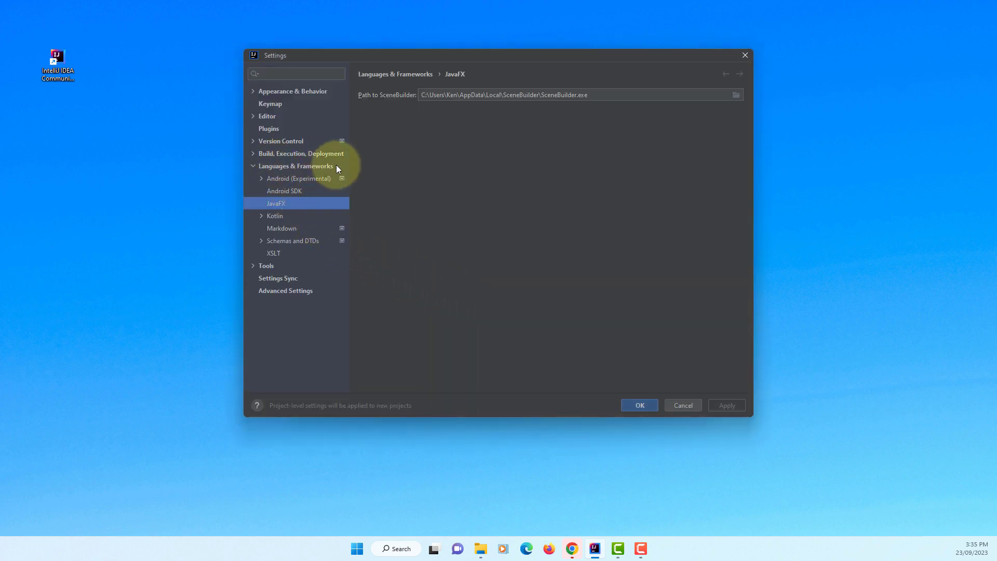
{"action": "mouse_move", "coordinate": [362, 130]}
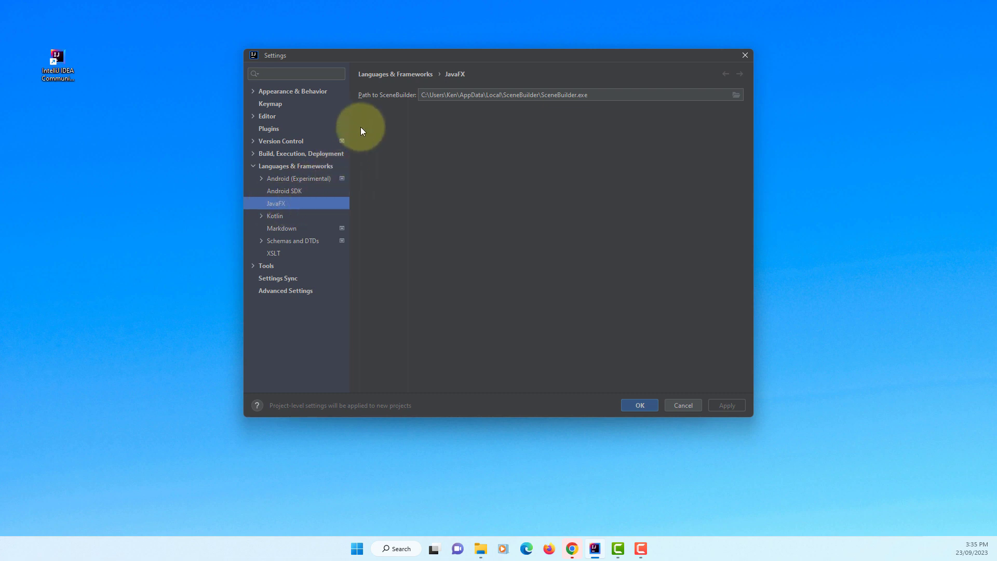
{"action": "mouse_move", "coordinate": [535, 83]}
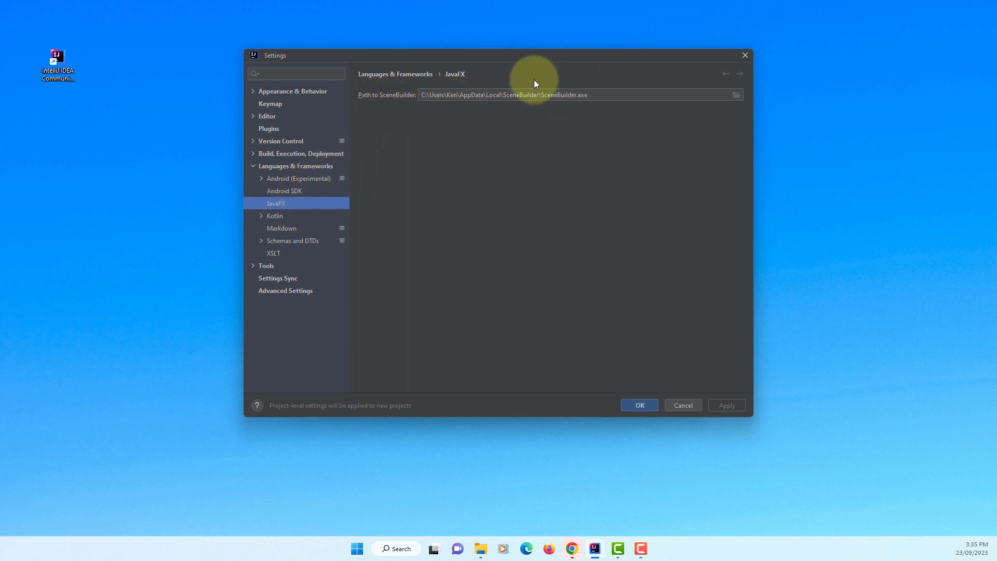
{"action": "mouse_move", "coordinate": [477, 119]}
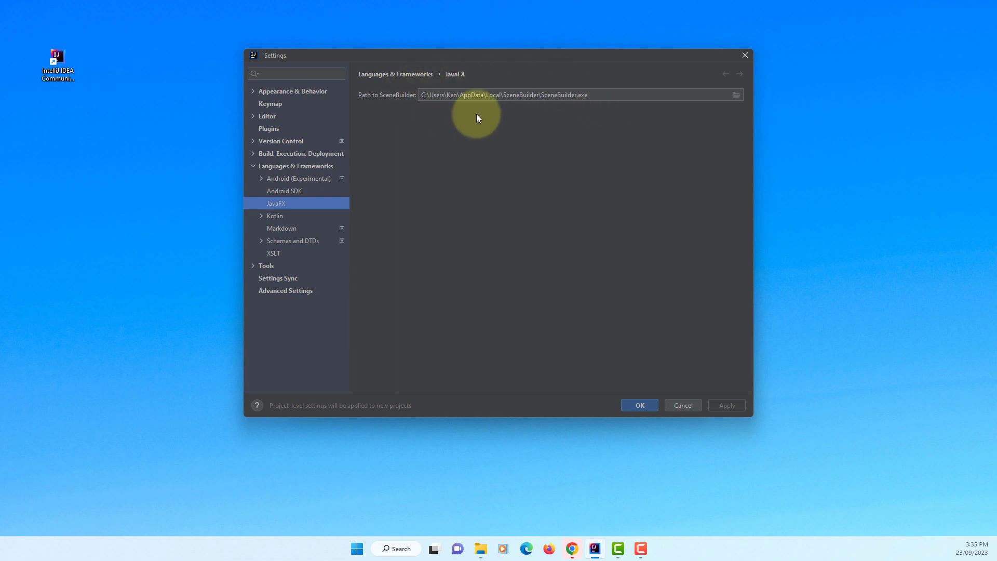
{"action": "left_click", "coordinate": [736, 95]}
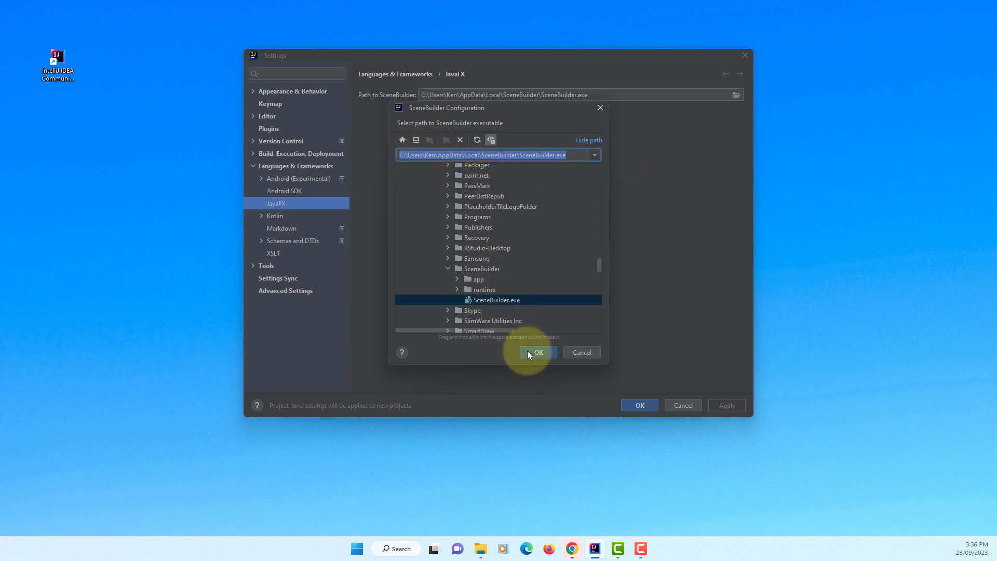
{"action": "left_click", "coordinate": [536, 353]}
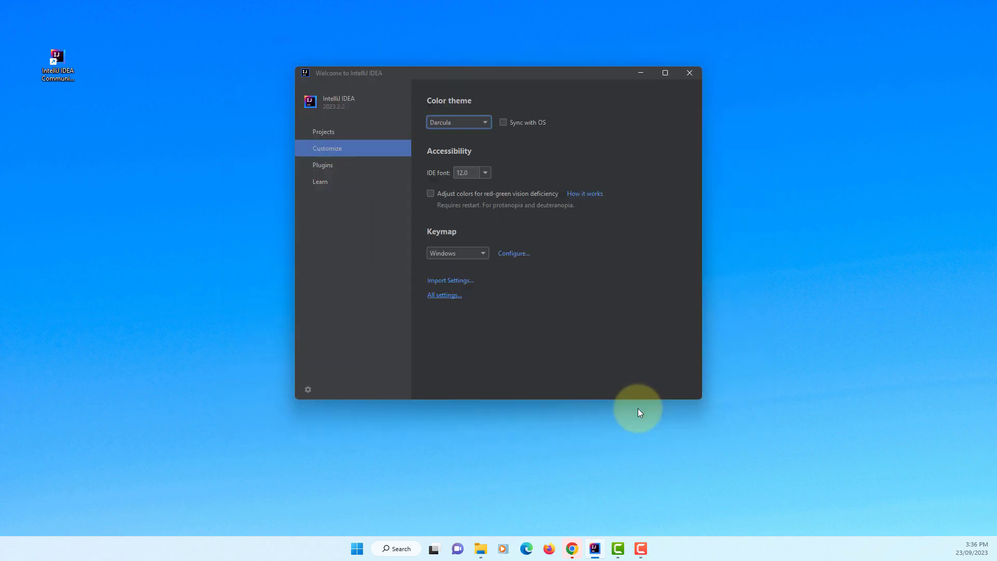
{"action": "mouse_move", "coordinate": [689, 72]}
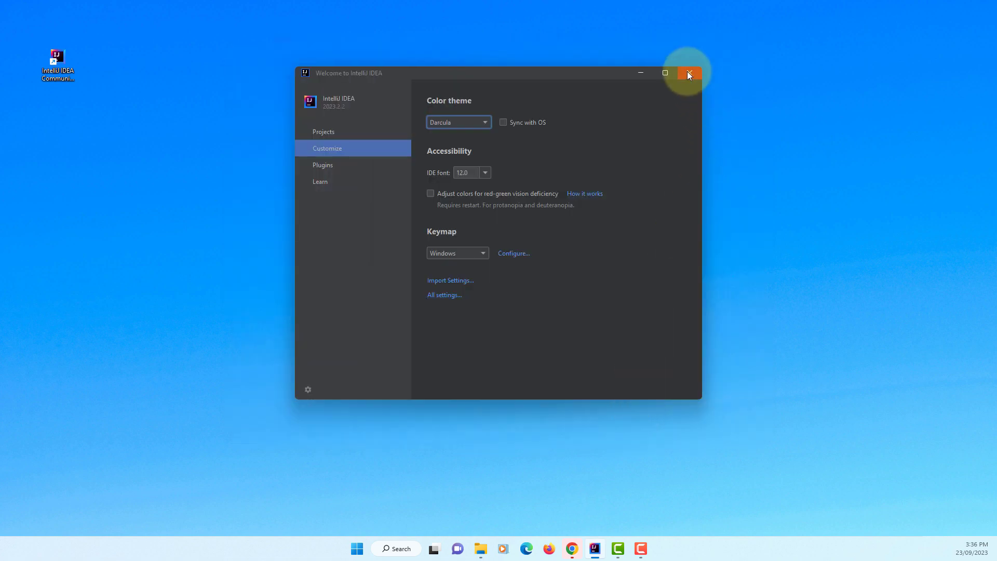